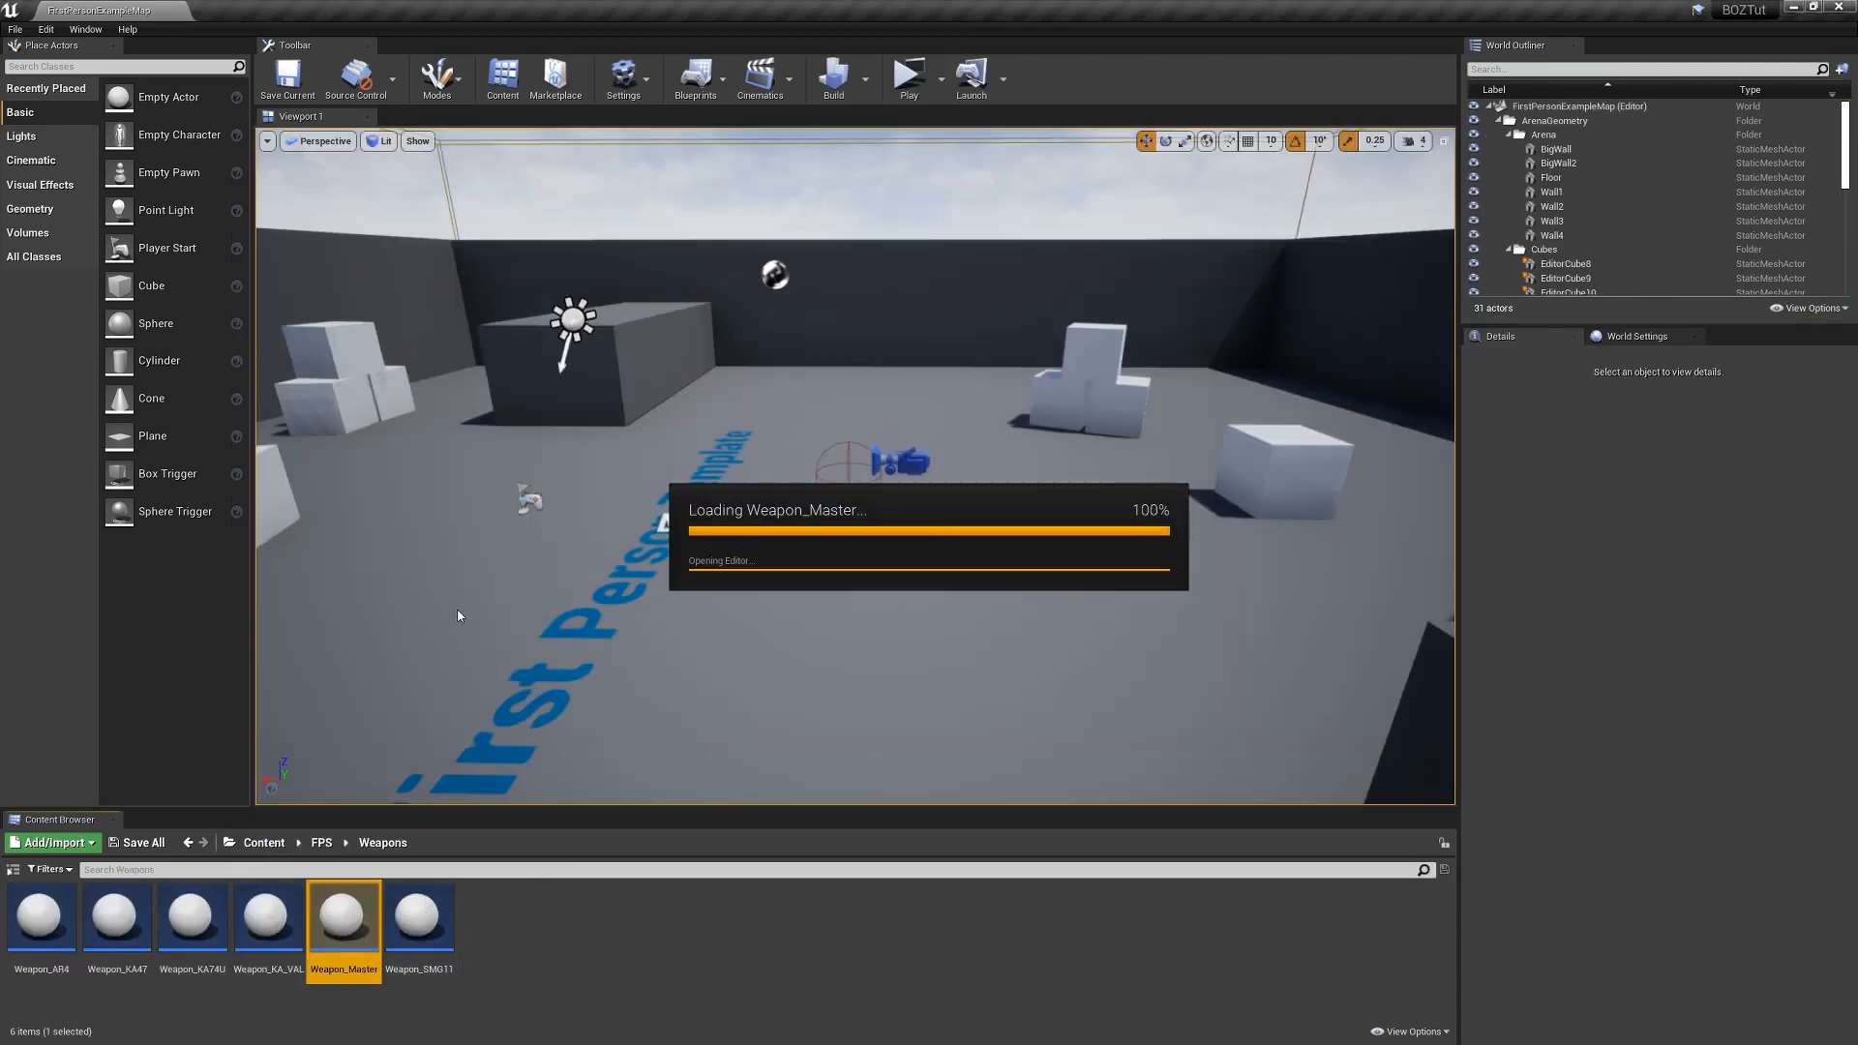
Add integer variables currentClipAmmo and maxClipAmmo to Weapon_Master, then compile and save.
{"action": "double_click", "coordinate": [342, 916]}
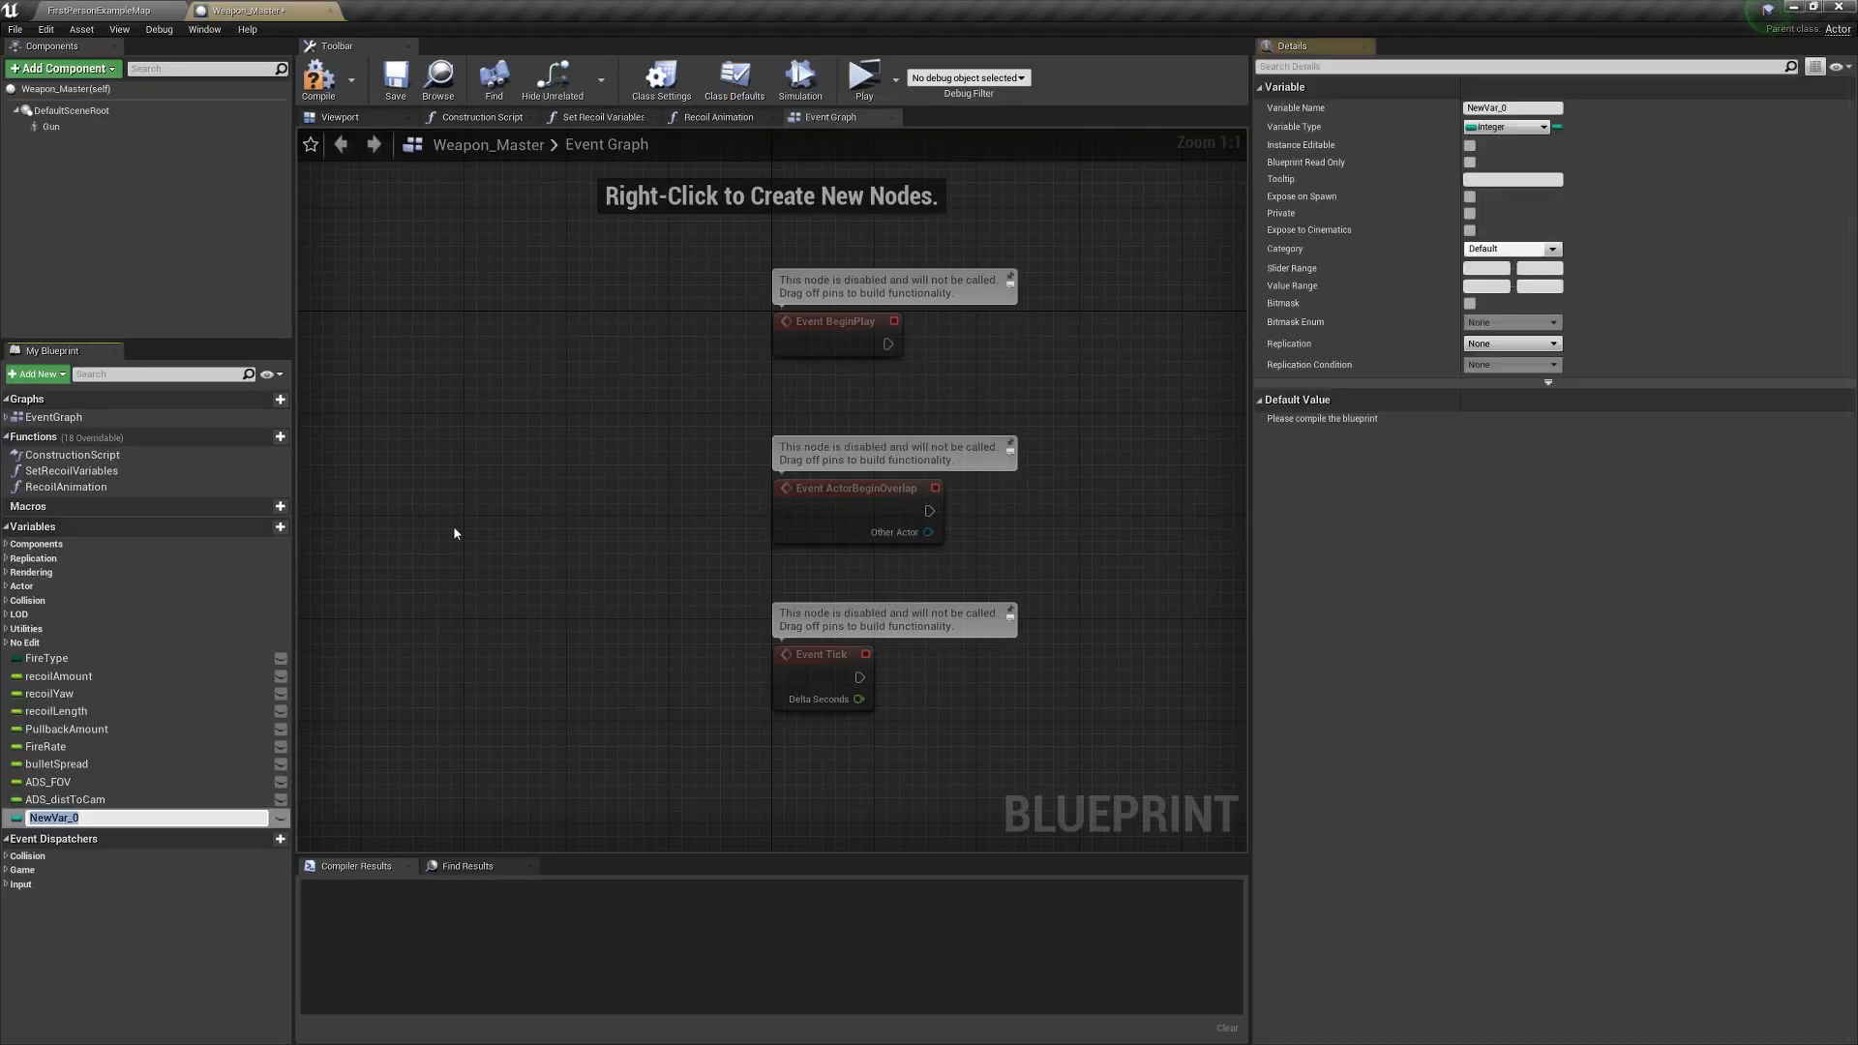
{"action": "type", "text": "currentClip"}
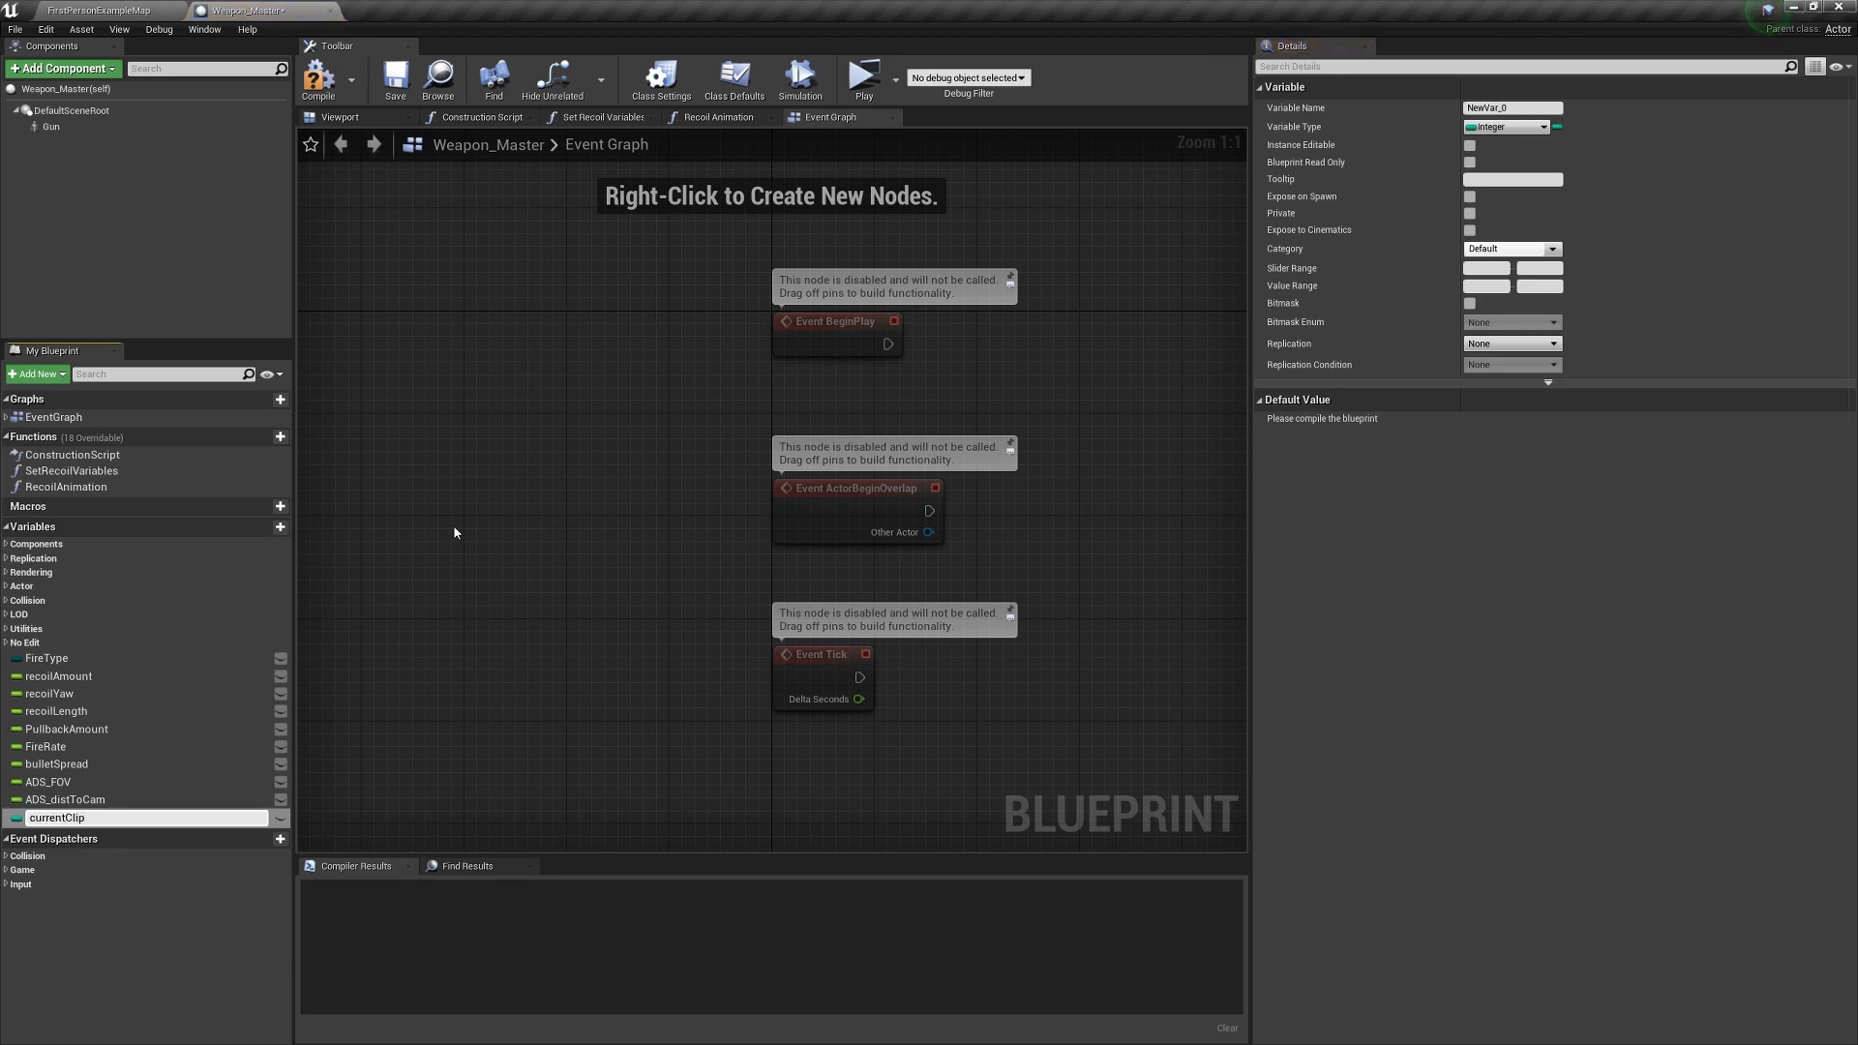
{"action": "type", "text": "maxClipAmmo"}
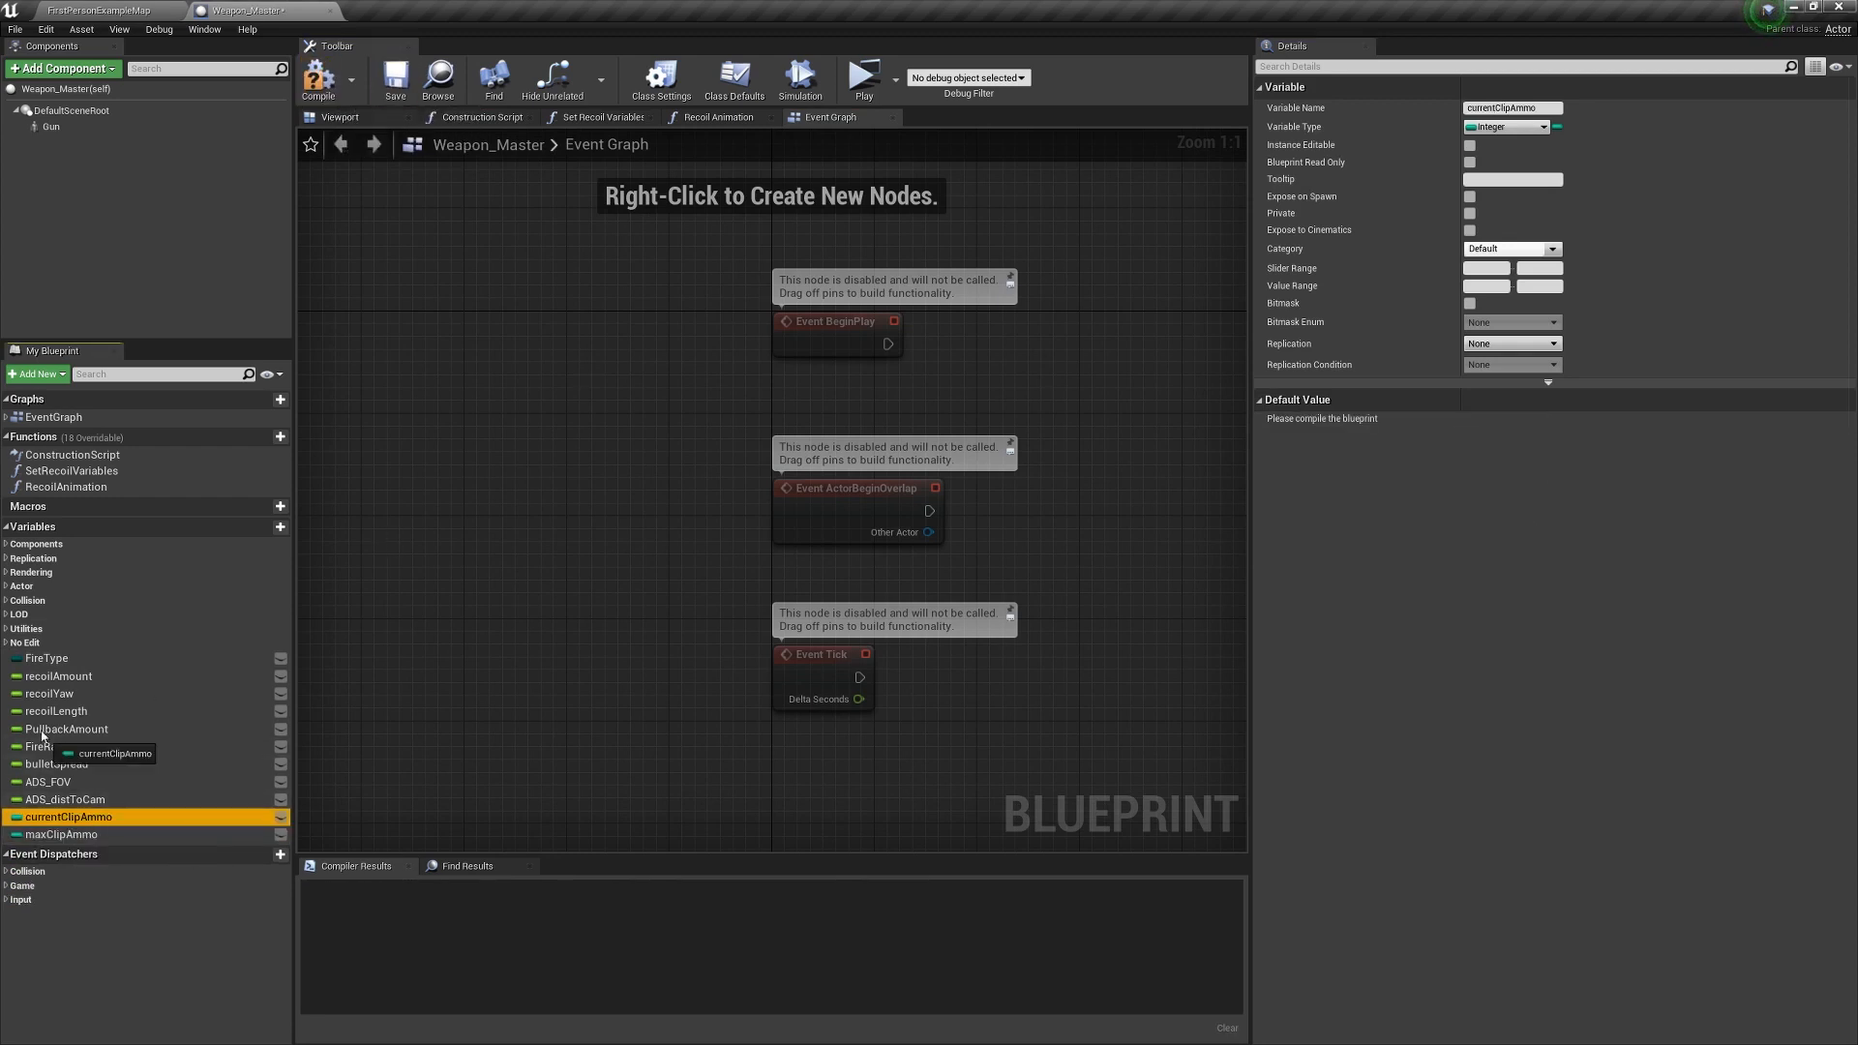
{"action": "left_click", "coordinate": [317, 77]}
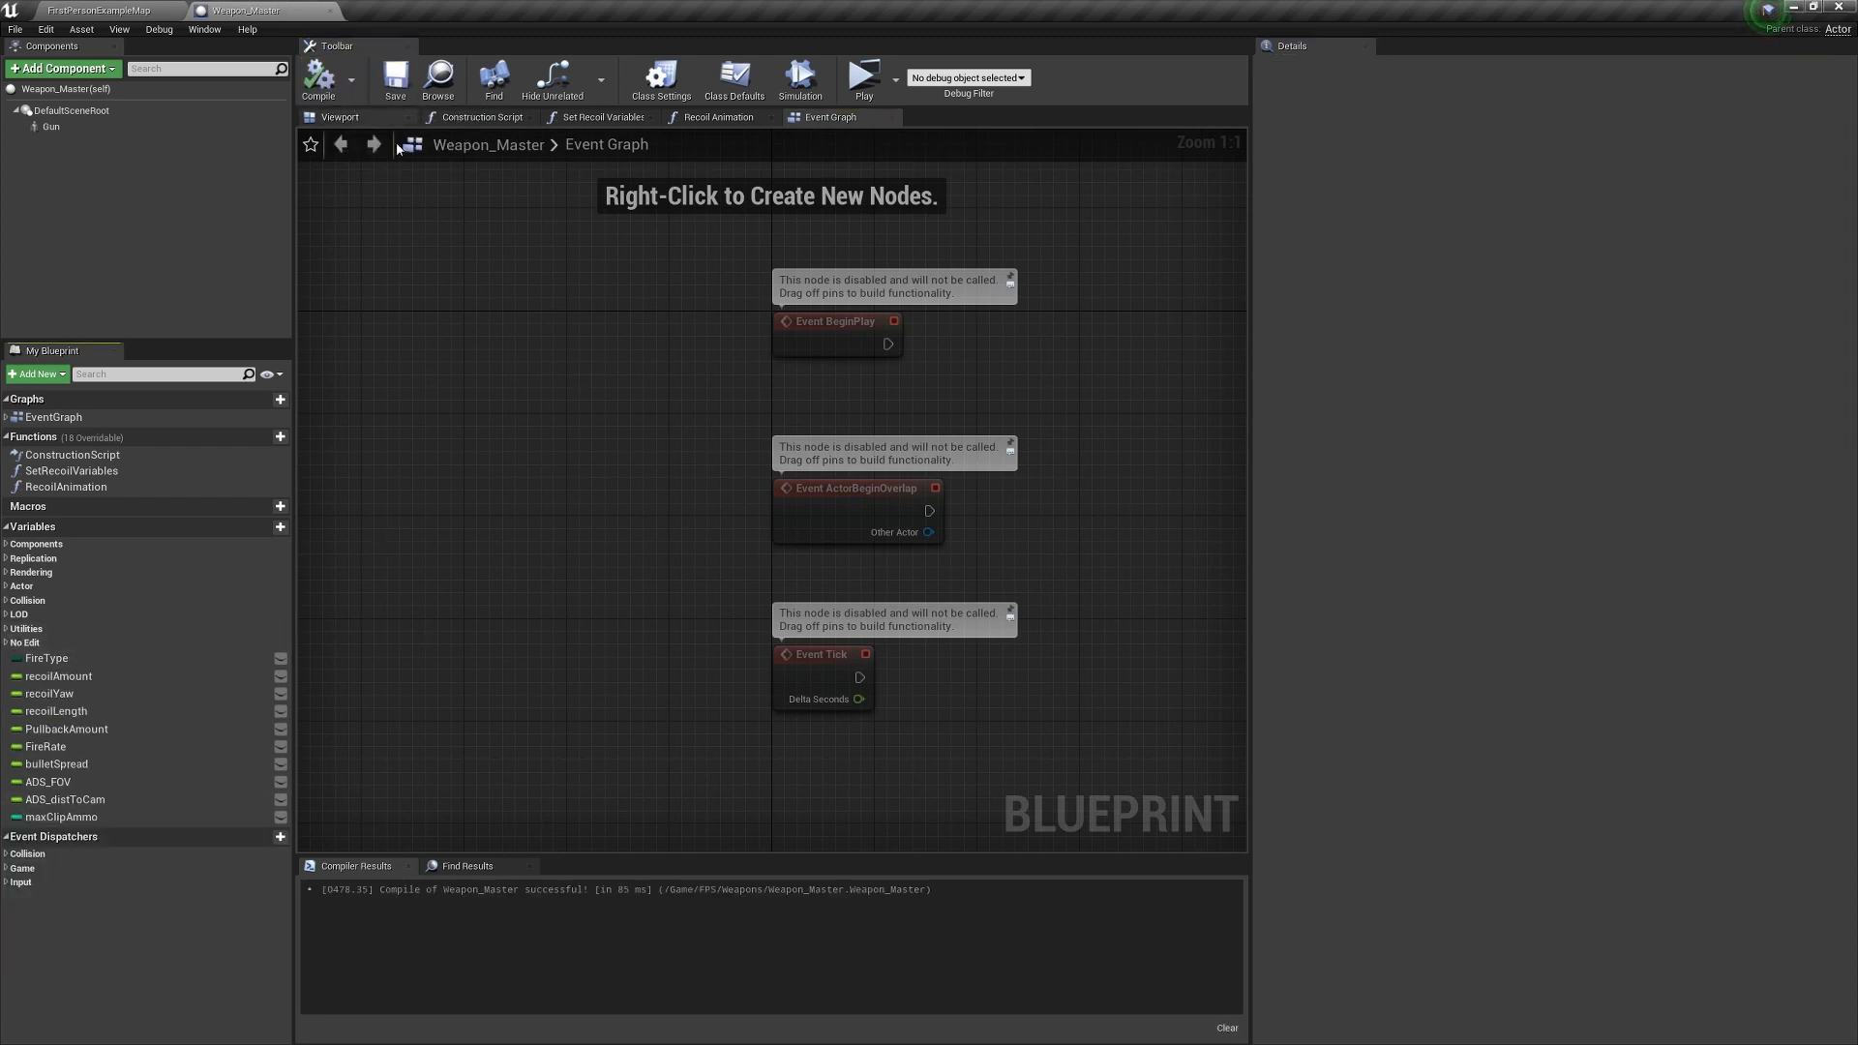
{"action": "left_click", "coordinate": [480, 116]}
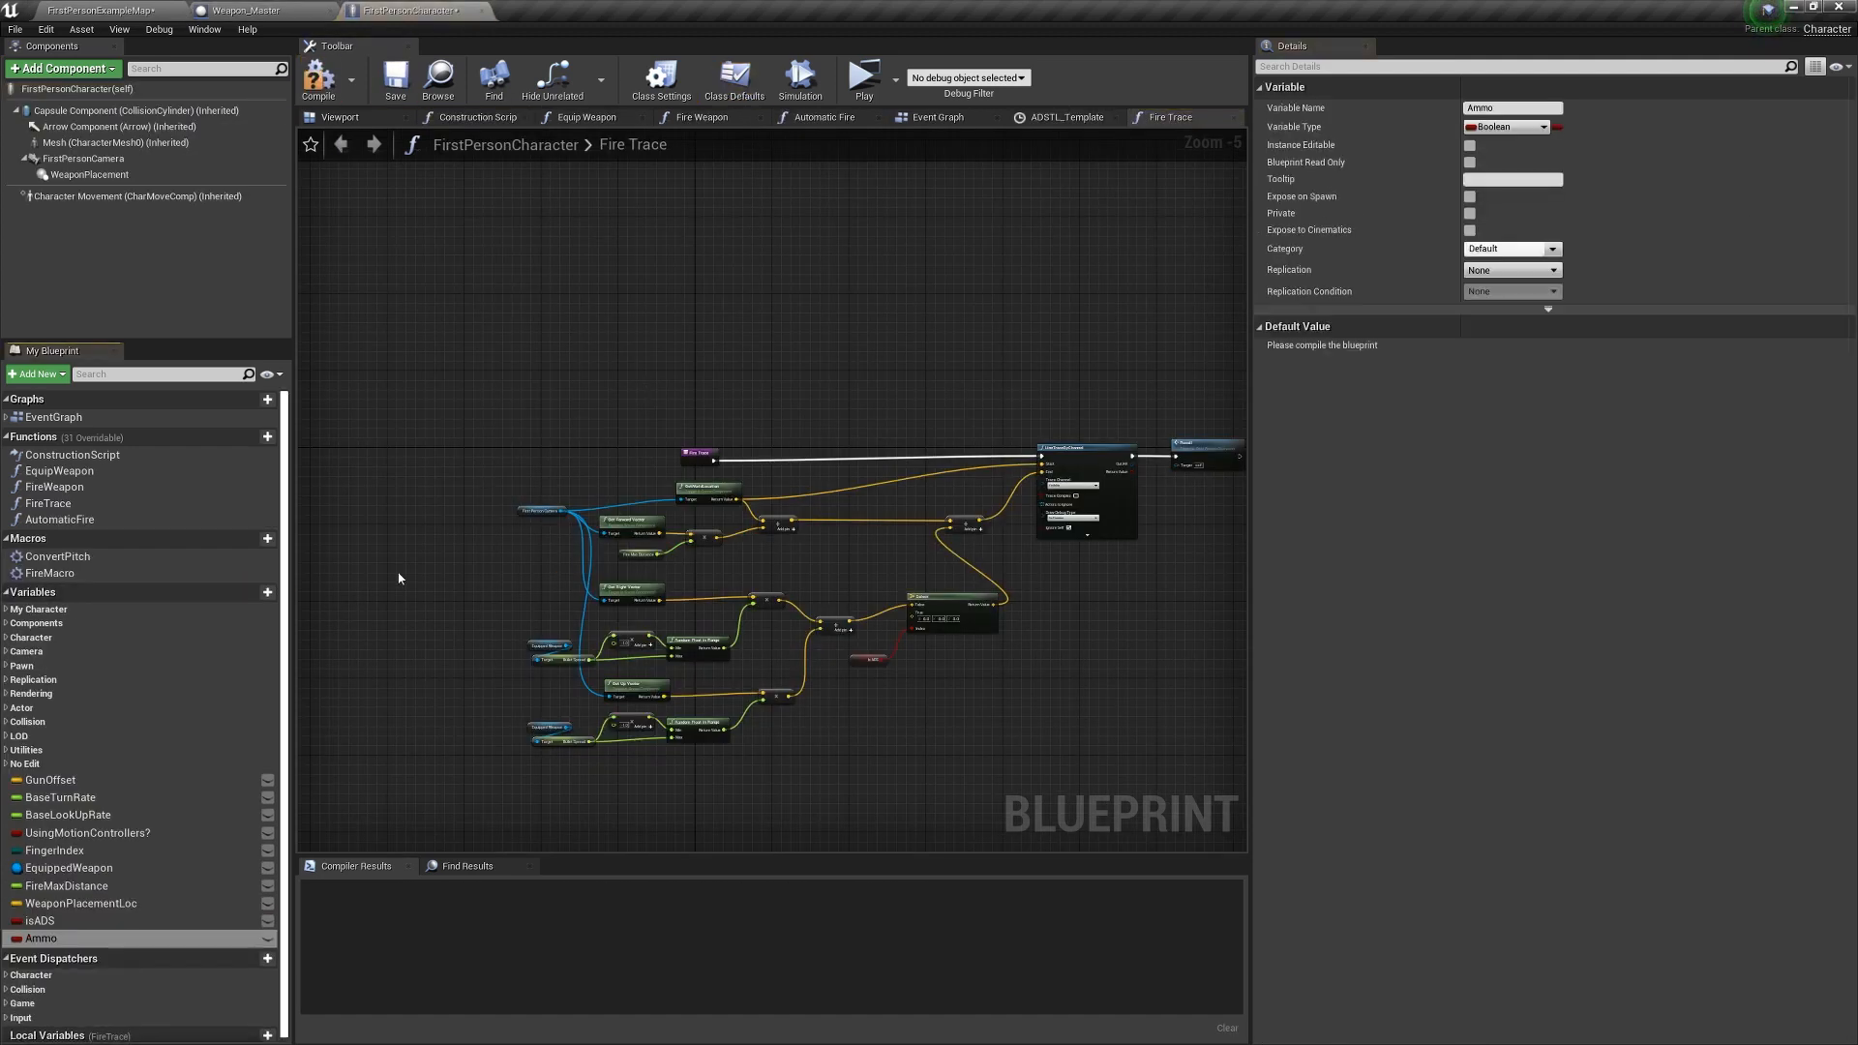
Make Ammo a Weapon Master class-to-integer map with five weapon default entries.
{"action": "left_click", "coordinate": [1544, 127]}
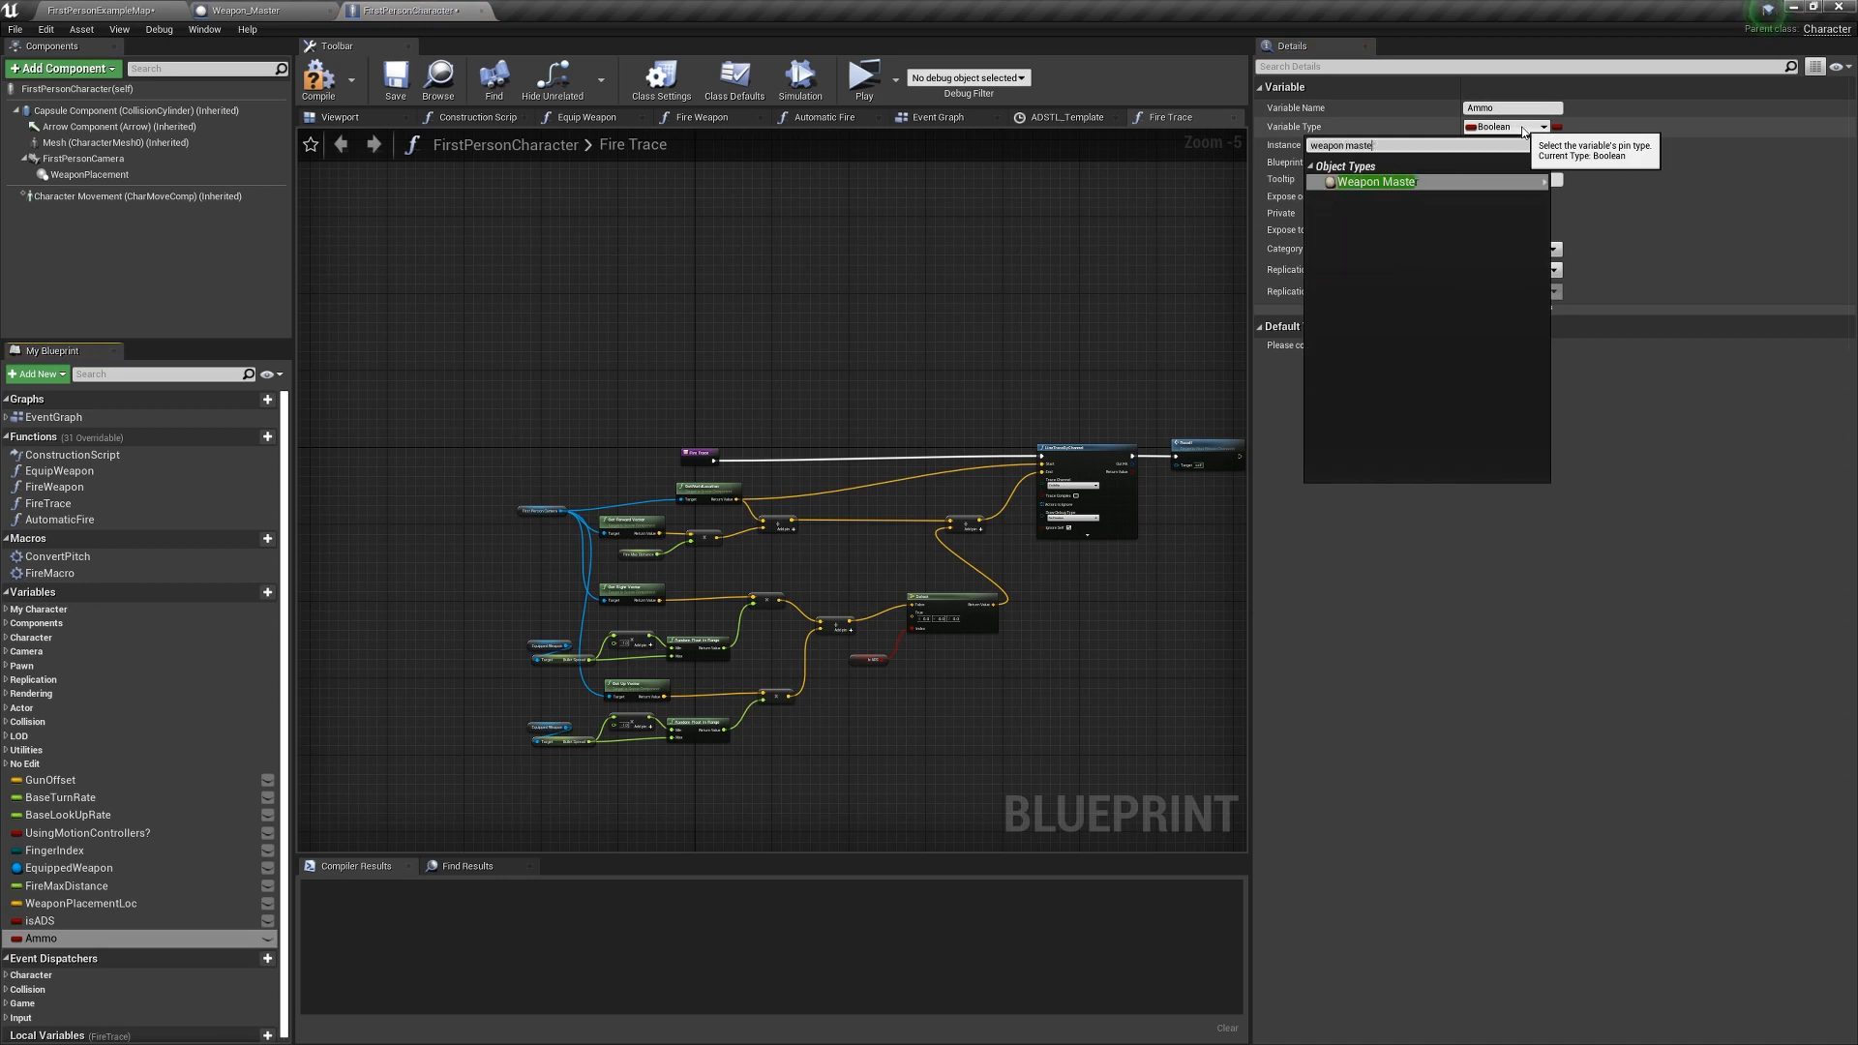
{"action": "left_click", "coordinate": [1374, 181]}
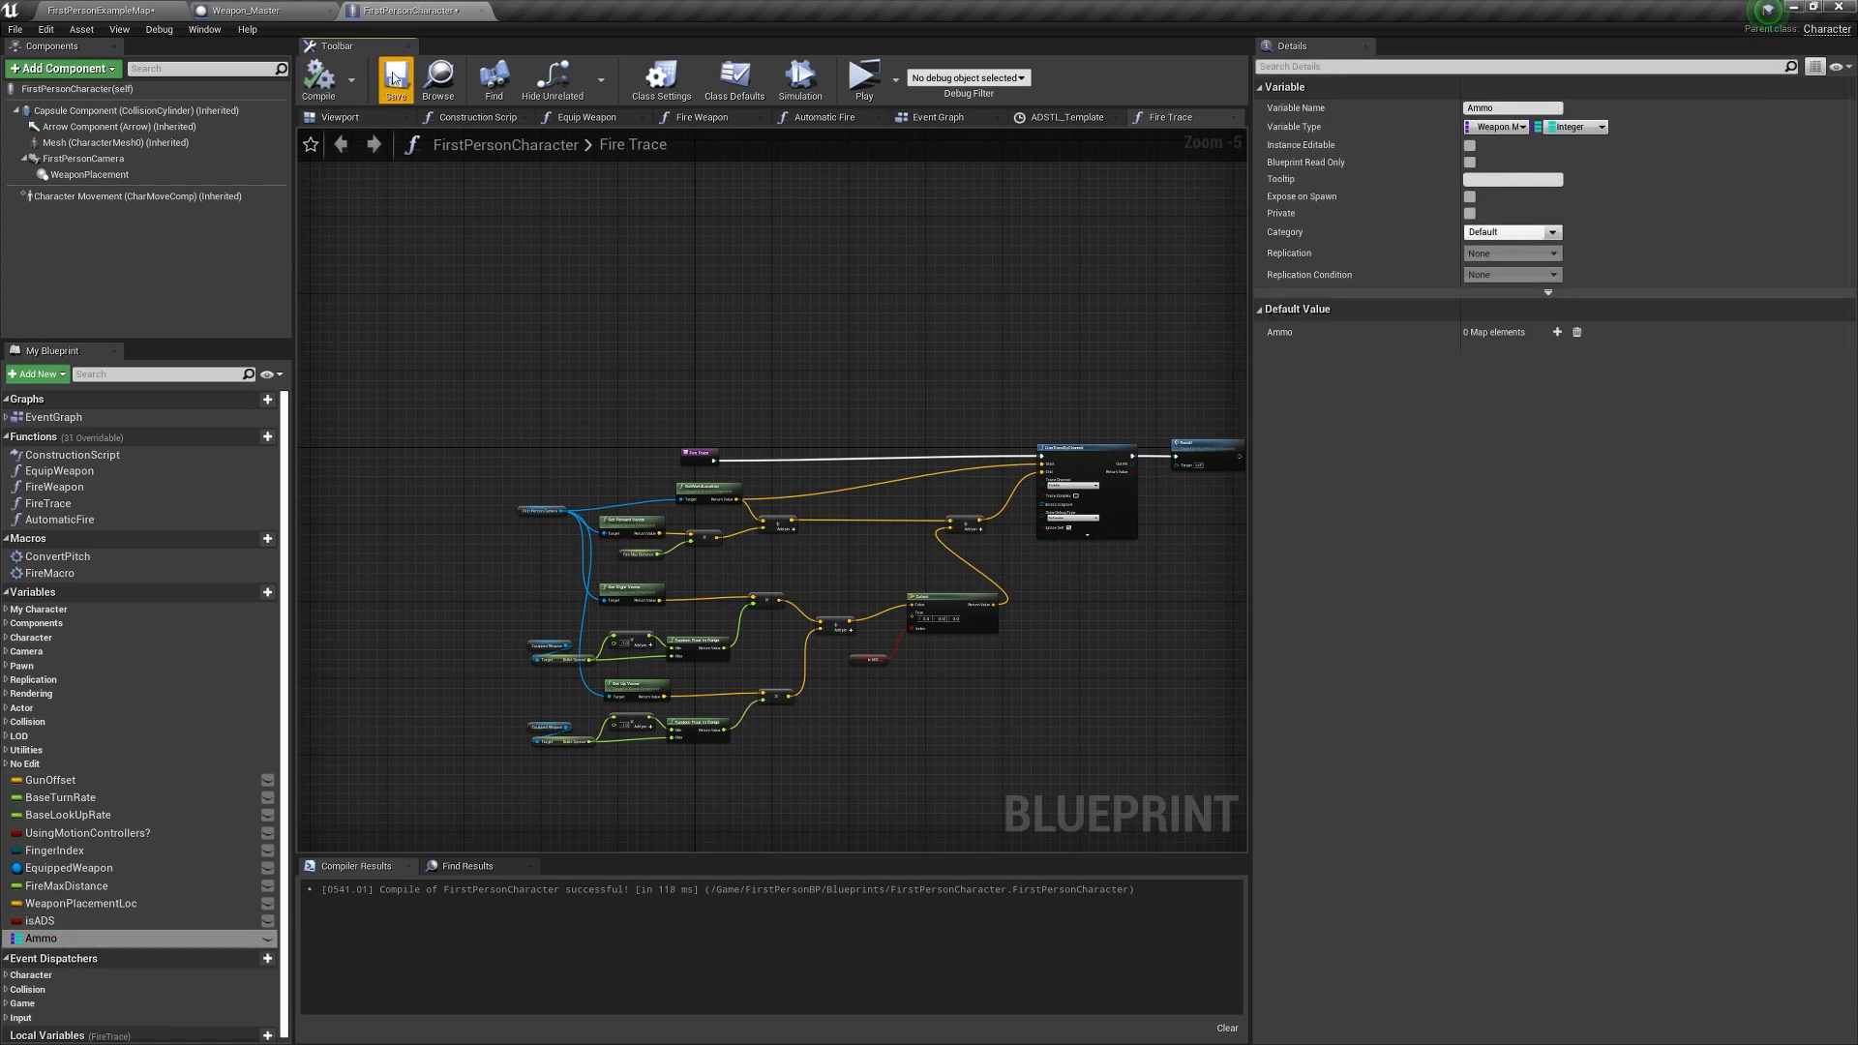
{"action": "left_click", "coordinate": [1557, 332]}
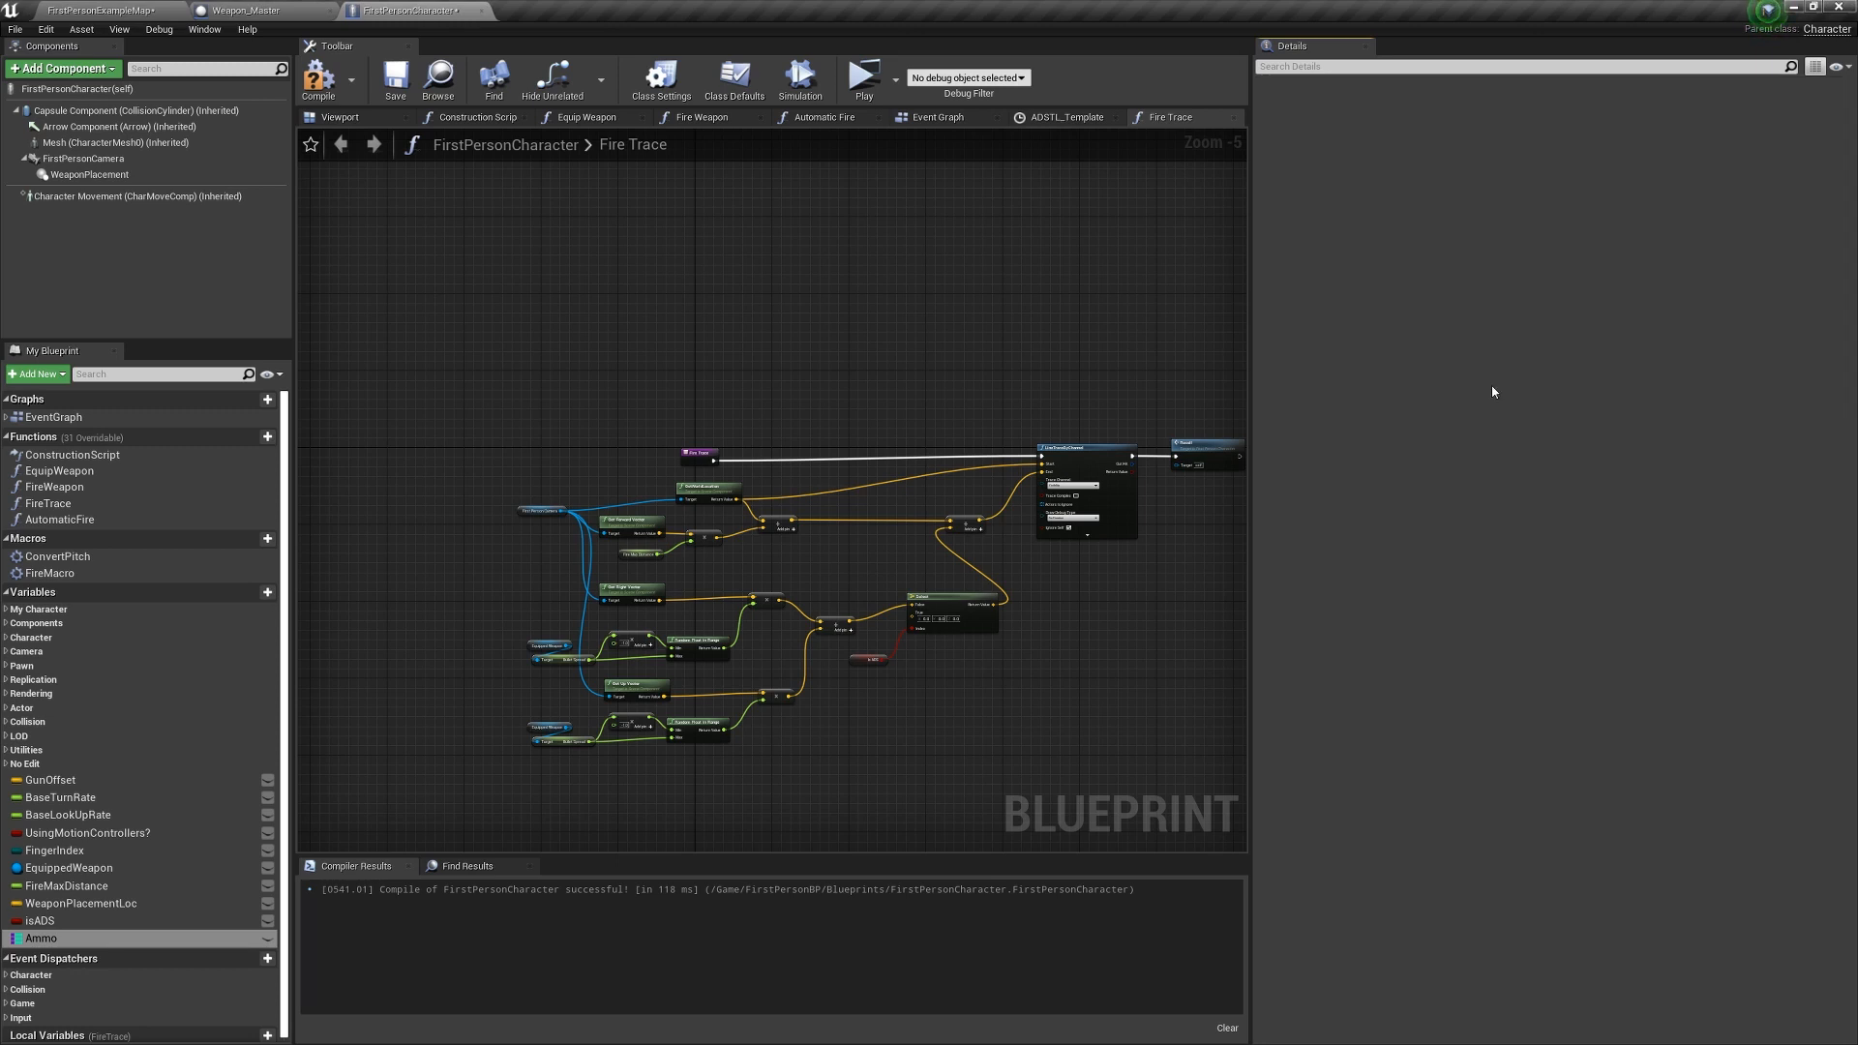
{"action": "left_click", "coordinate": [41, 937]}
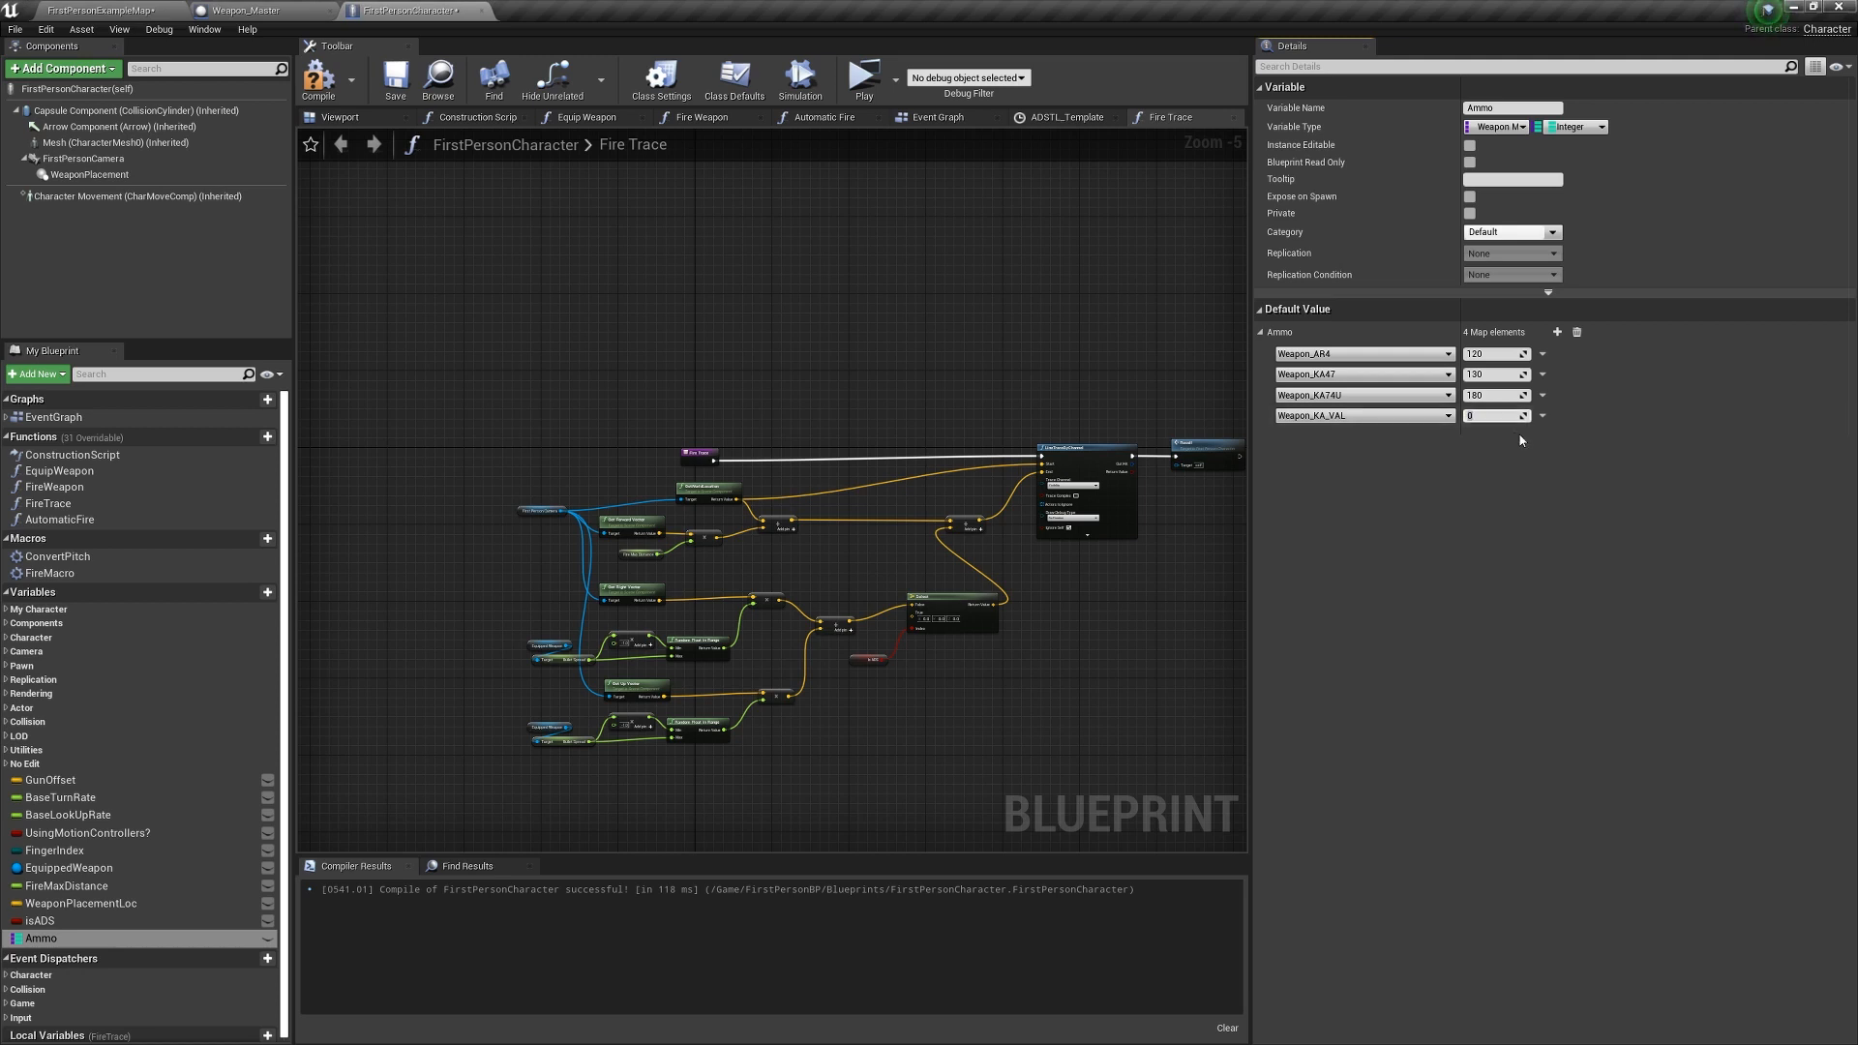
{"action": "left_click", "coordinate": [1557, 332]}
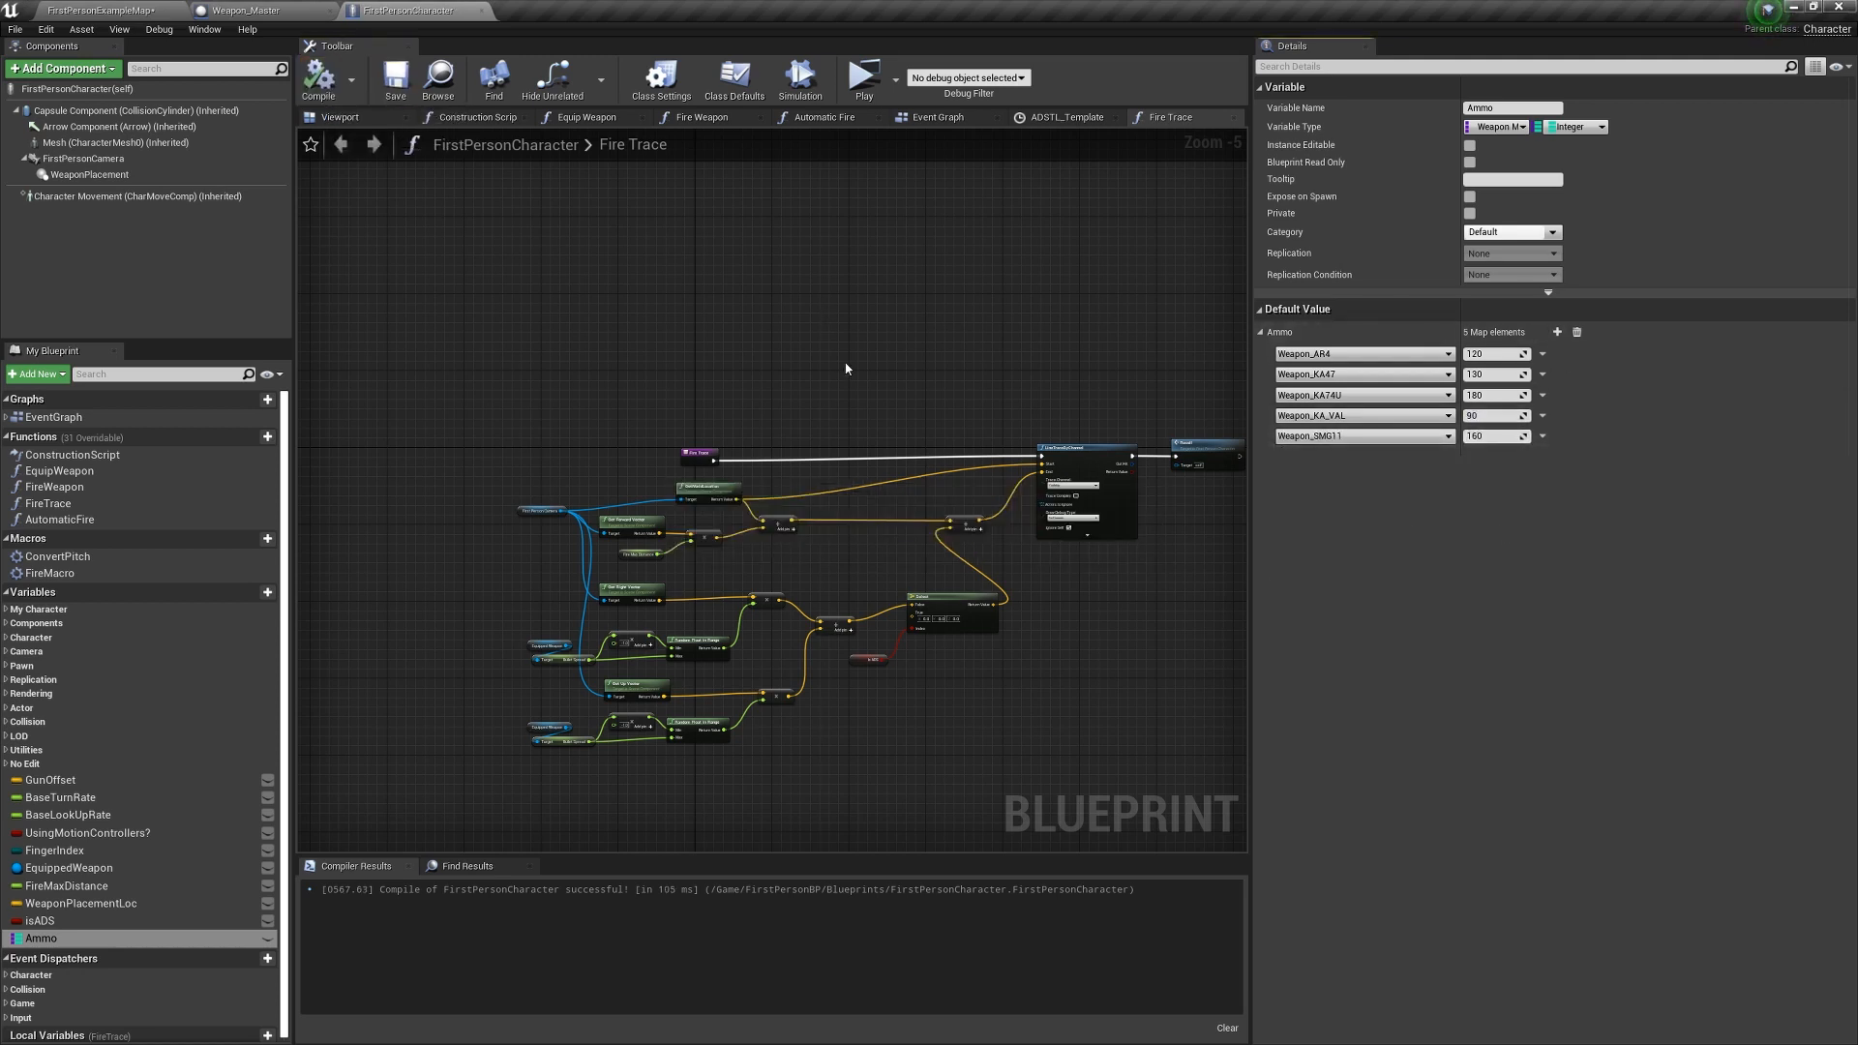
{"action": "mouse_move", "coordinate": [565, 215]}
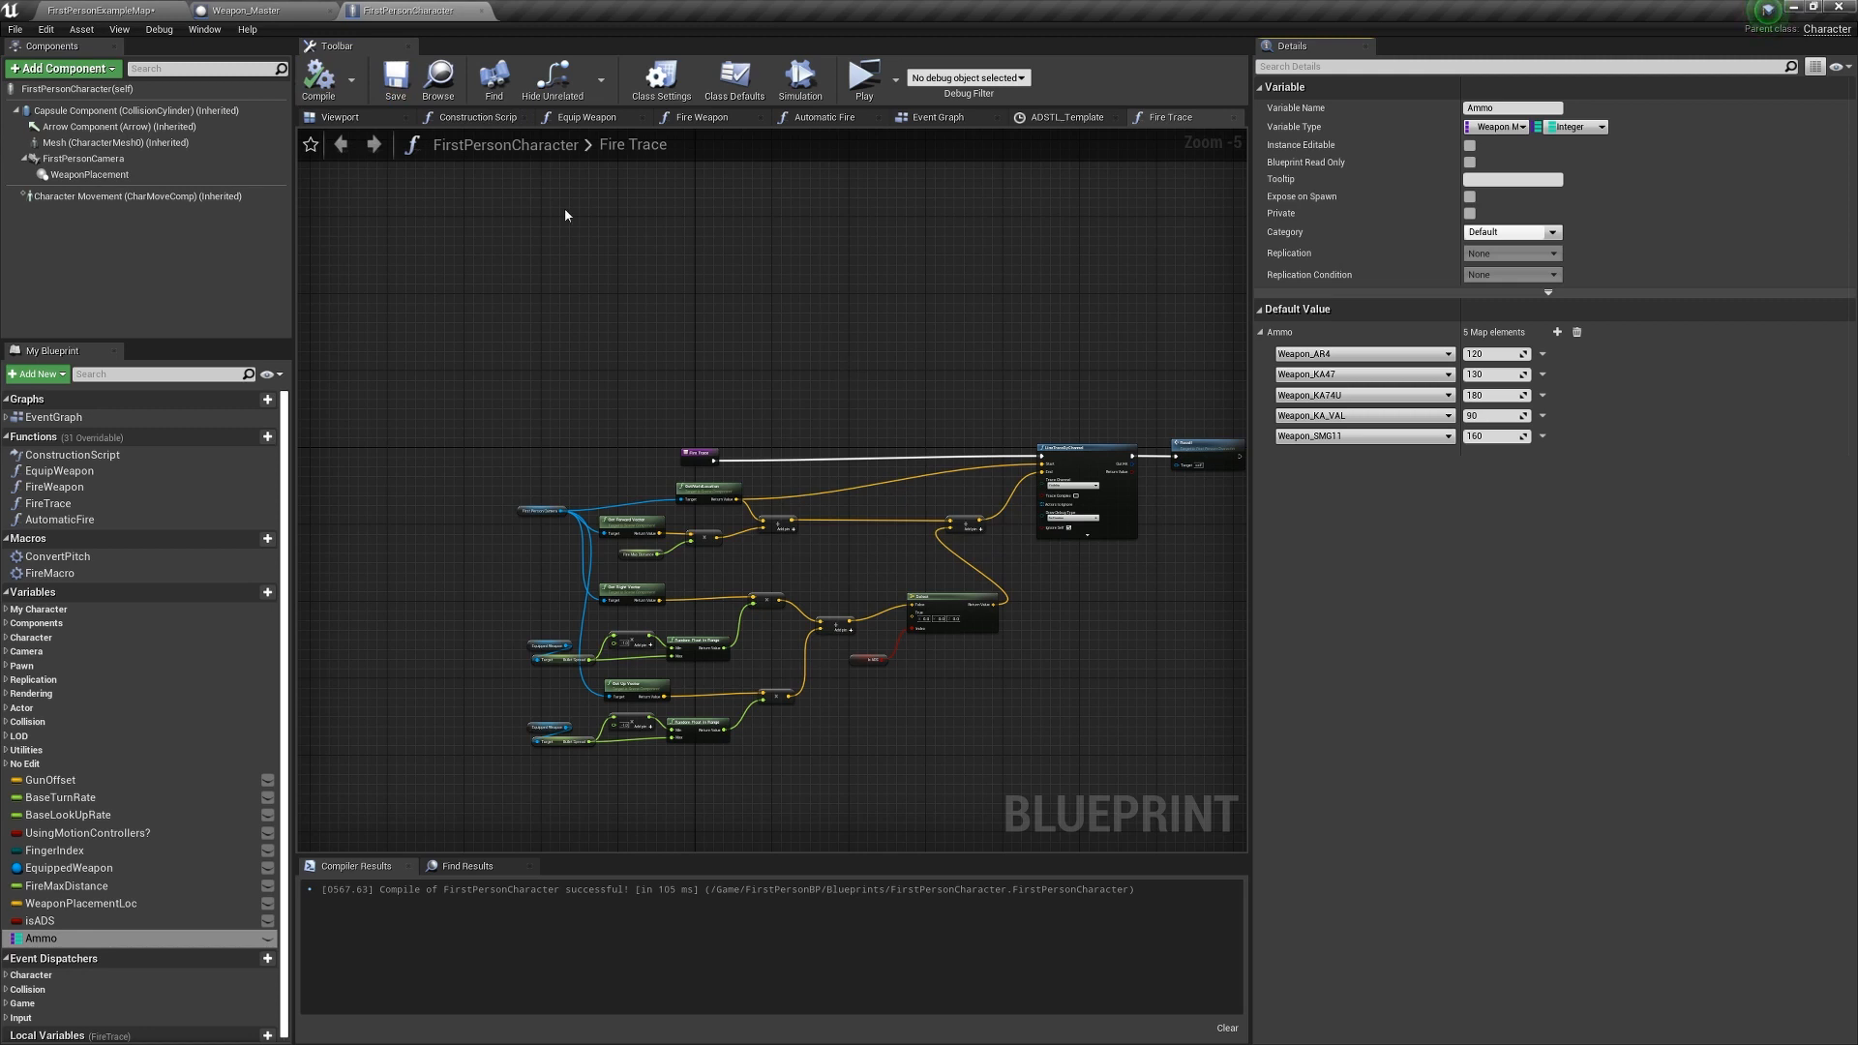
Append the equipped weapon's Current Clip Ammo and GetWeaponTotalAmmo to the tick print.
{"action": "left_click", "coordinate": [581, 116]}
{"action": "type", "text": "curren"}
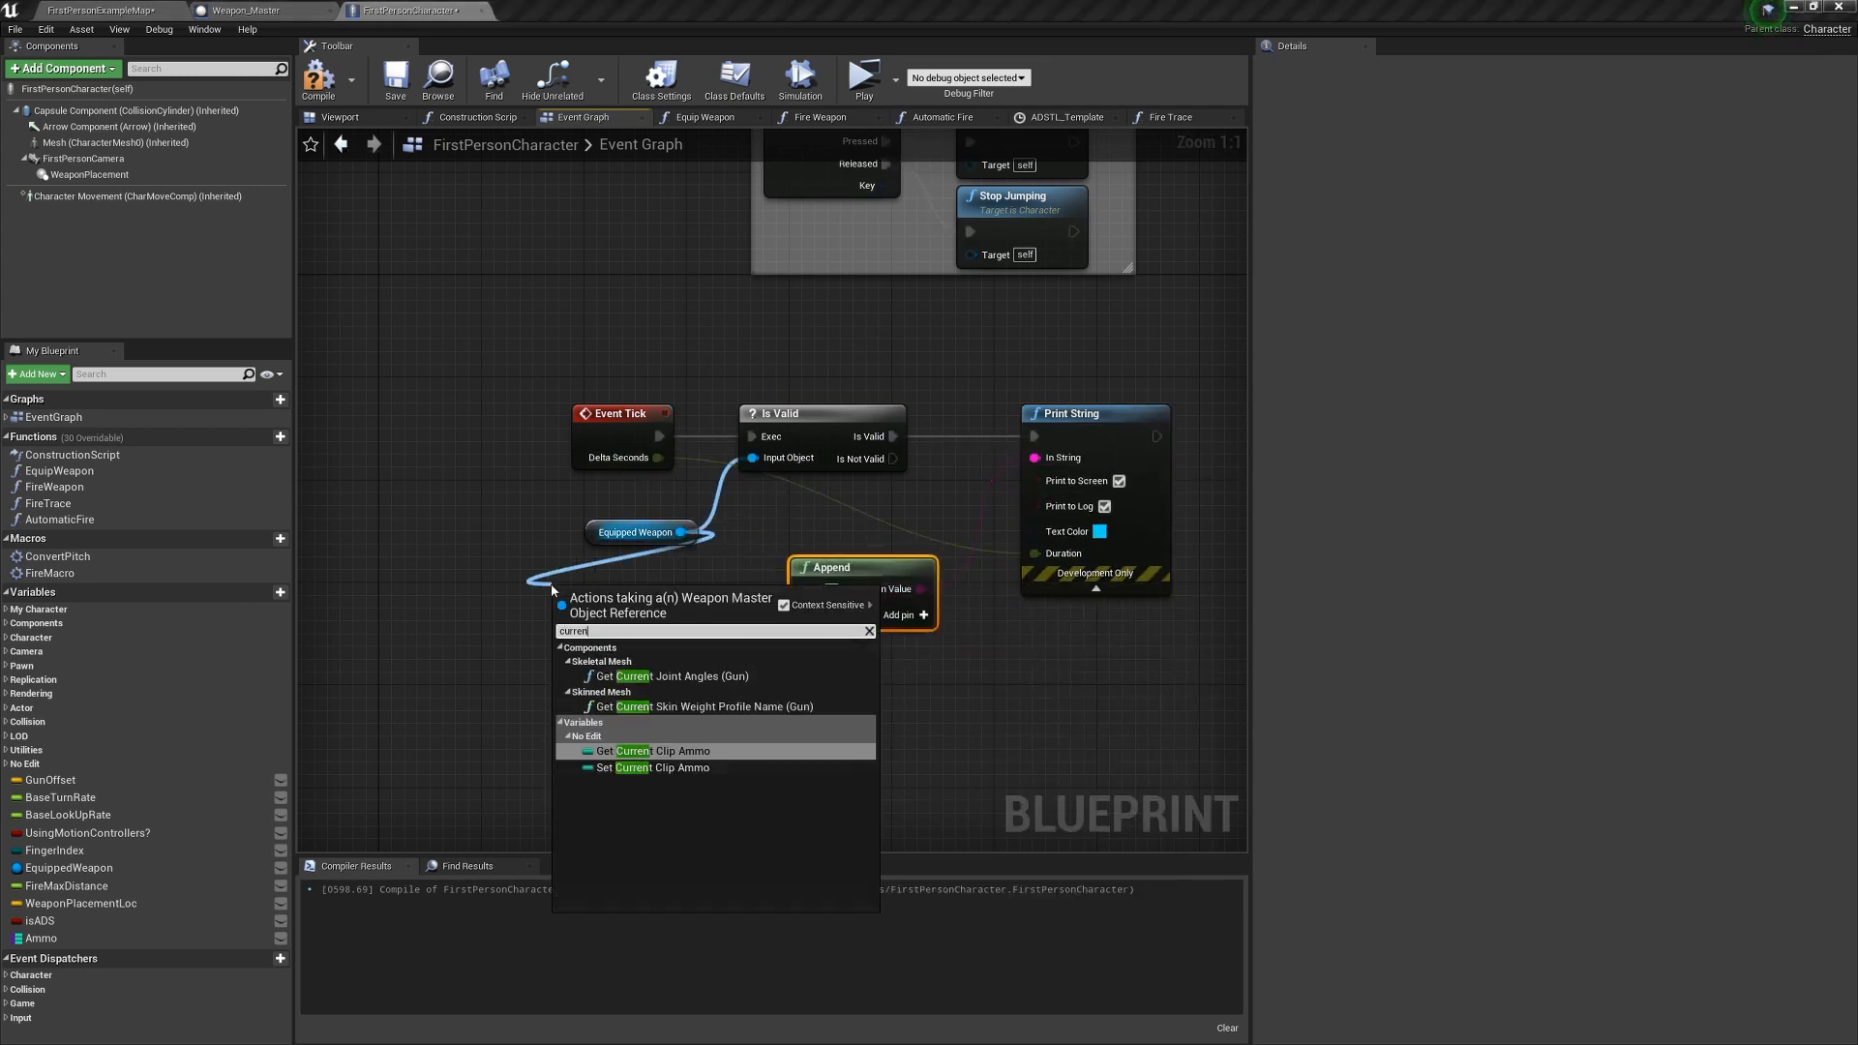
{"action": "left_click", "coordinate": [632, 750]}
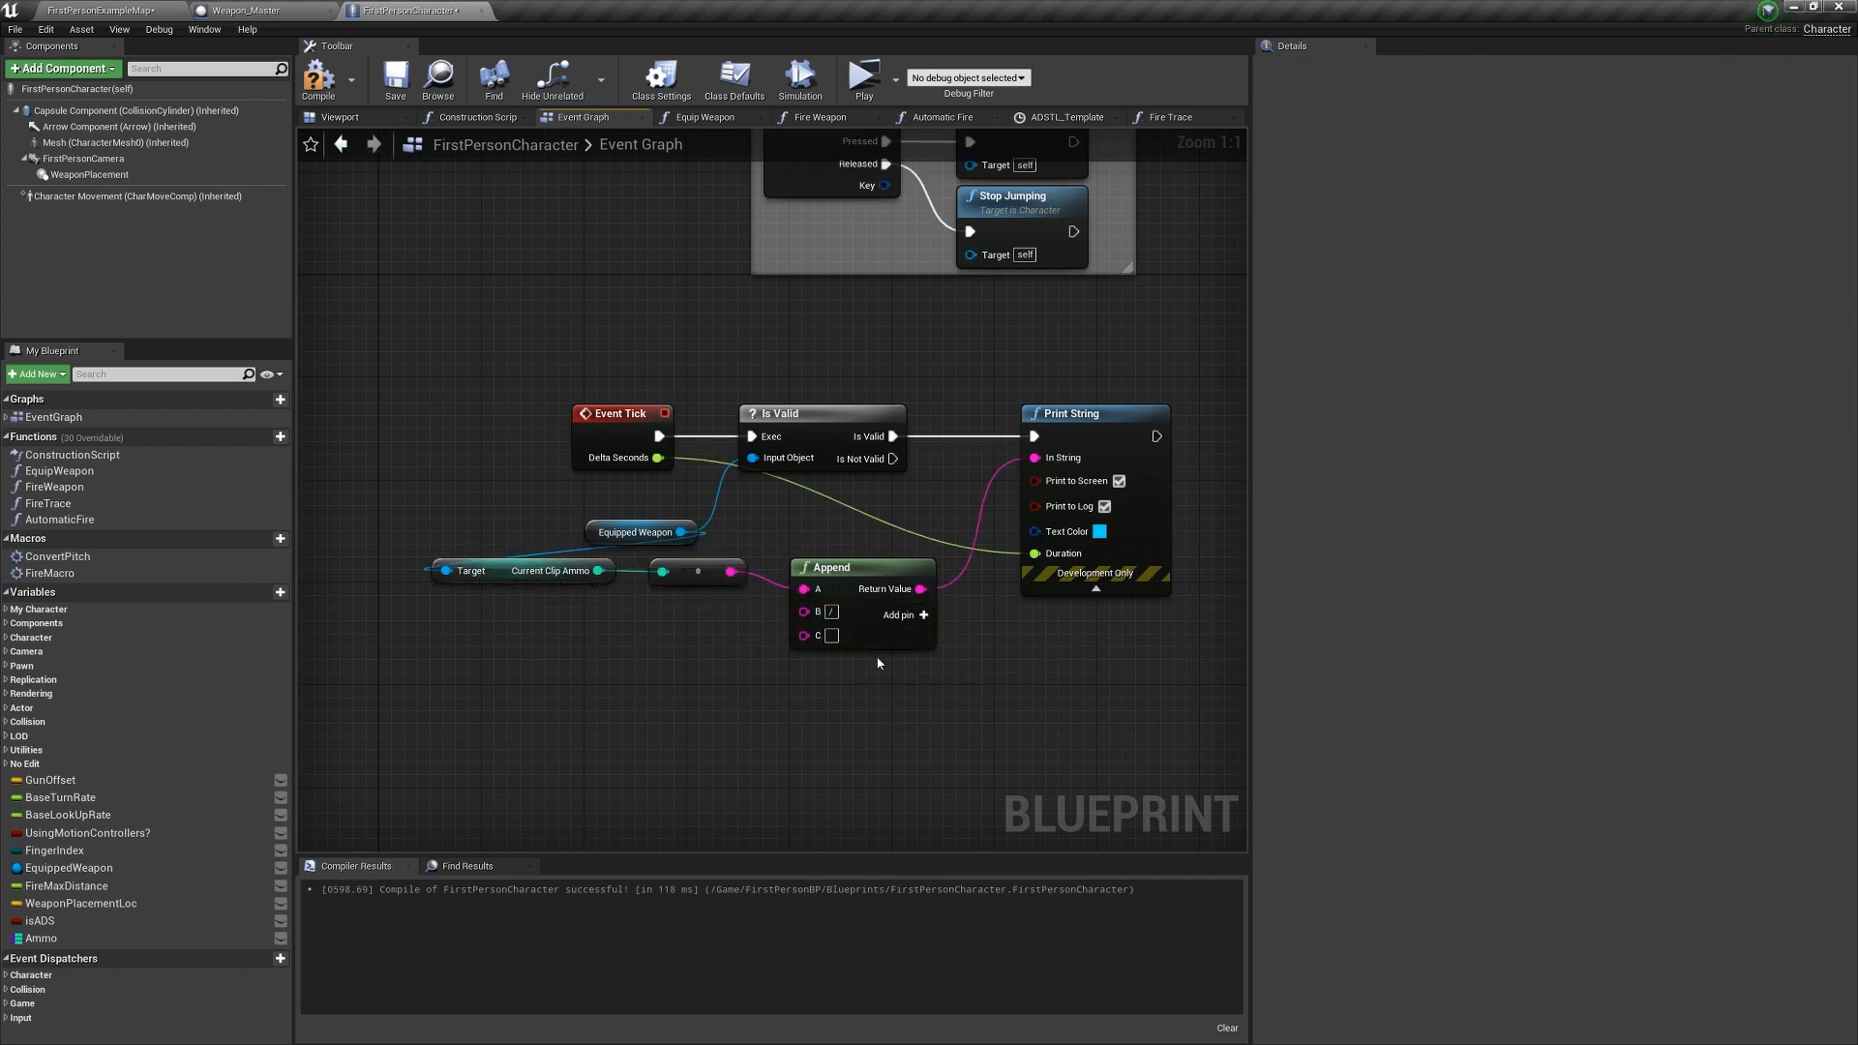
{"action": "left_click", "coordinate": [41, 937]}
{"action": "type", "text": "GetWeaponTotalAmmo"}
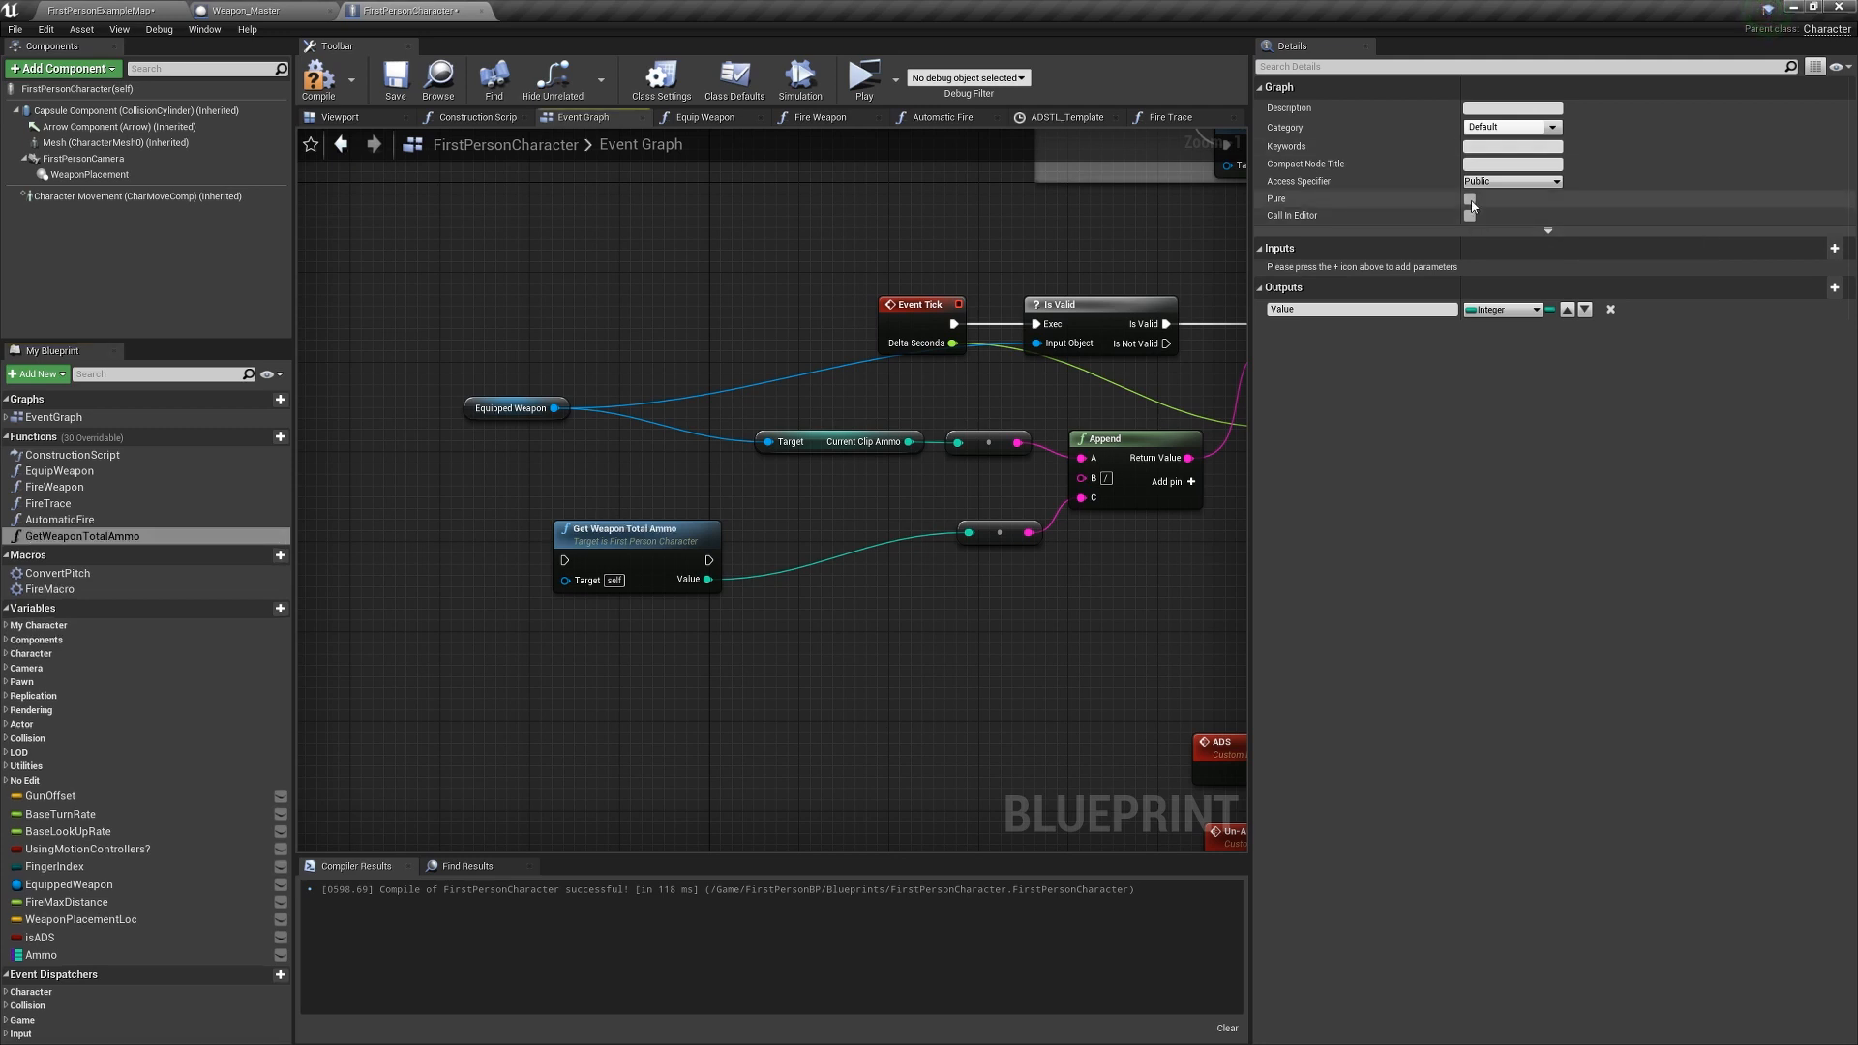
Mark GetWeaponTotalAmmo as Pure and clamp Current Clip Ammo minus 1.
{"action": "left_click", "coordinate": [1167, 117]}
{"action": "type", "text": "cl"}
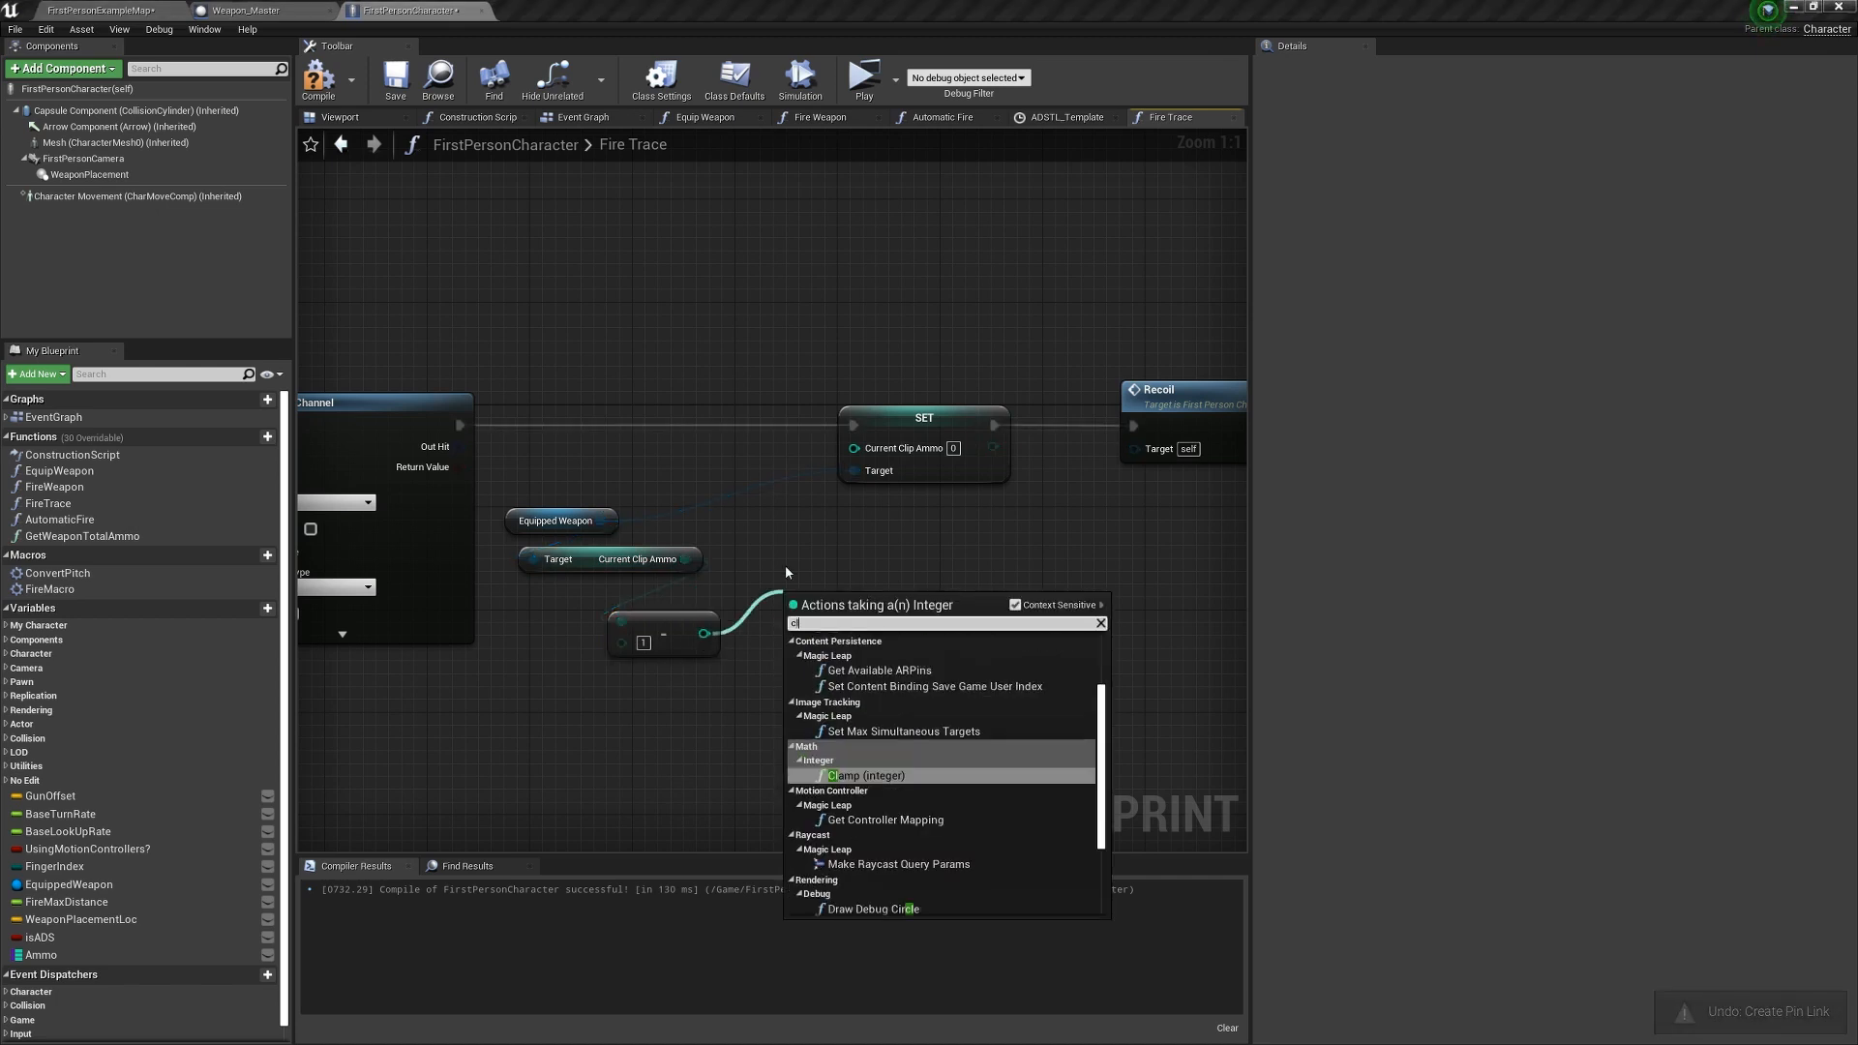
{"action": "left_click", "coordinate": [865, 775]}
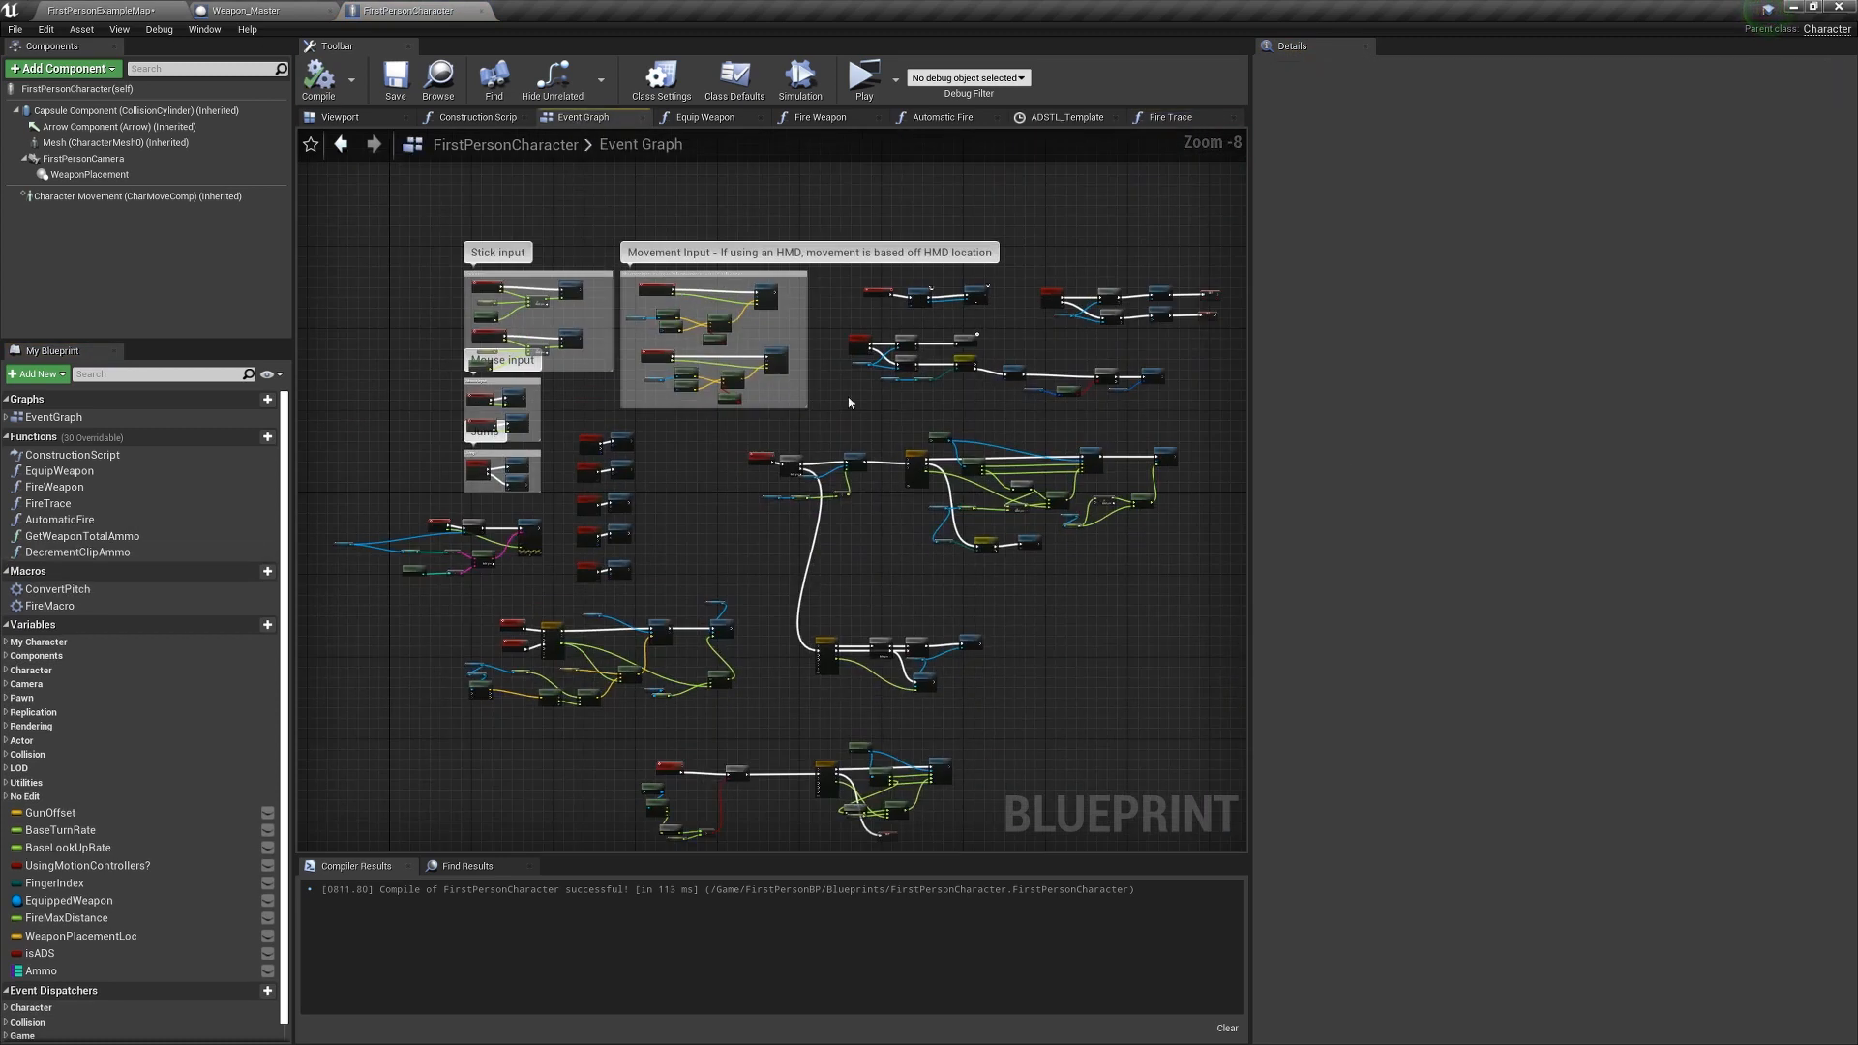
Collapse firing nodes into functions, stop fire on empty clip, and set reloadTime default.
{"action": "scroll", "scroll_direction": "down", "scroll_amount": 3}
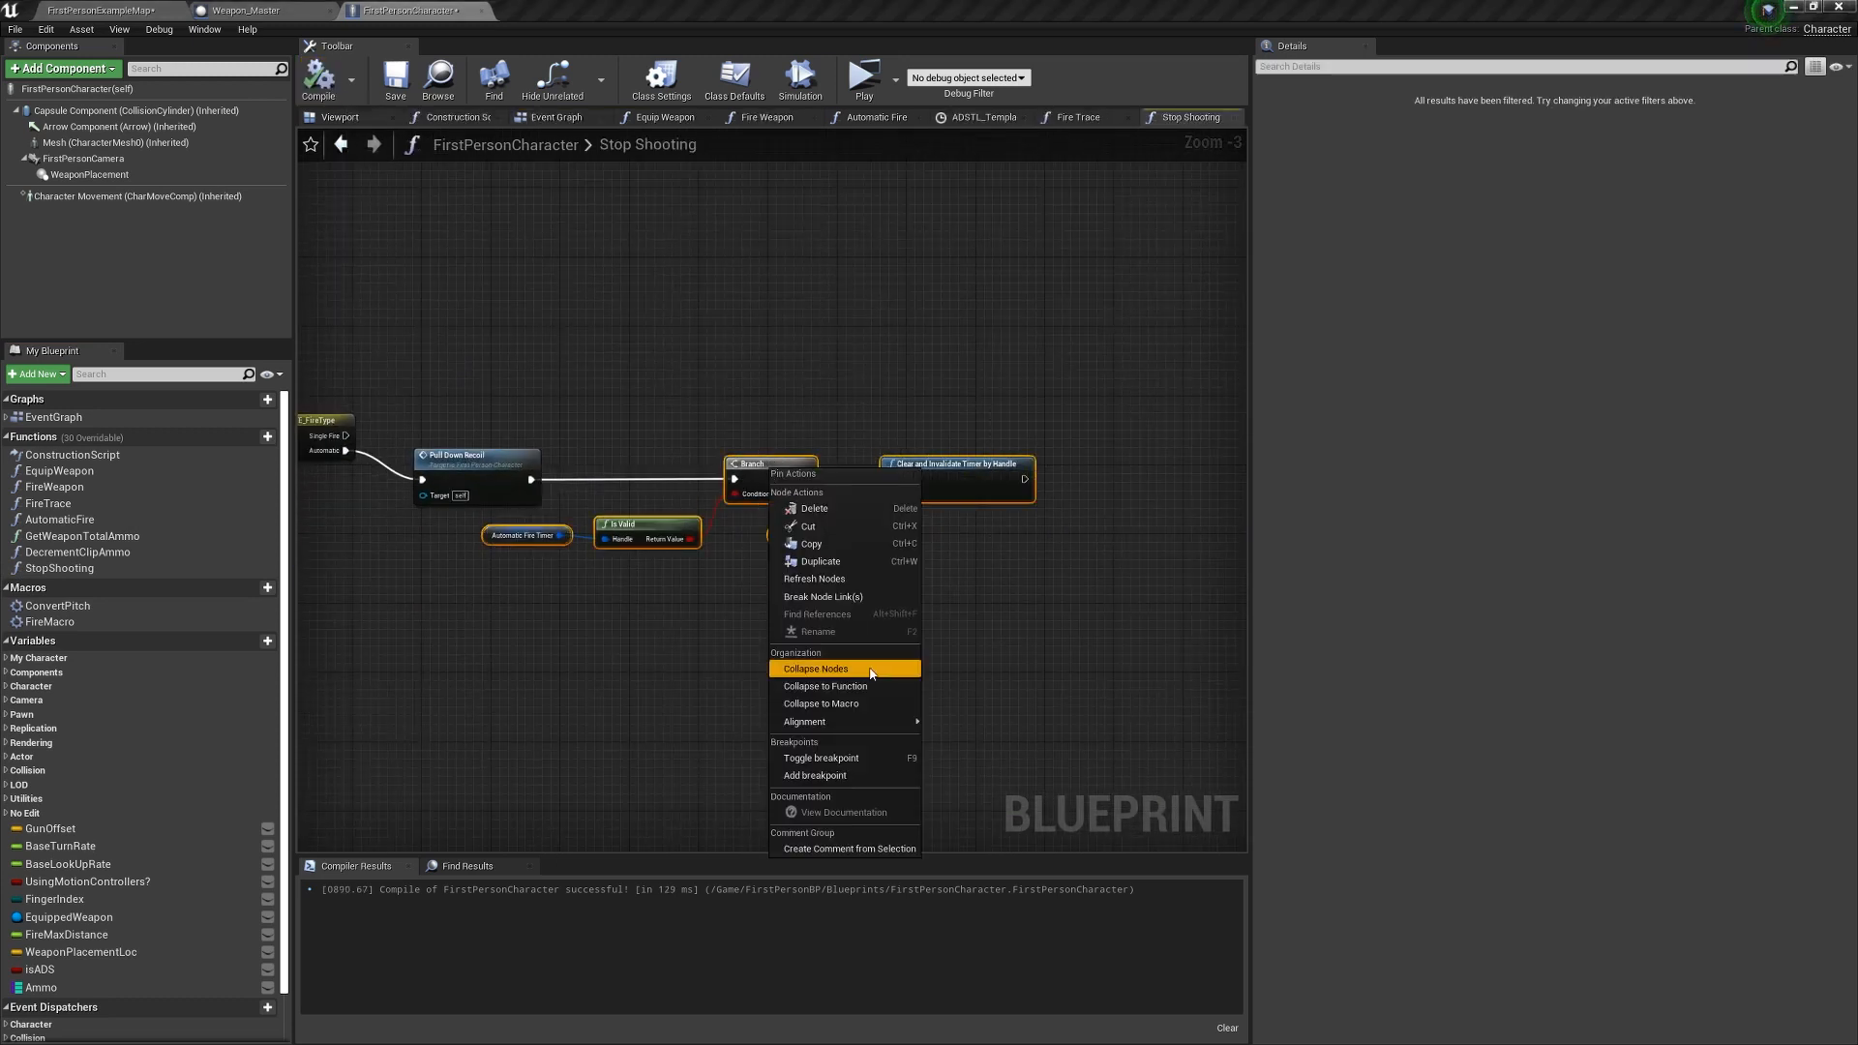
{"action": "left_click", "coordinate": [815, 668]}
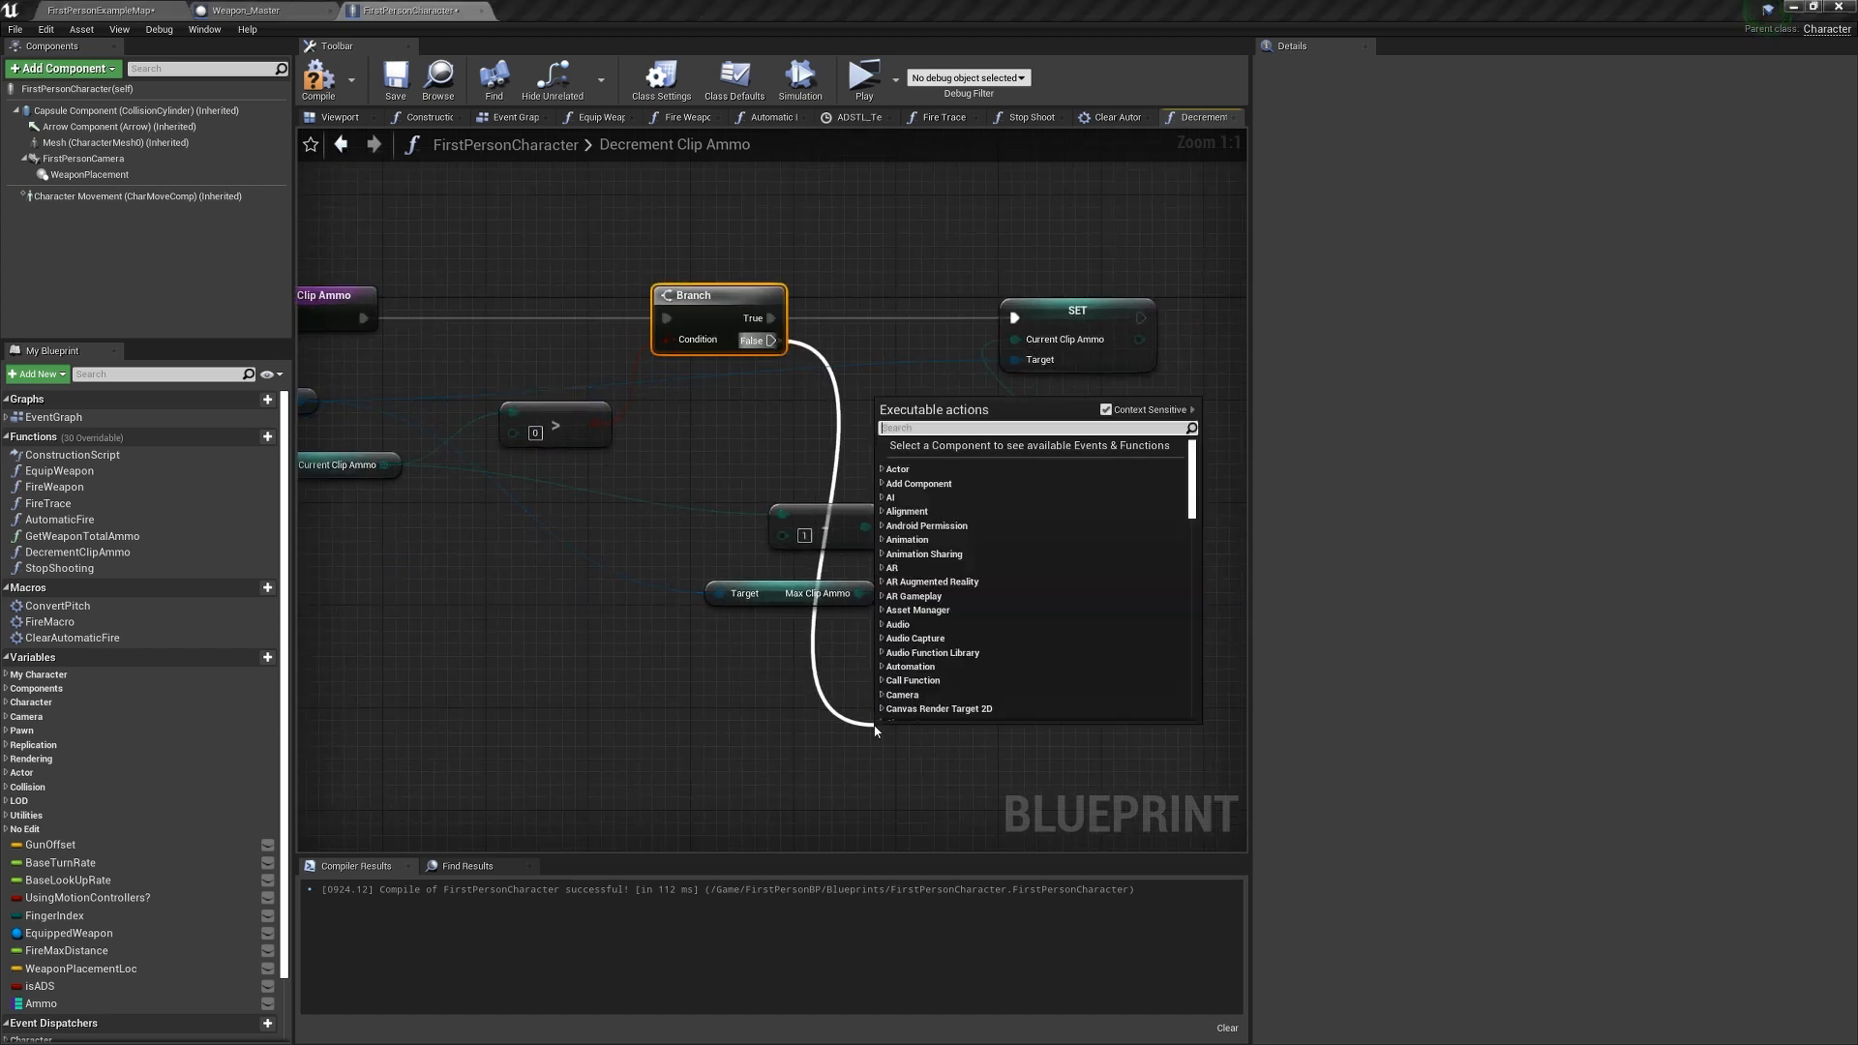
{"action": "left_click", "coordinate": [244, 10]}
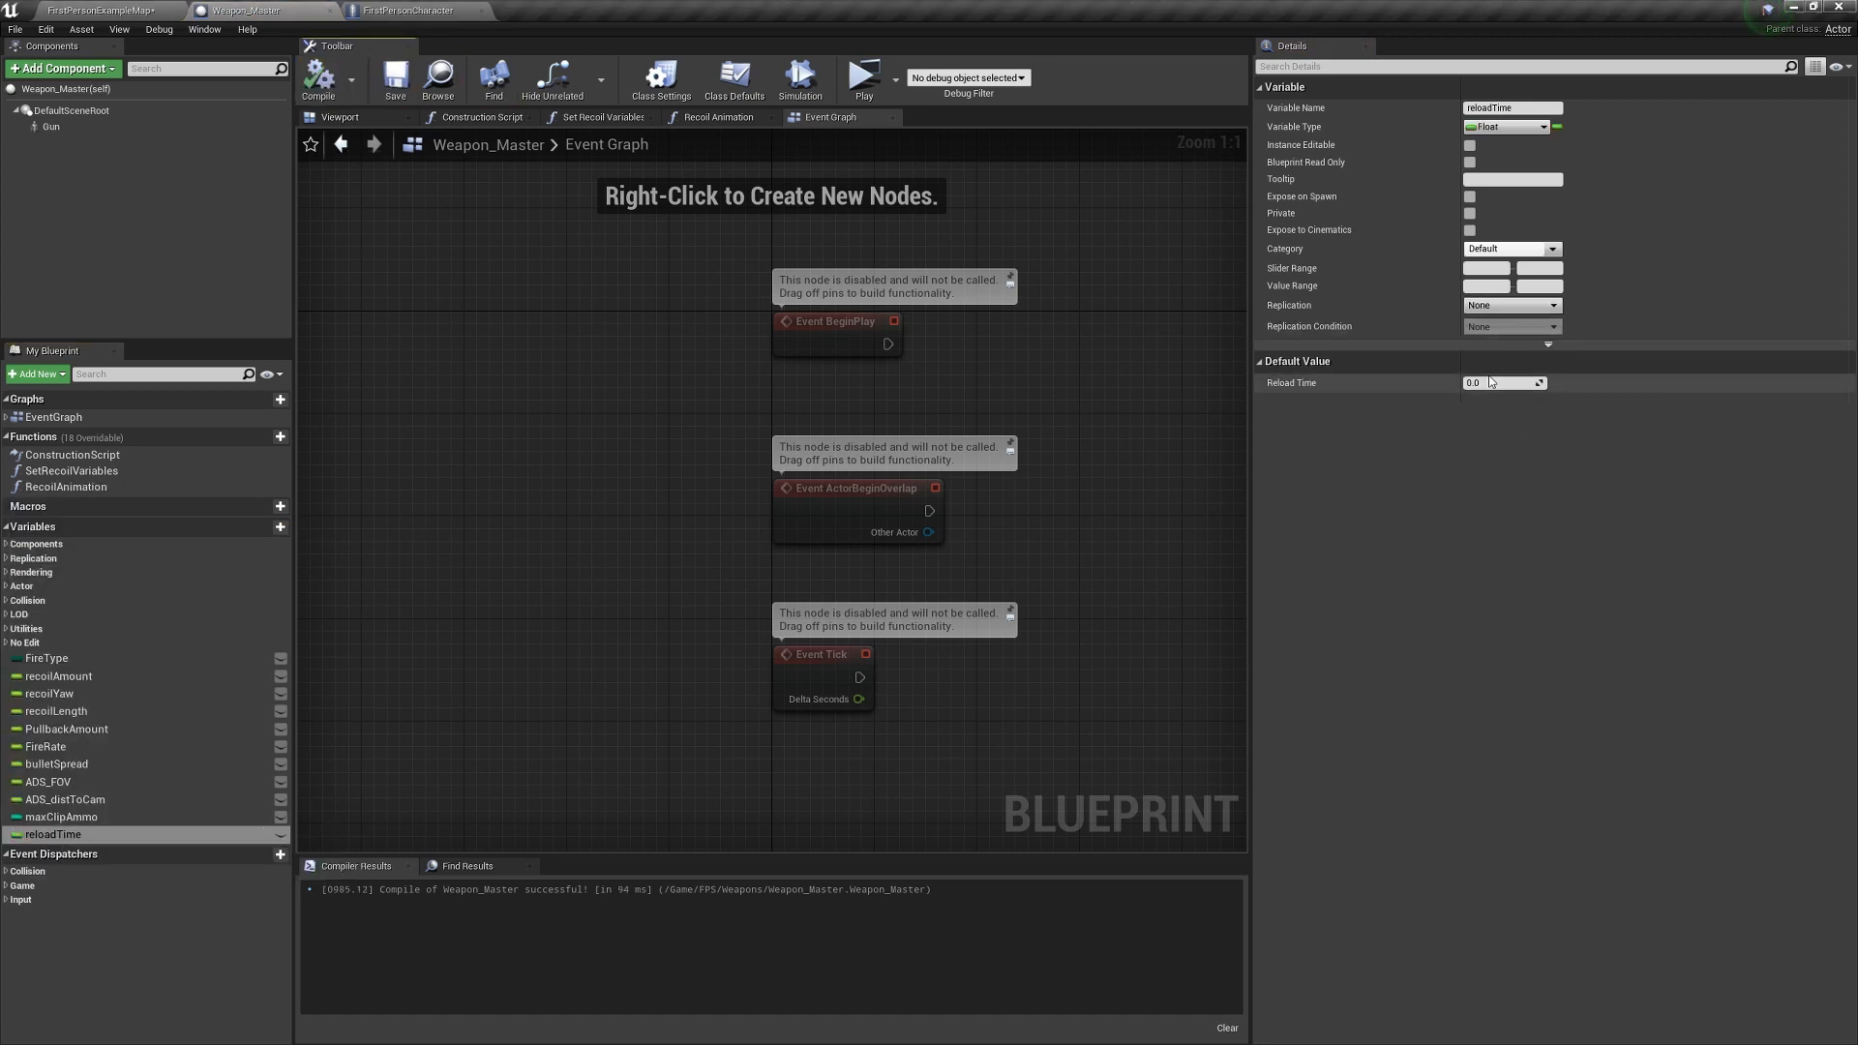
{"action": "left_click", "coordinate": [409, 10]}
{"action": "type", "text": "max clip"}
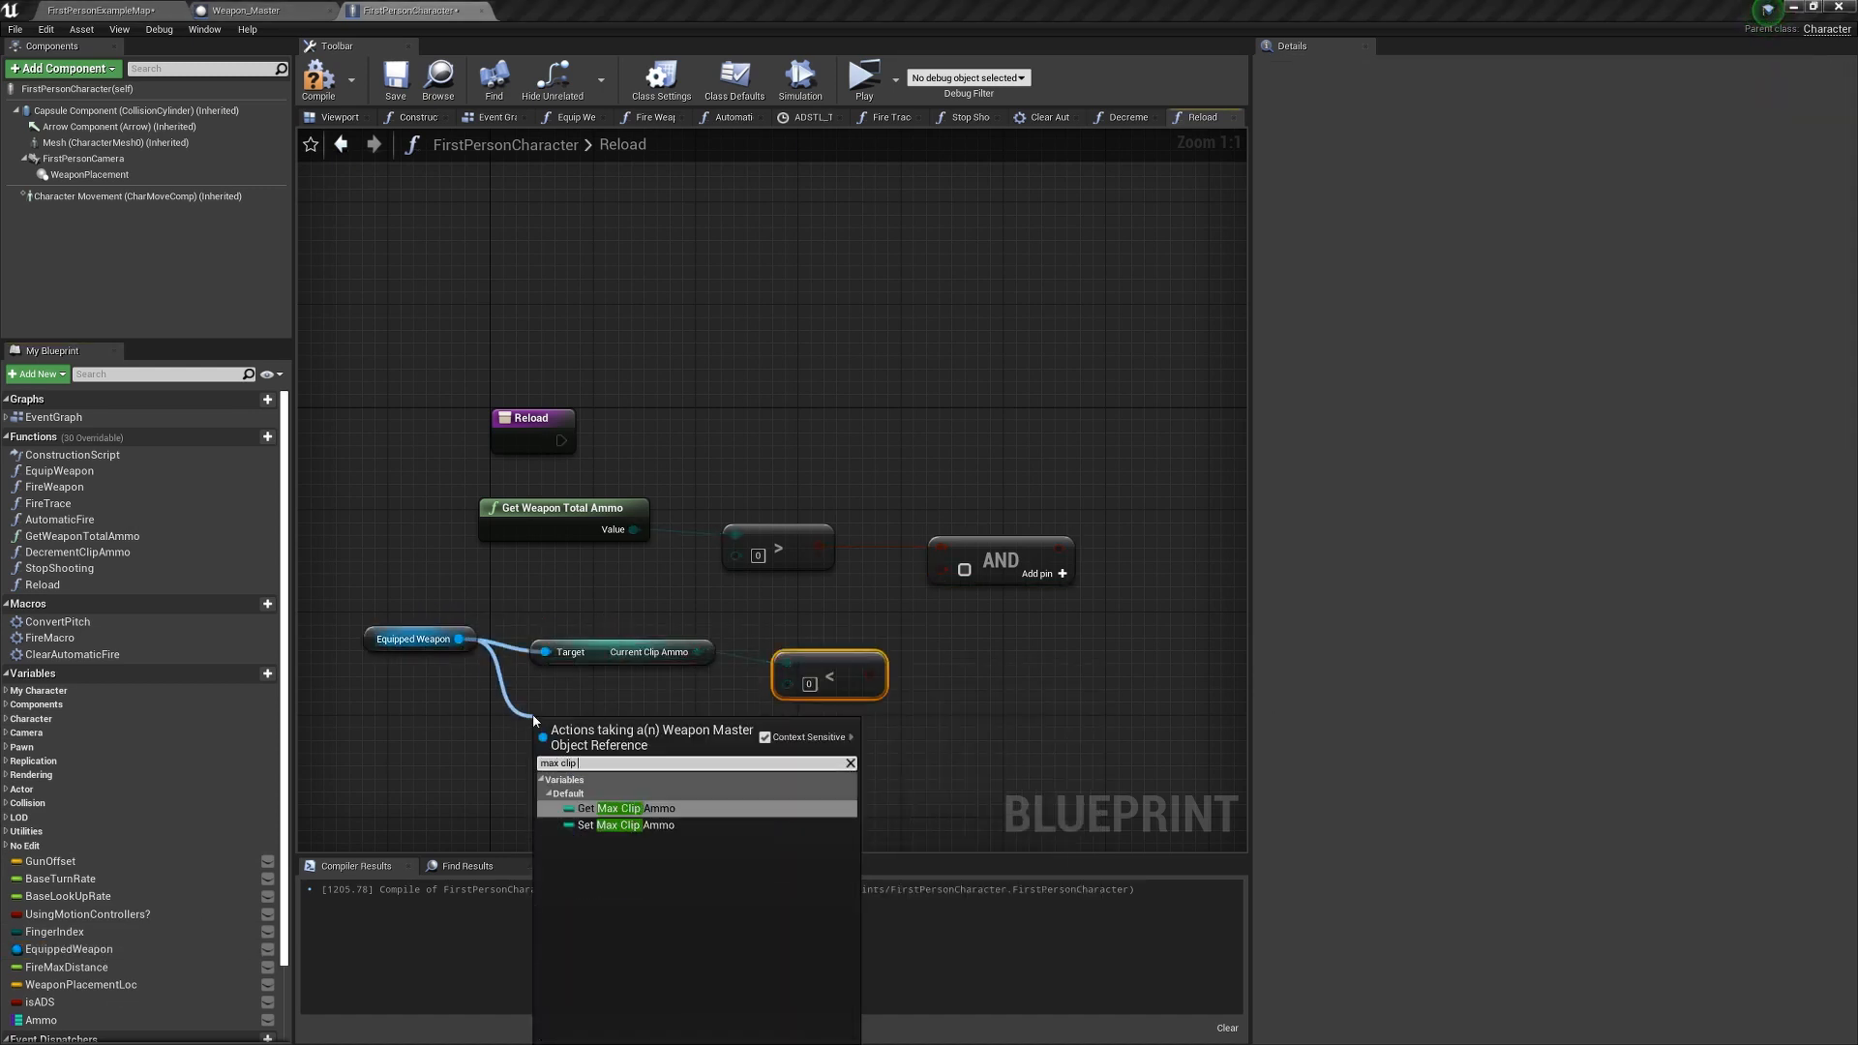
Compare Current Clip Ammo with Max Clip Ammo for Reload's branch condition.
{"action": "left_click", "coordinate": [624, 807]}
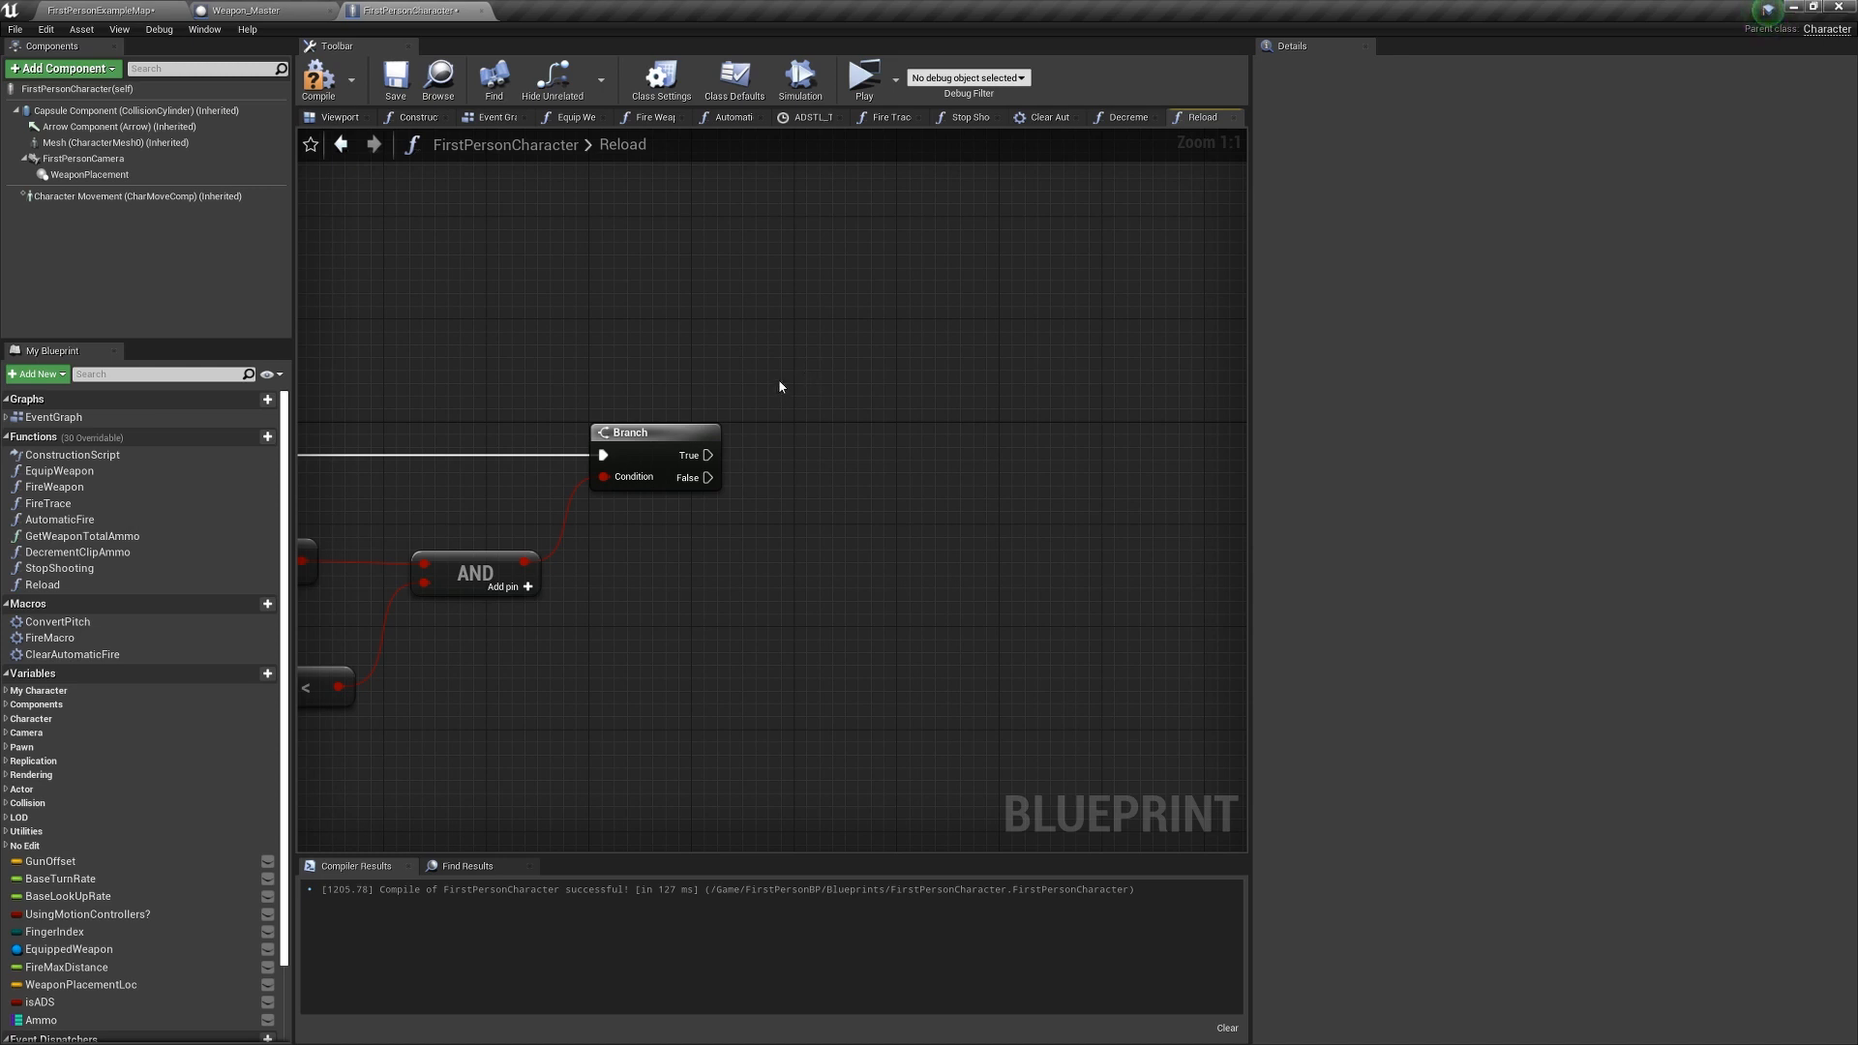
{"action": "left_click", "coordinate": [491, 116]}
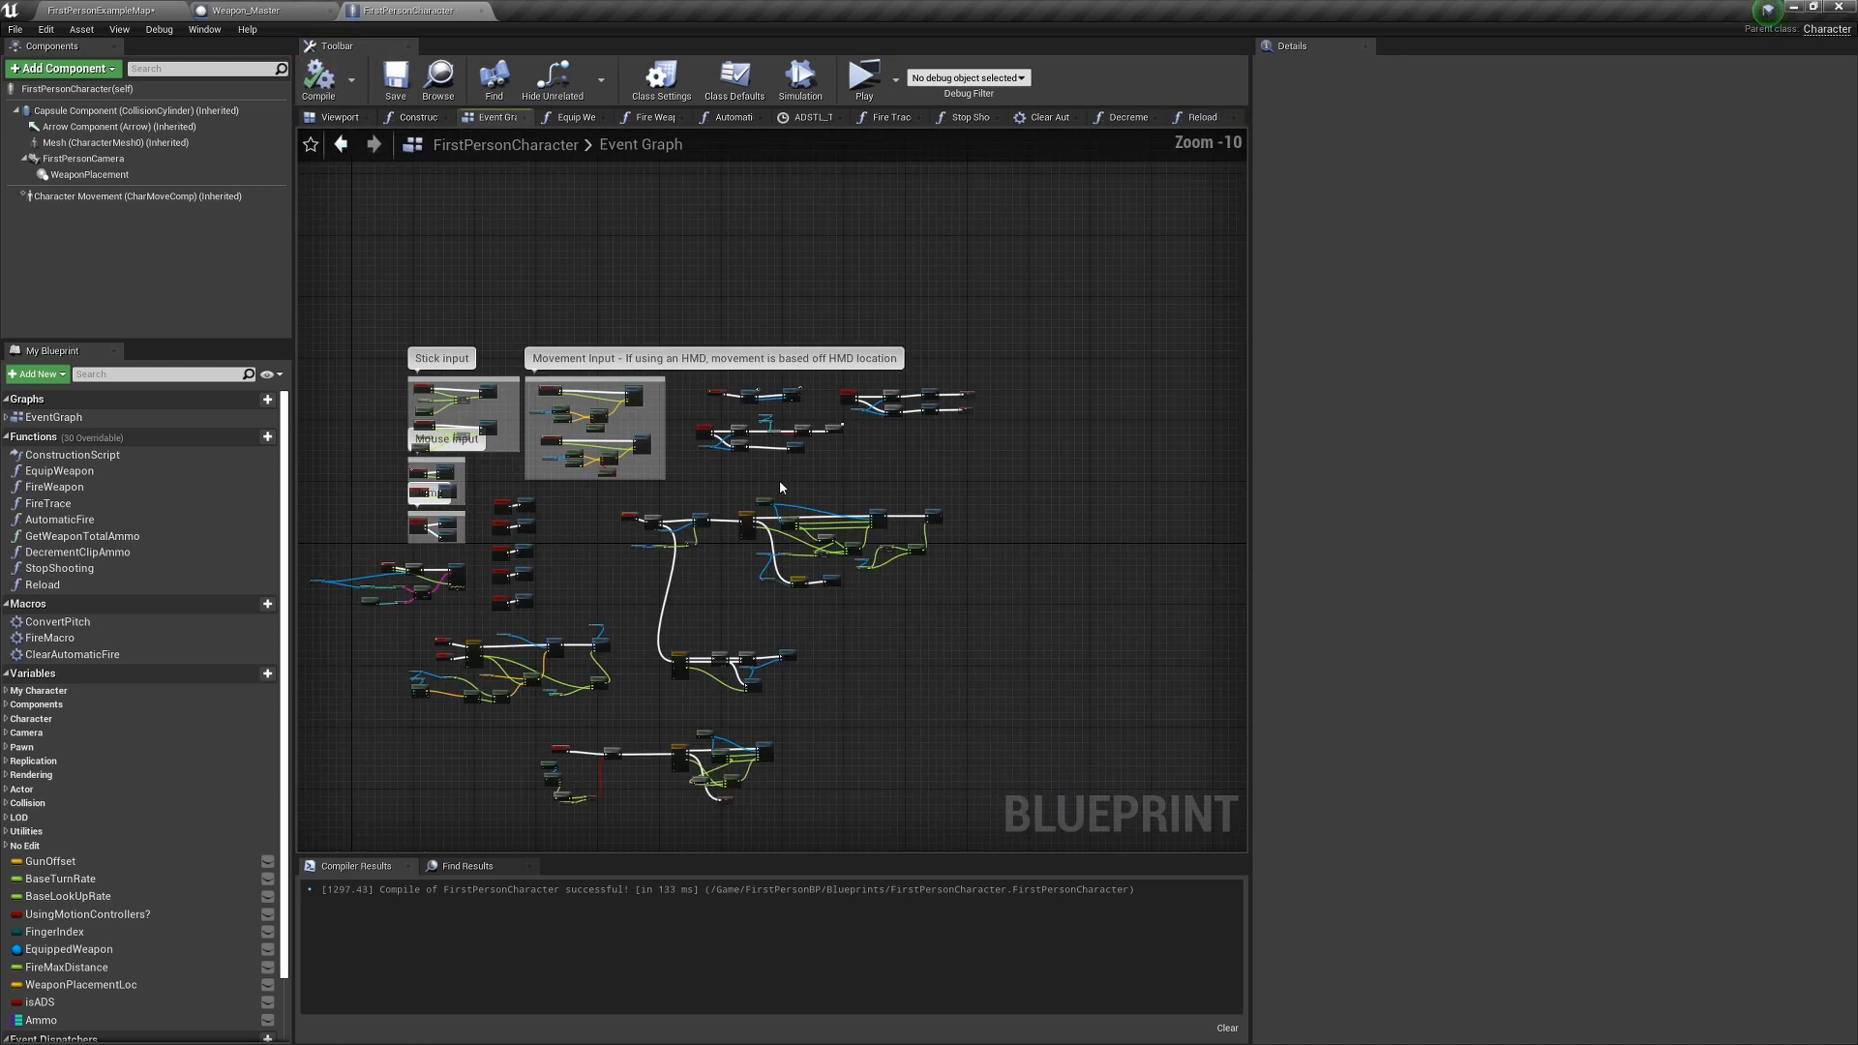
Add custom event ReloadAnim and connect it to a new ReloadAnimTL timeline.
{"action": "left_click", "coordinate": [761, 466]}
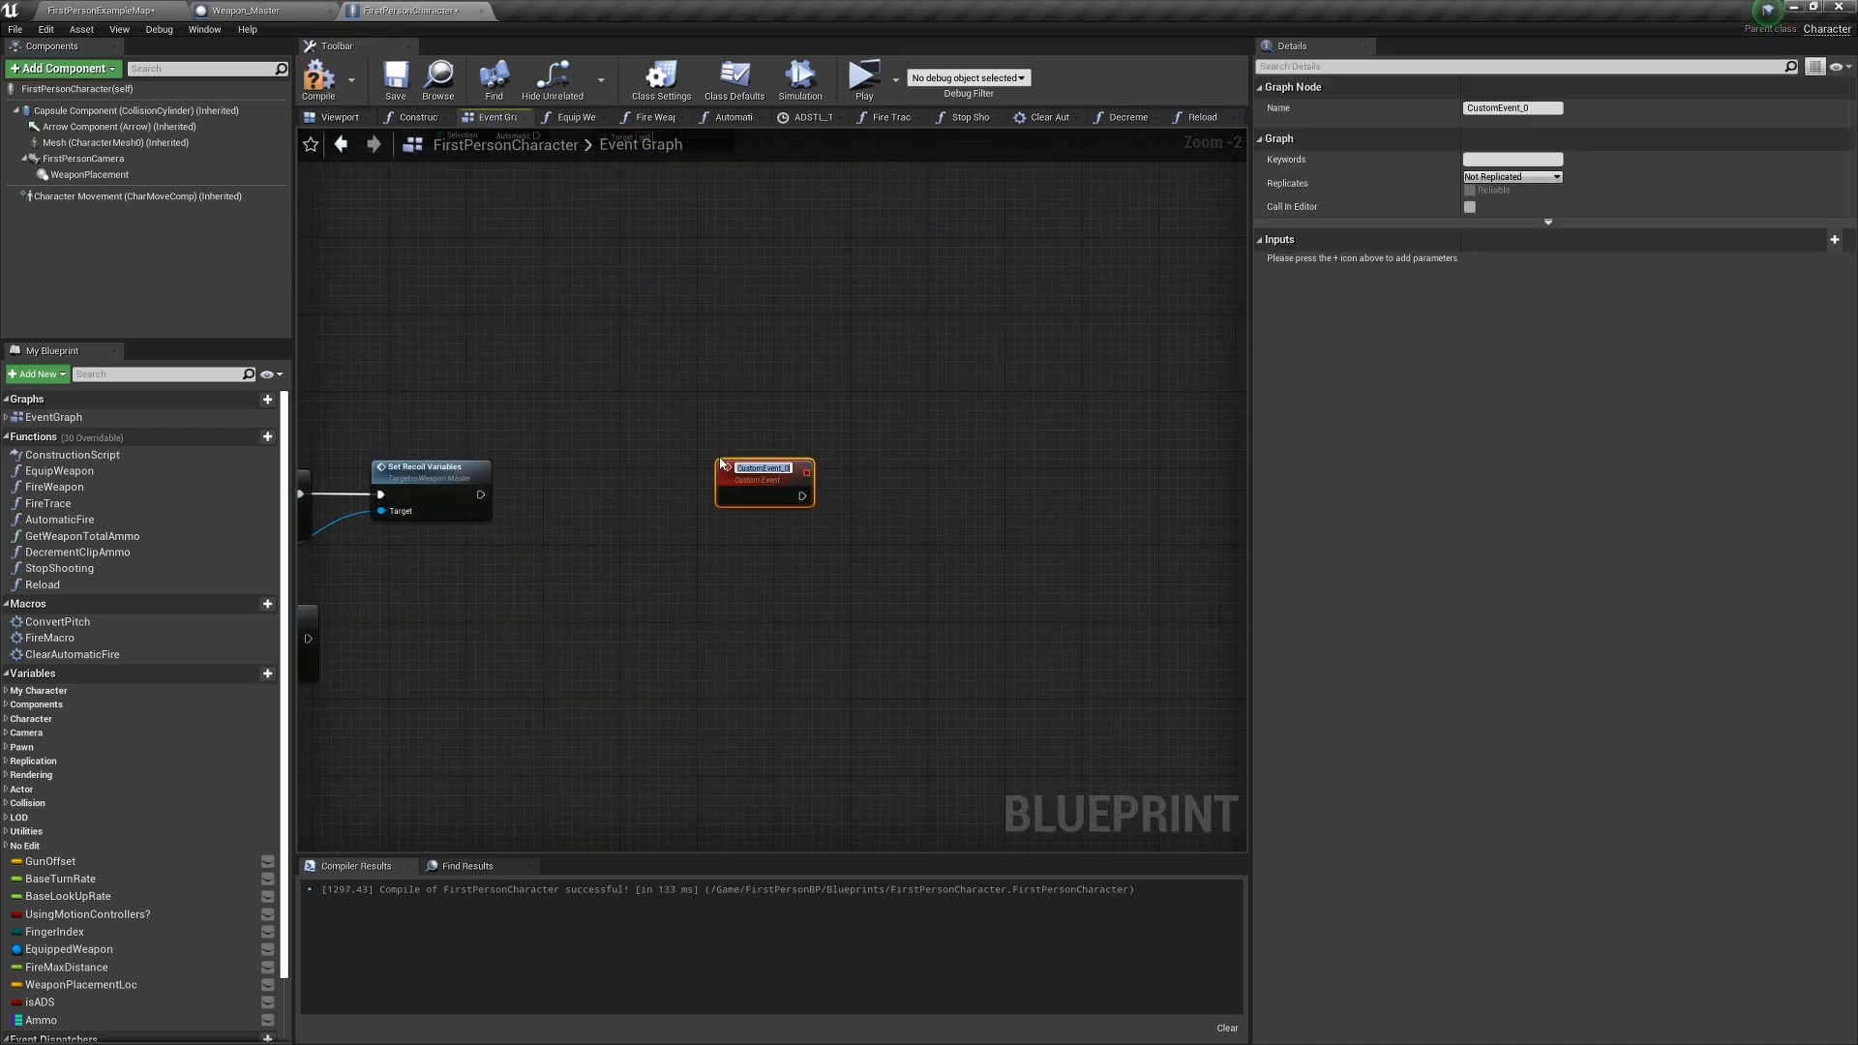
{"action": "type", "text": "ReloadAnim"}
{"action": "type", "text": "timel"}
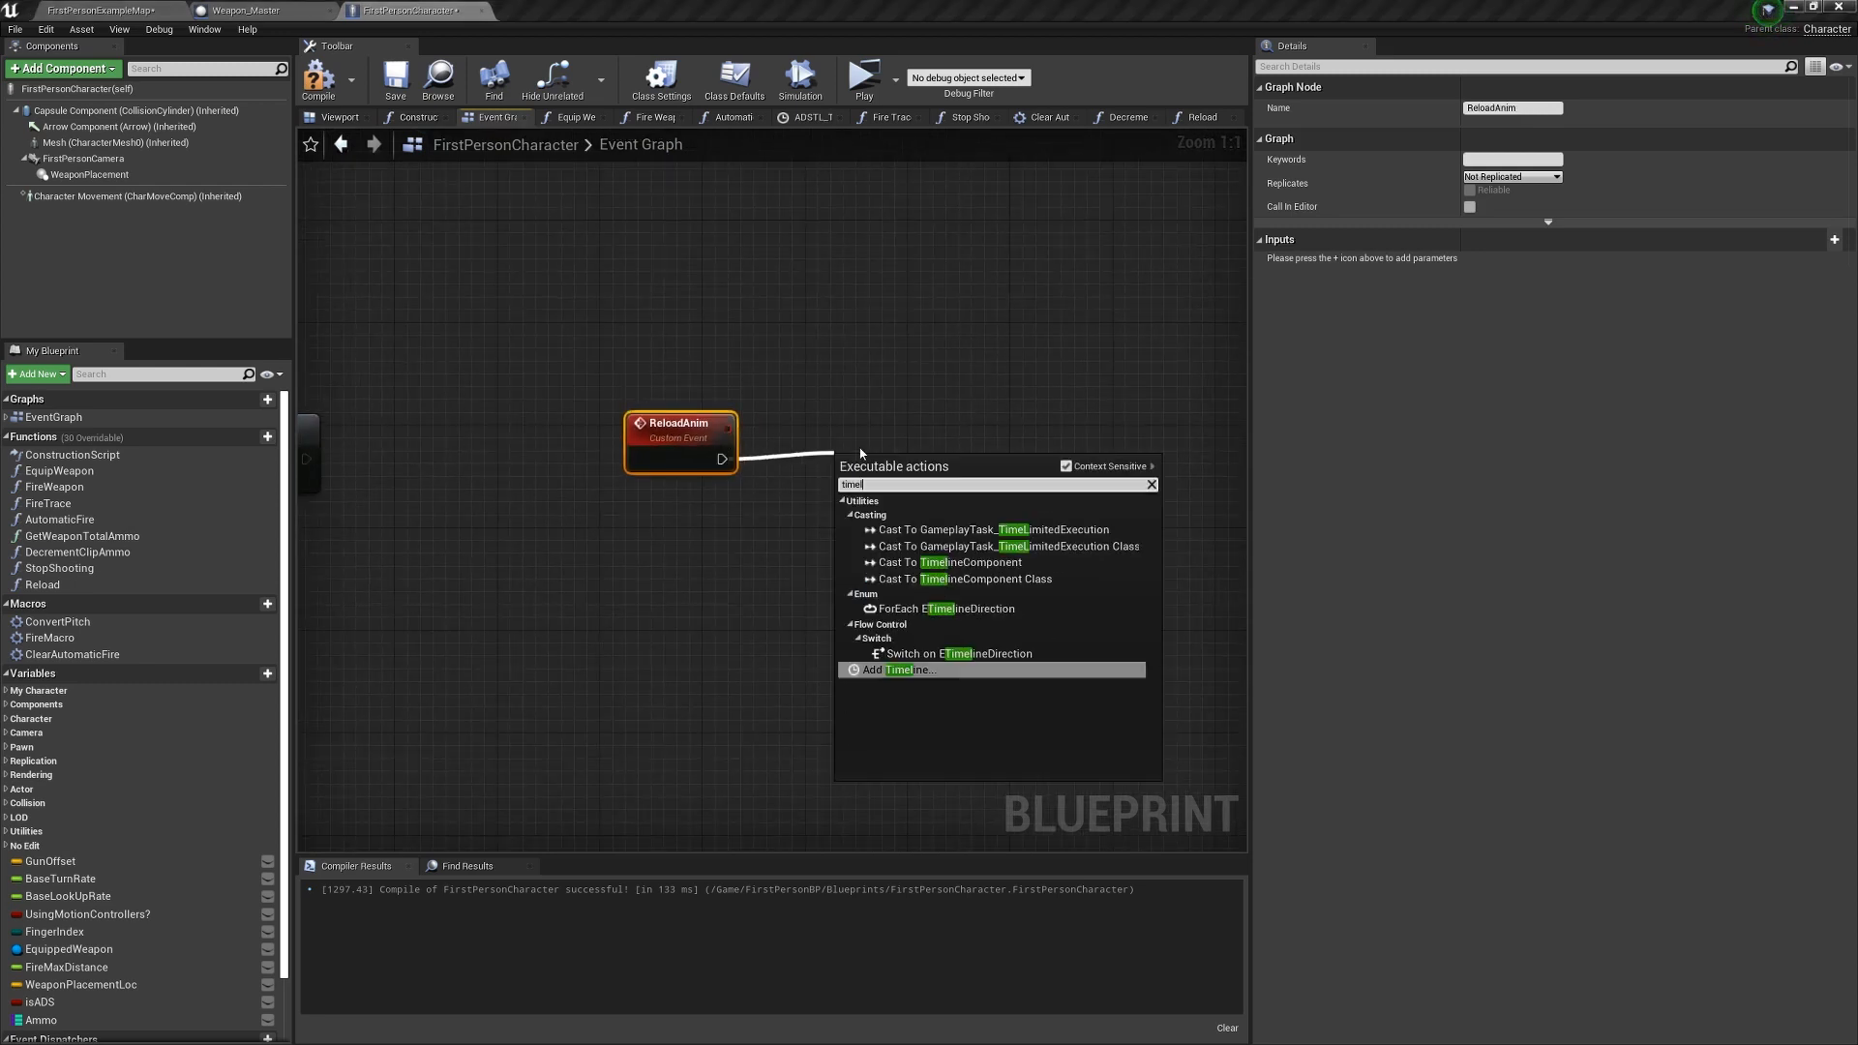
{"action": "left_click", "coordinate": [900, 670]}
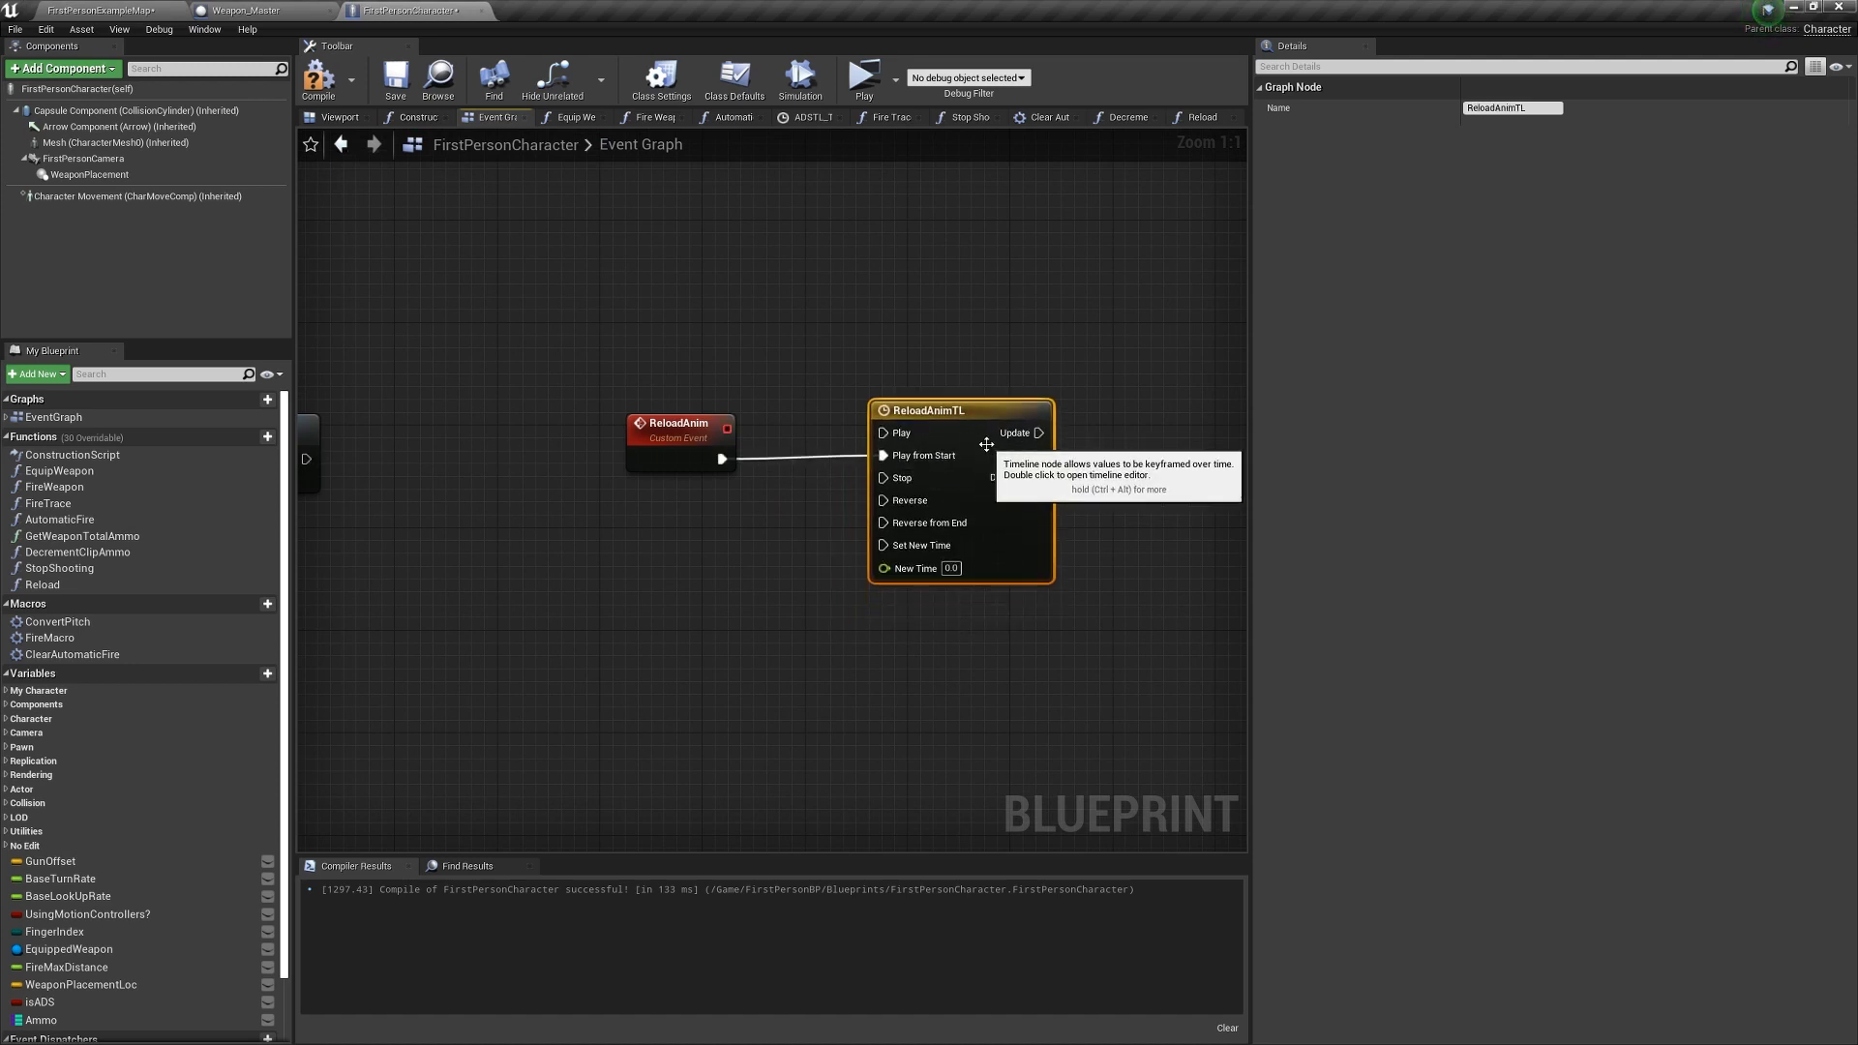
Key ReloadAnimTL's Alpha curve and add an AmmoUpdate track.
{"action": "double_click", "coordinate": [960, 410]}
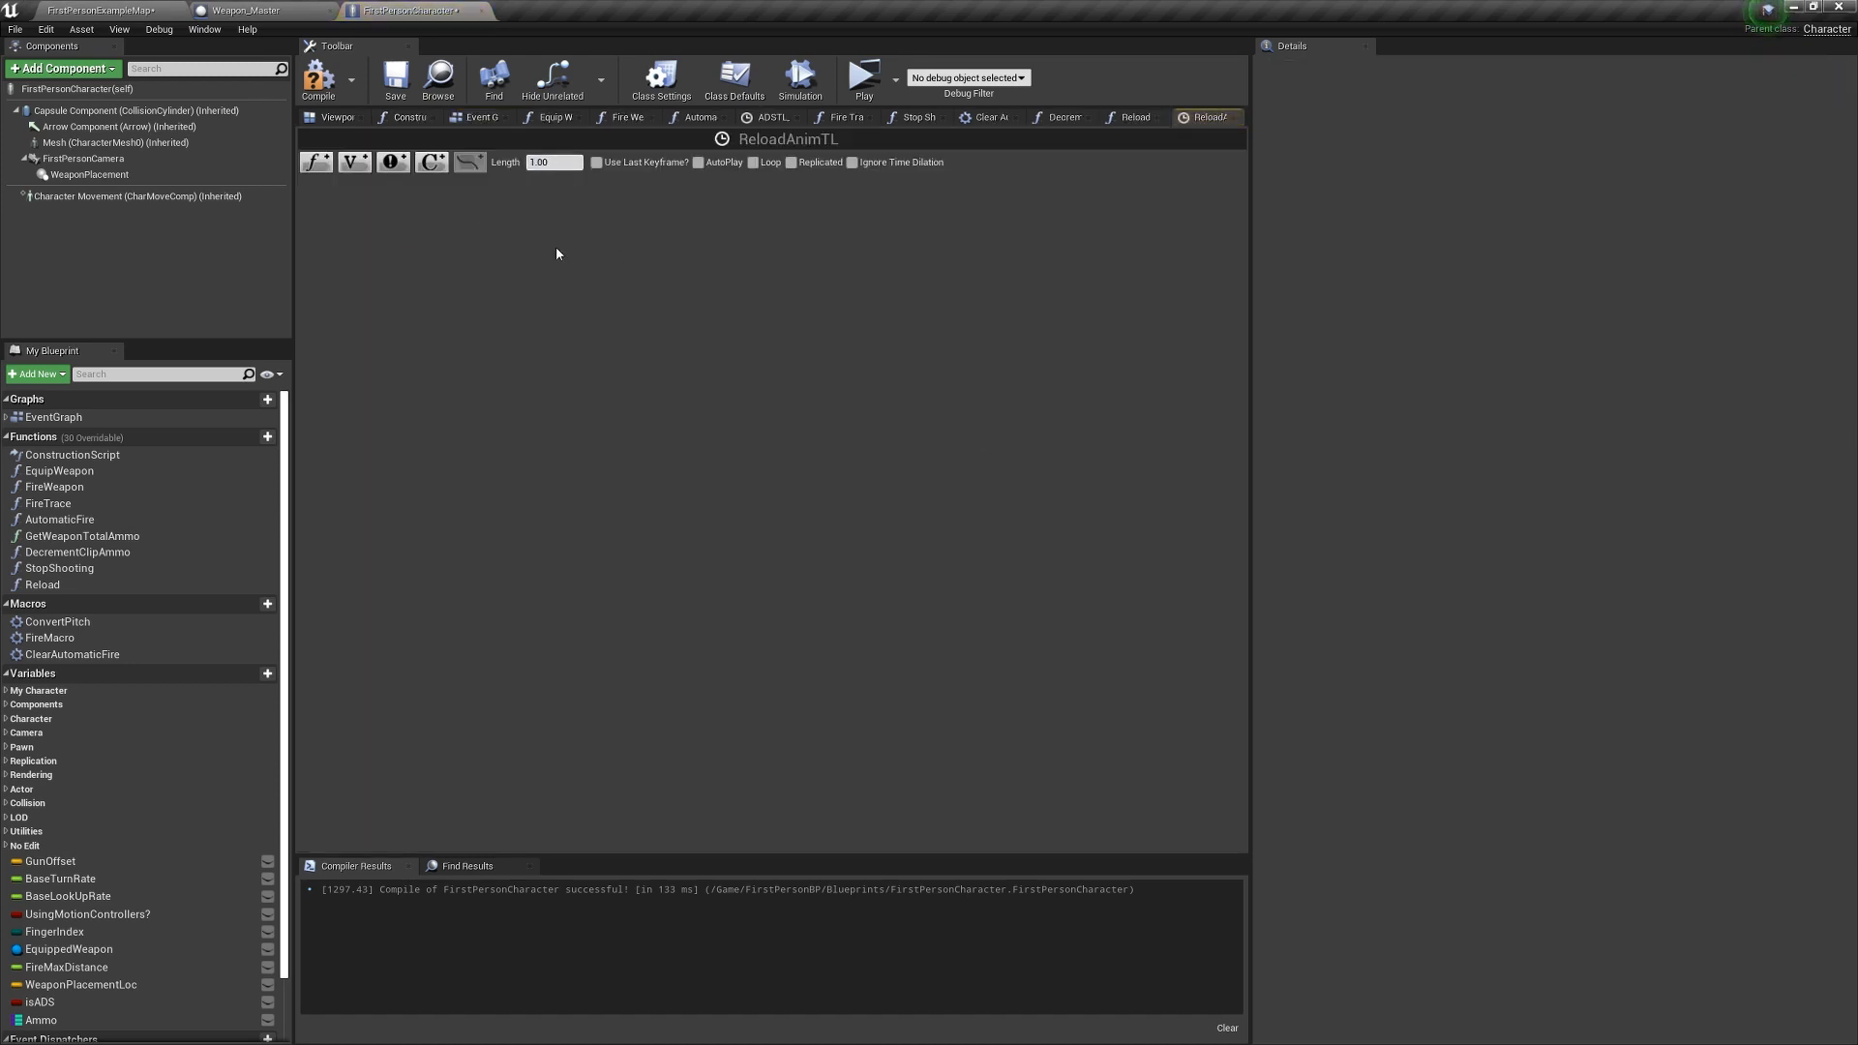
{"action": "right_click", "coordinate": [557, 253]}
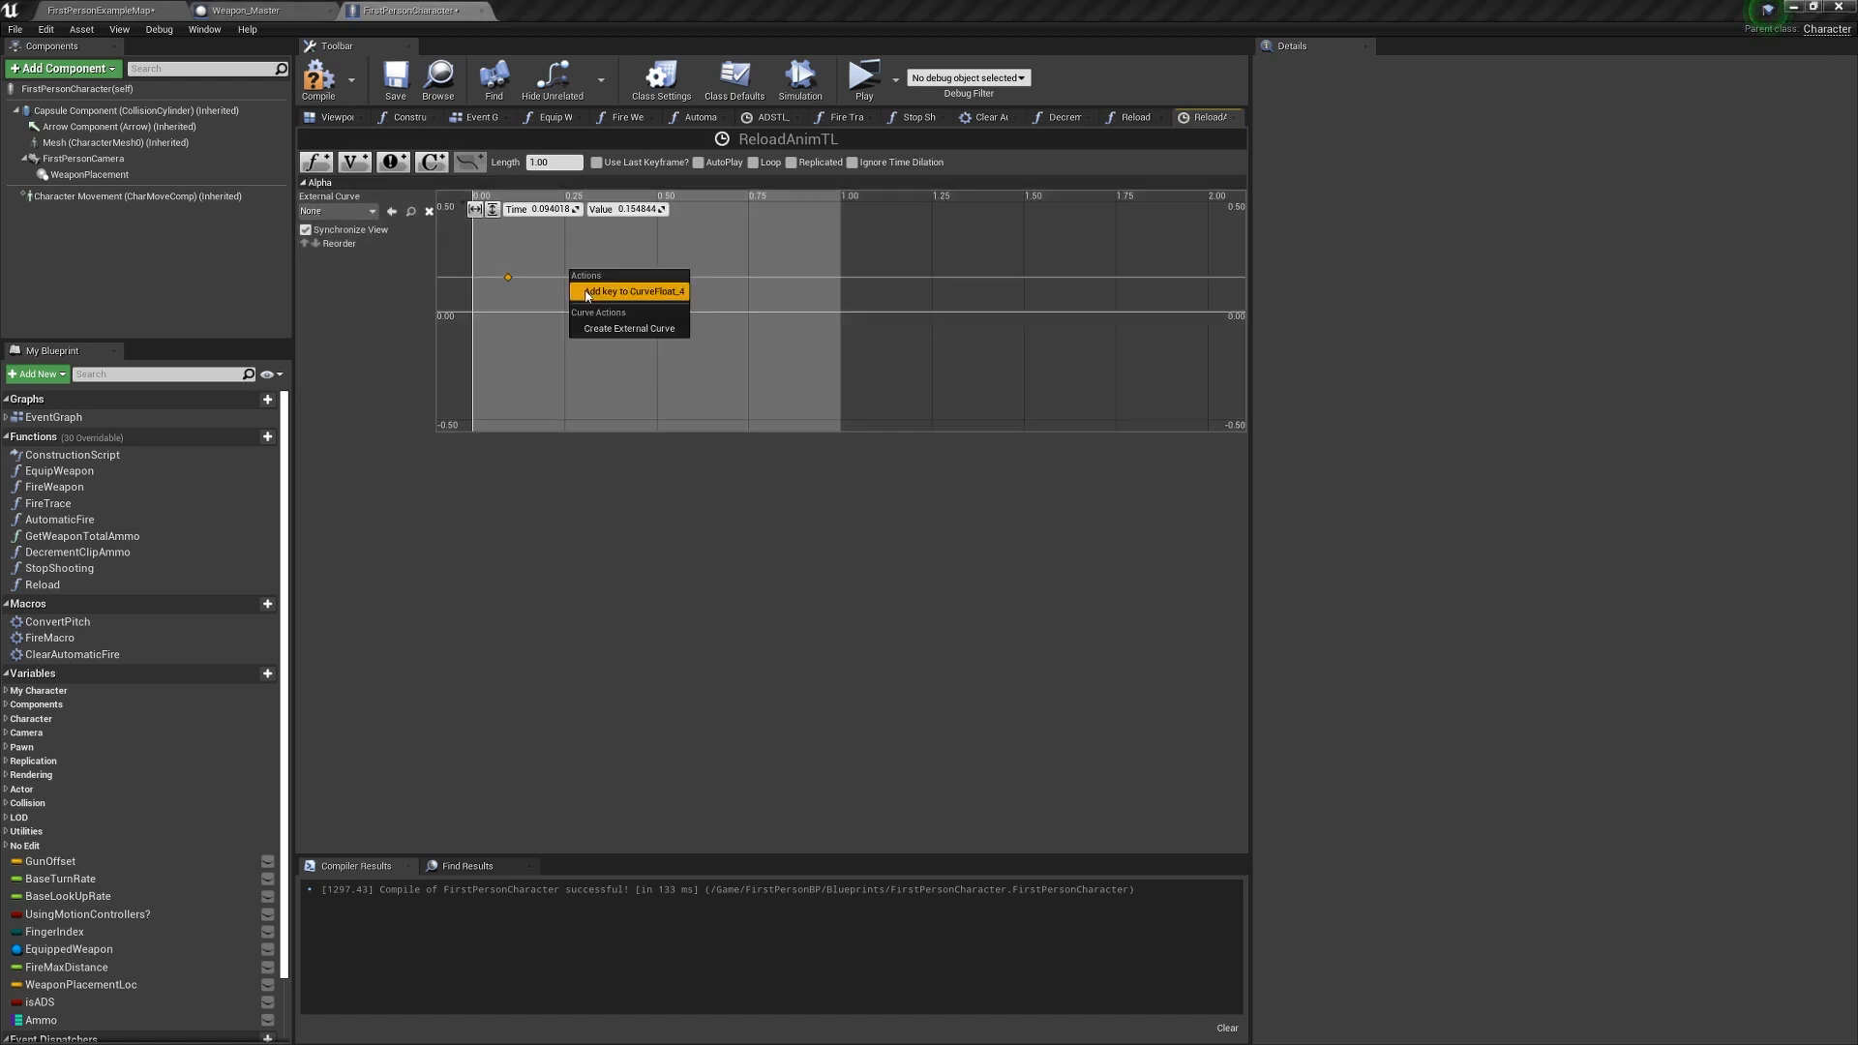
{"action": "left_click", "coordinate": [632, 290]}
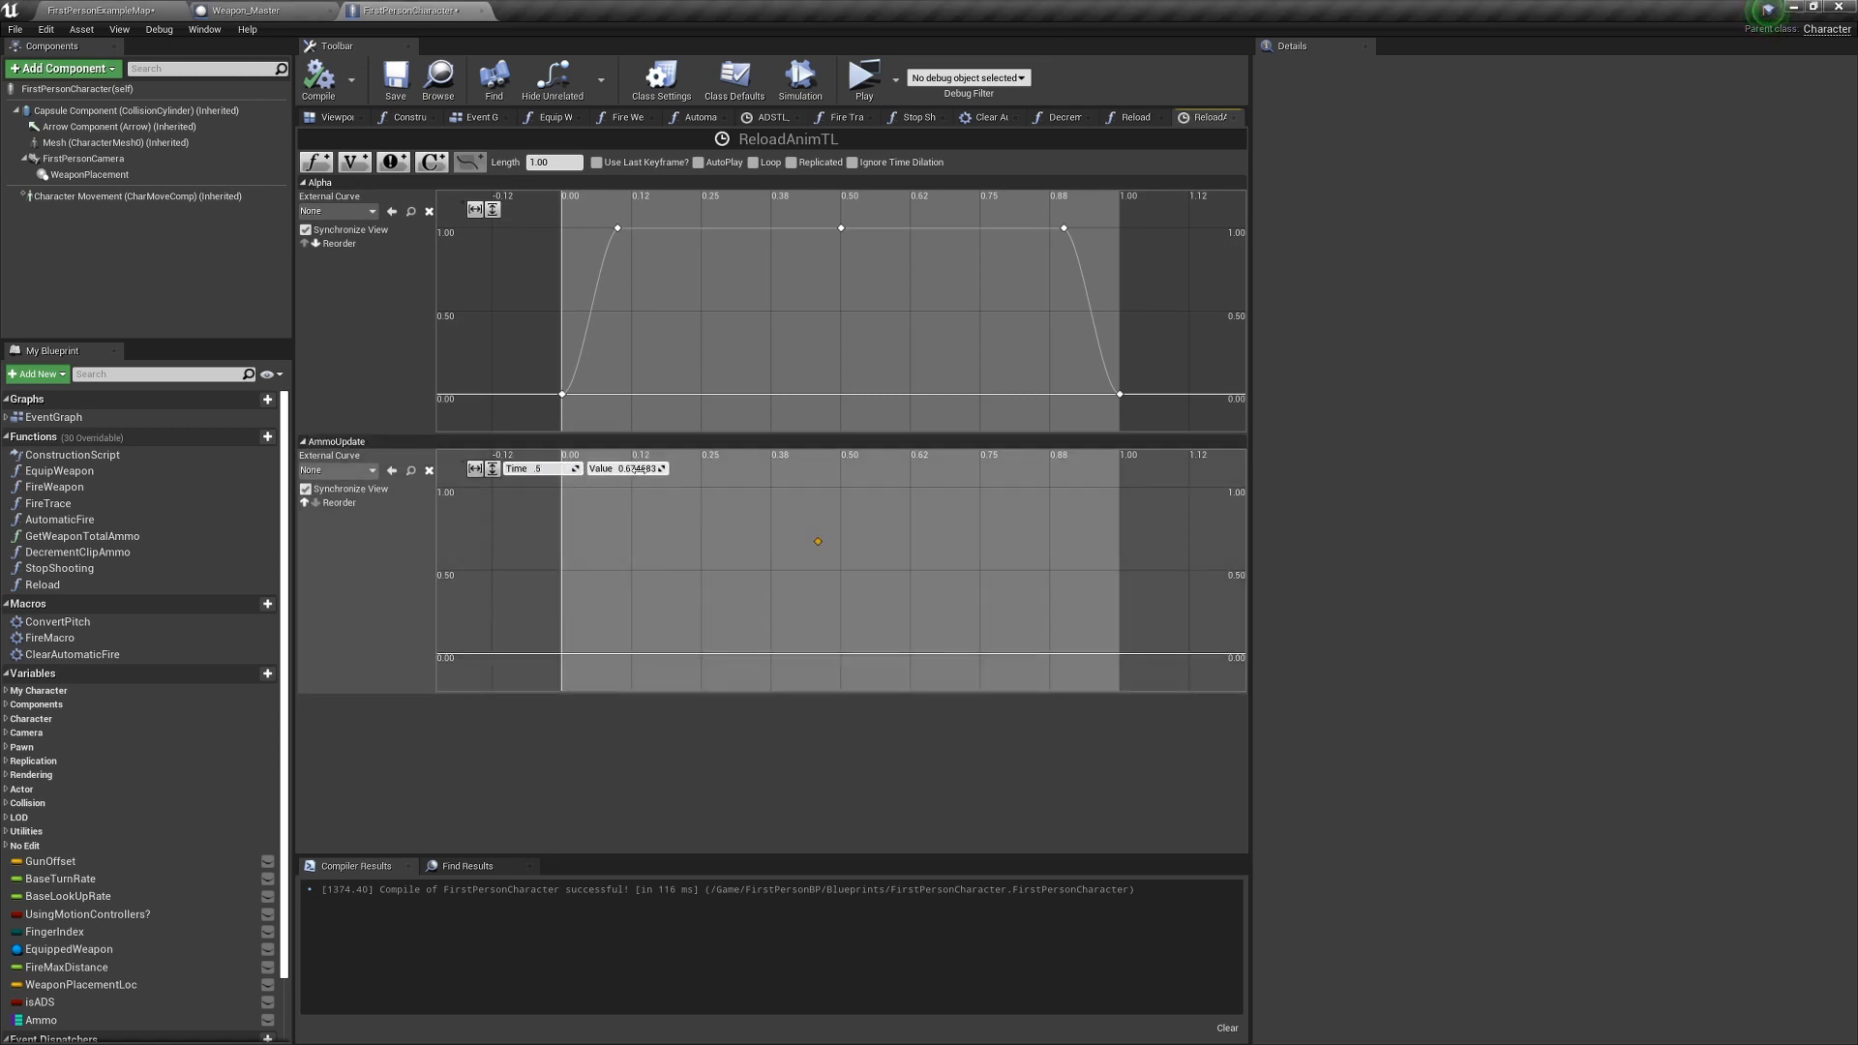
{"action": "left_click", "coordinate": [1201, 116]}
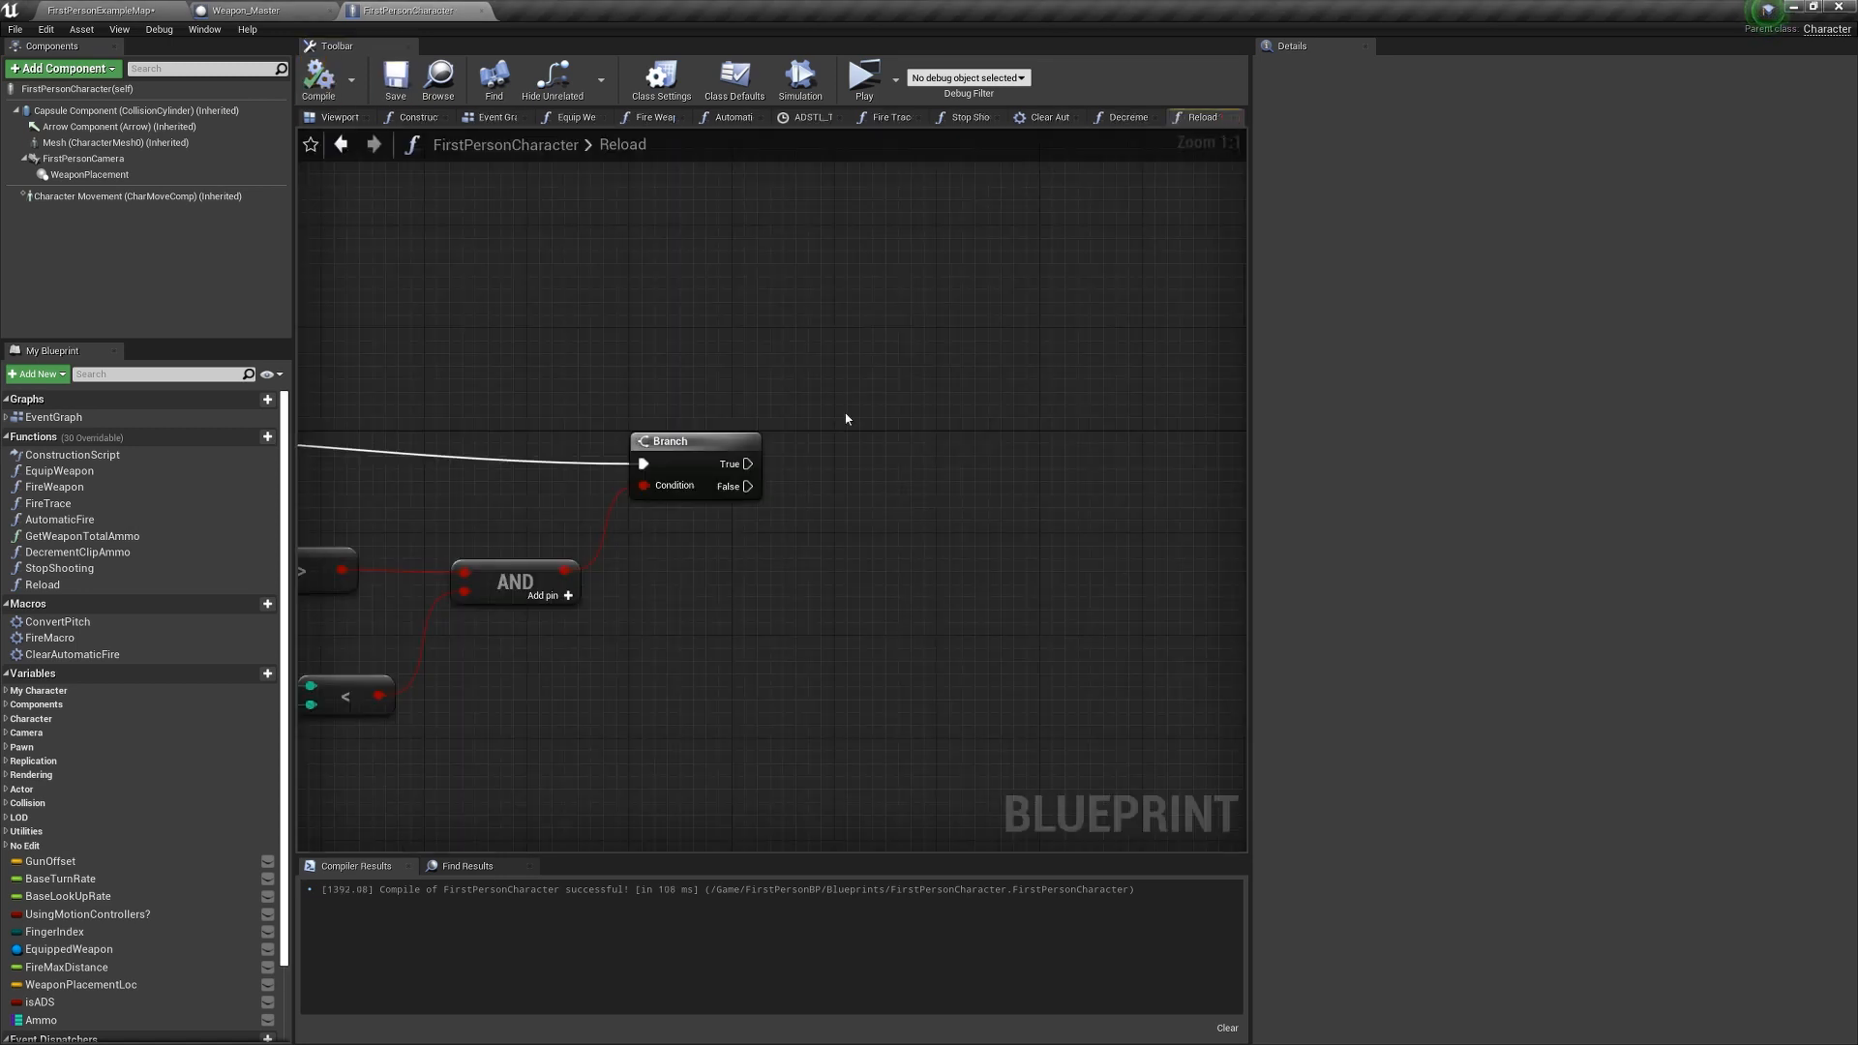
{"action": "left_click", "coordinate": [495, 117]}
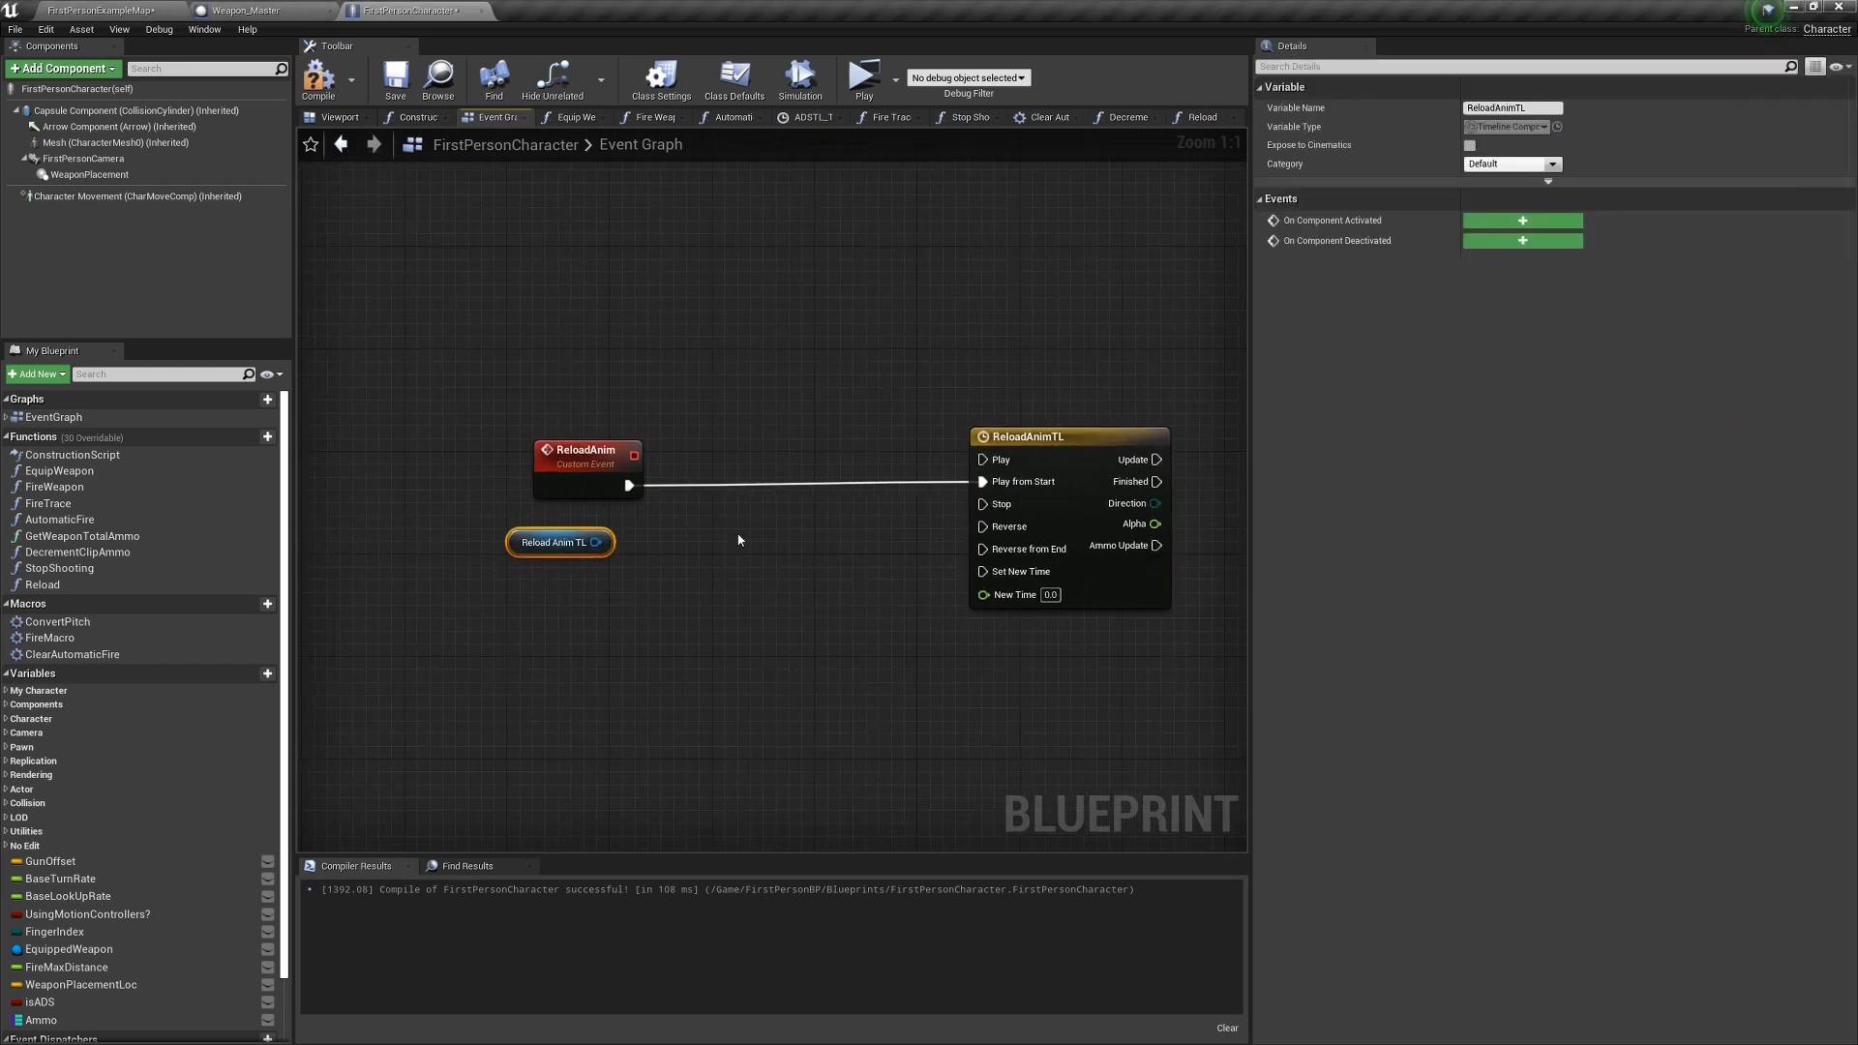
Rotate WeaponPlacement pitch via Lerp 0 to -90 by Alpha; call AmmoTransfer on Ammo Update.
{"action": "left_click_drag", "start_coordinate": [608, 542], "coordinate": [717, 549]}
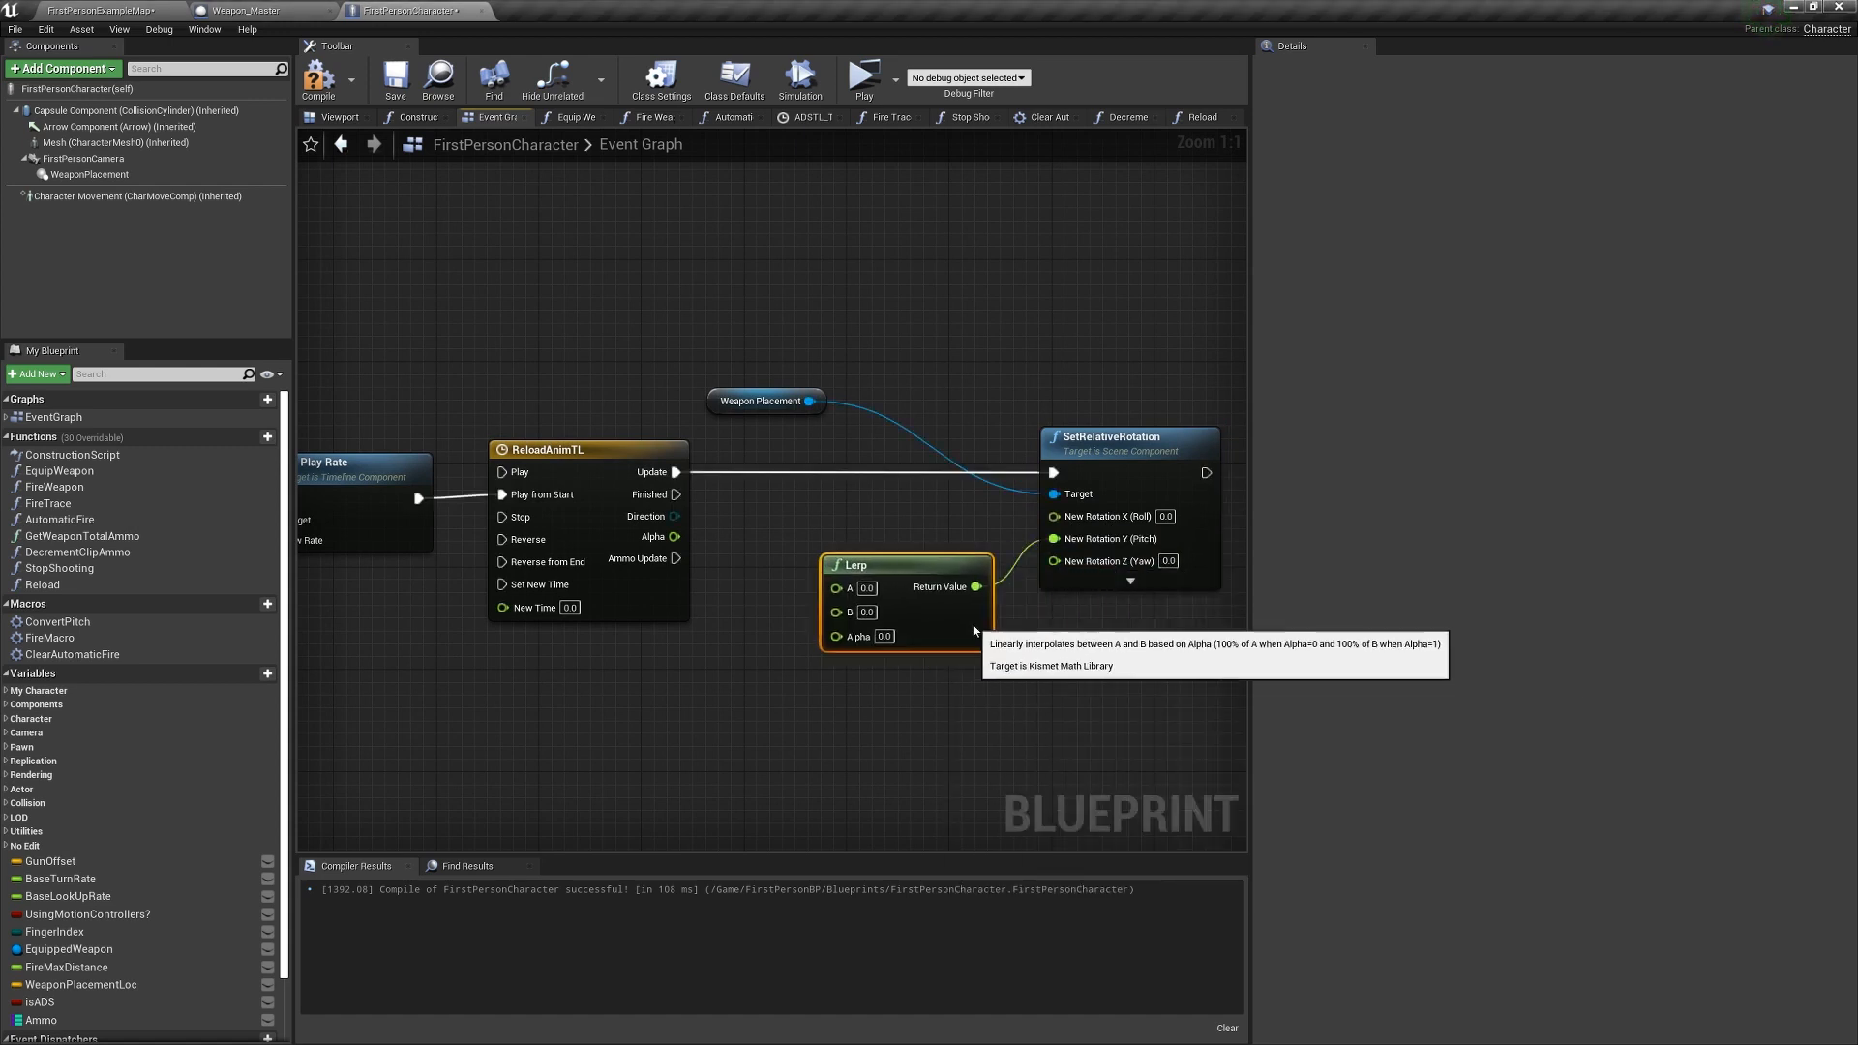
{"action": "type", "text": "-90.0"}
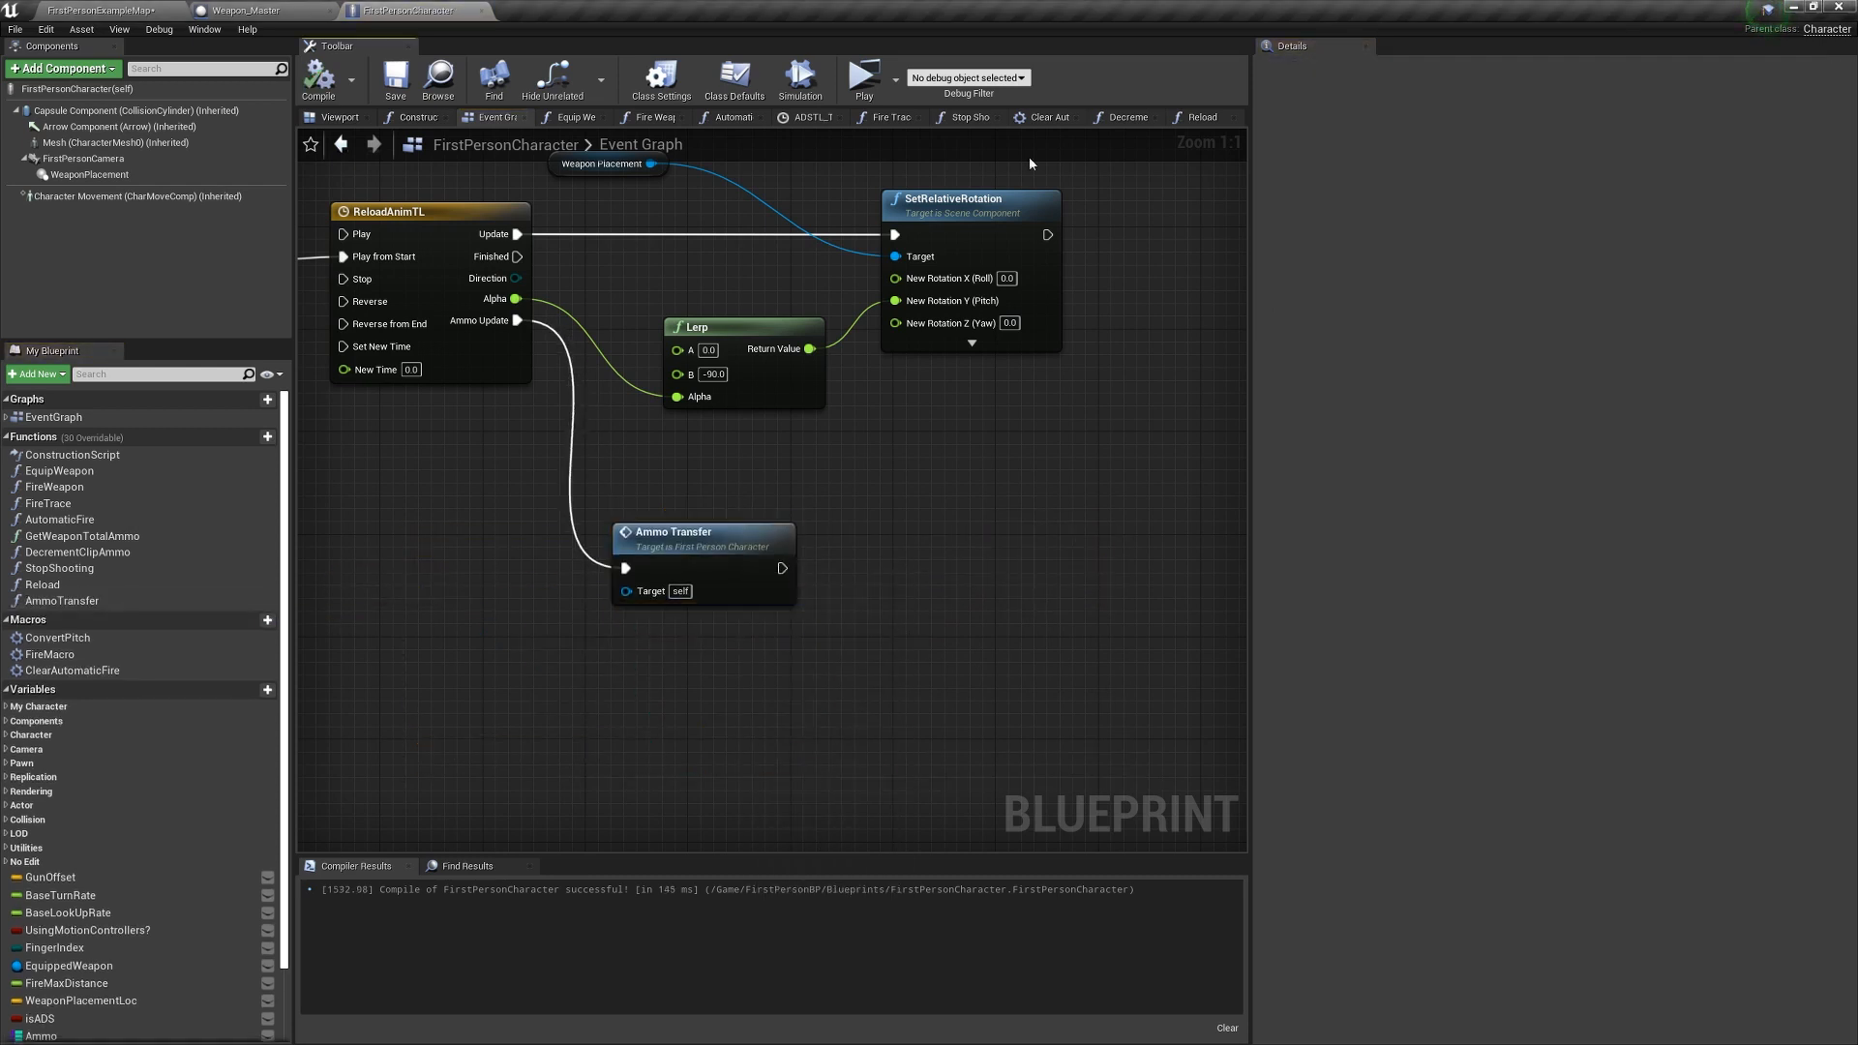
{"action": "left_click", "coordinate": [1199, 116]}
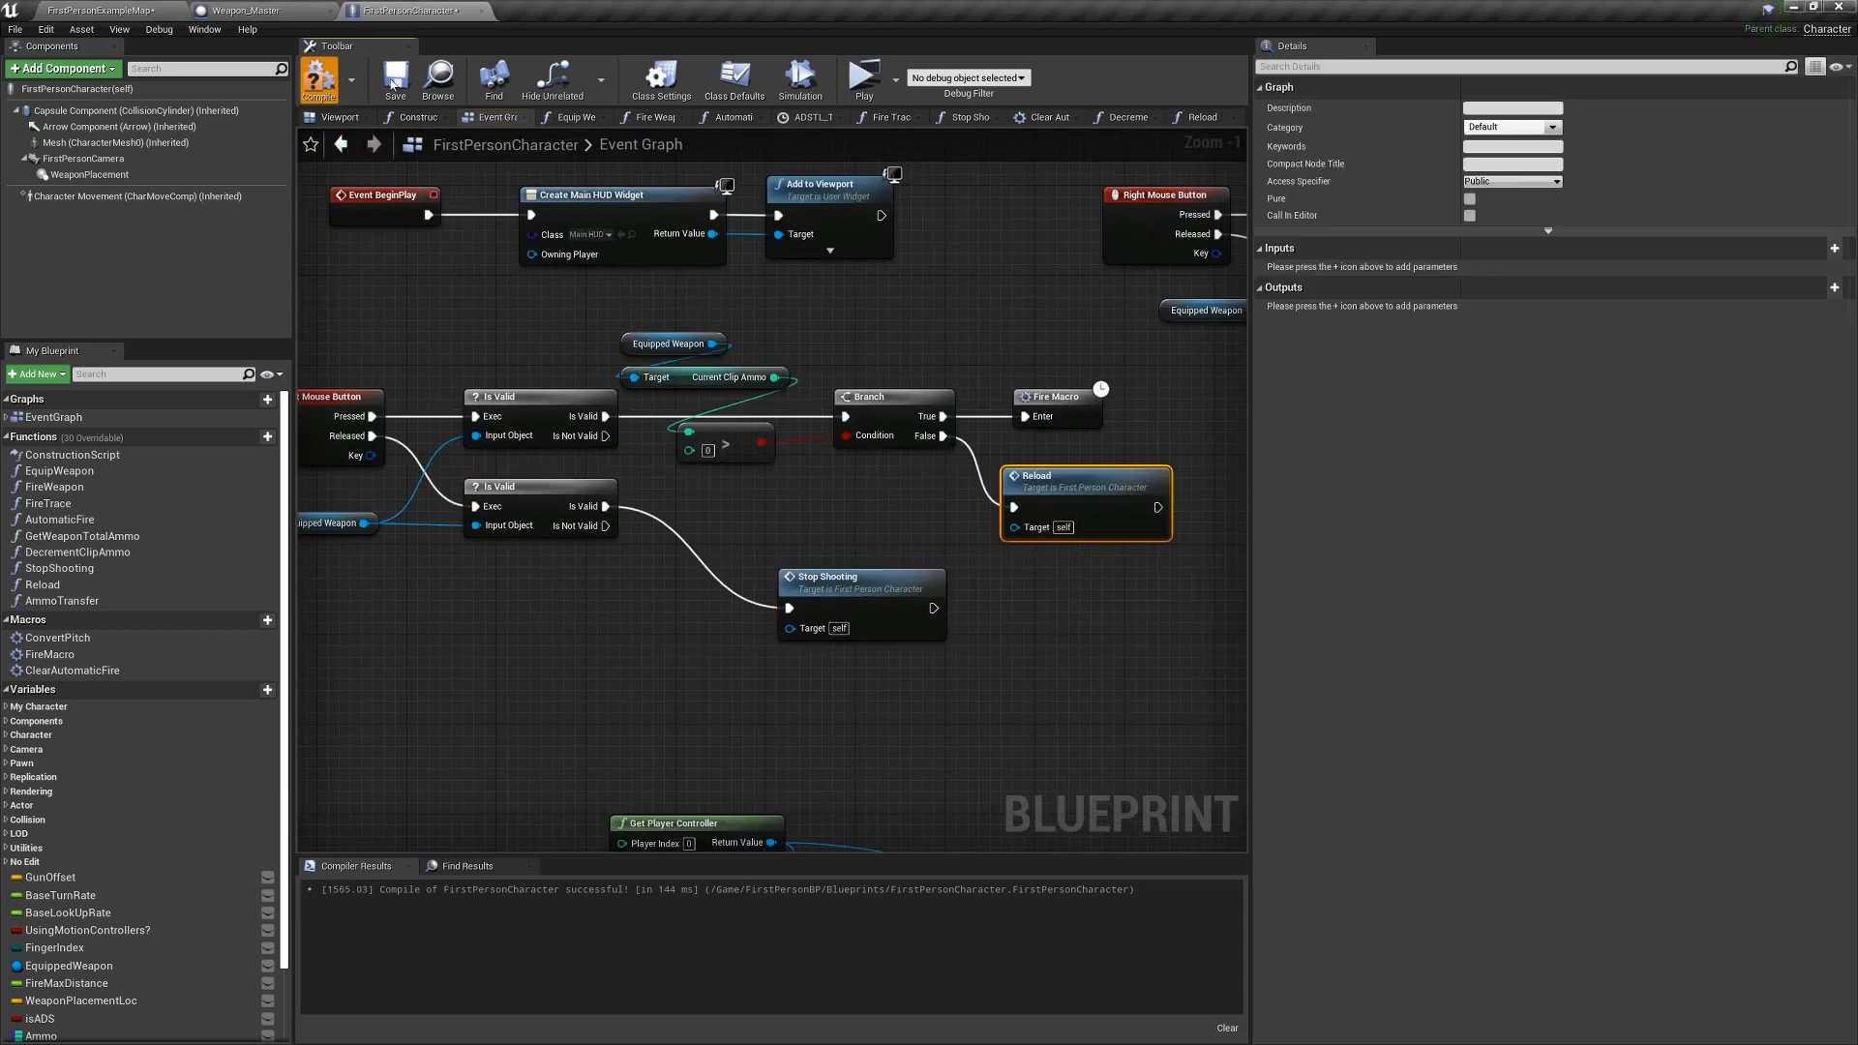
Compile the FirstPersonCharacter blueprint.
{"action": "left_click", "coordinate": [864, 75]}
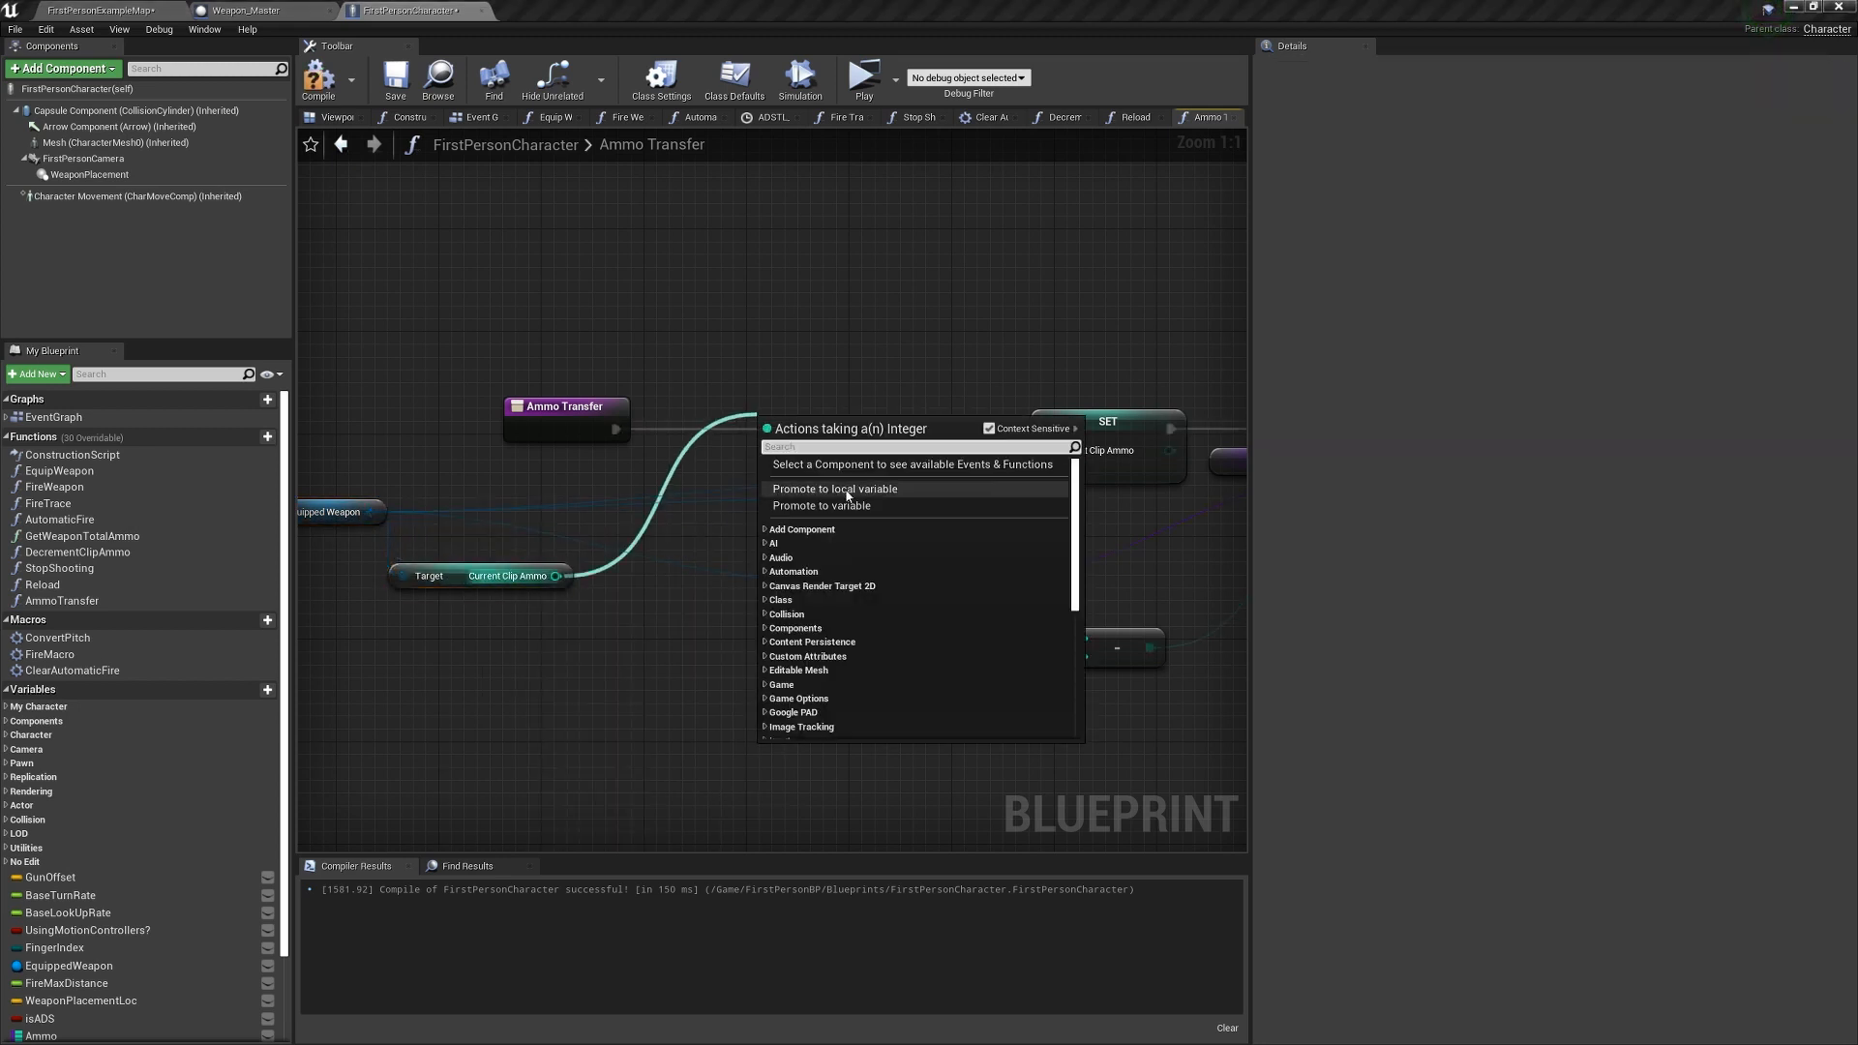
Store Current Clip Ammo as a local variable and feed it into the ammo subtraction.
{"action": "left_click", "coordinate": [833, 487]}
{"action": "type", "text": "localCurrentAmmo"}
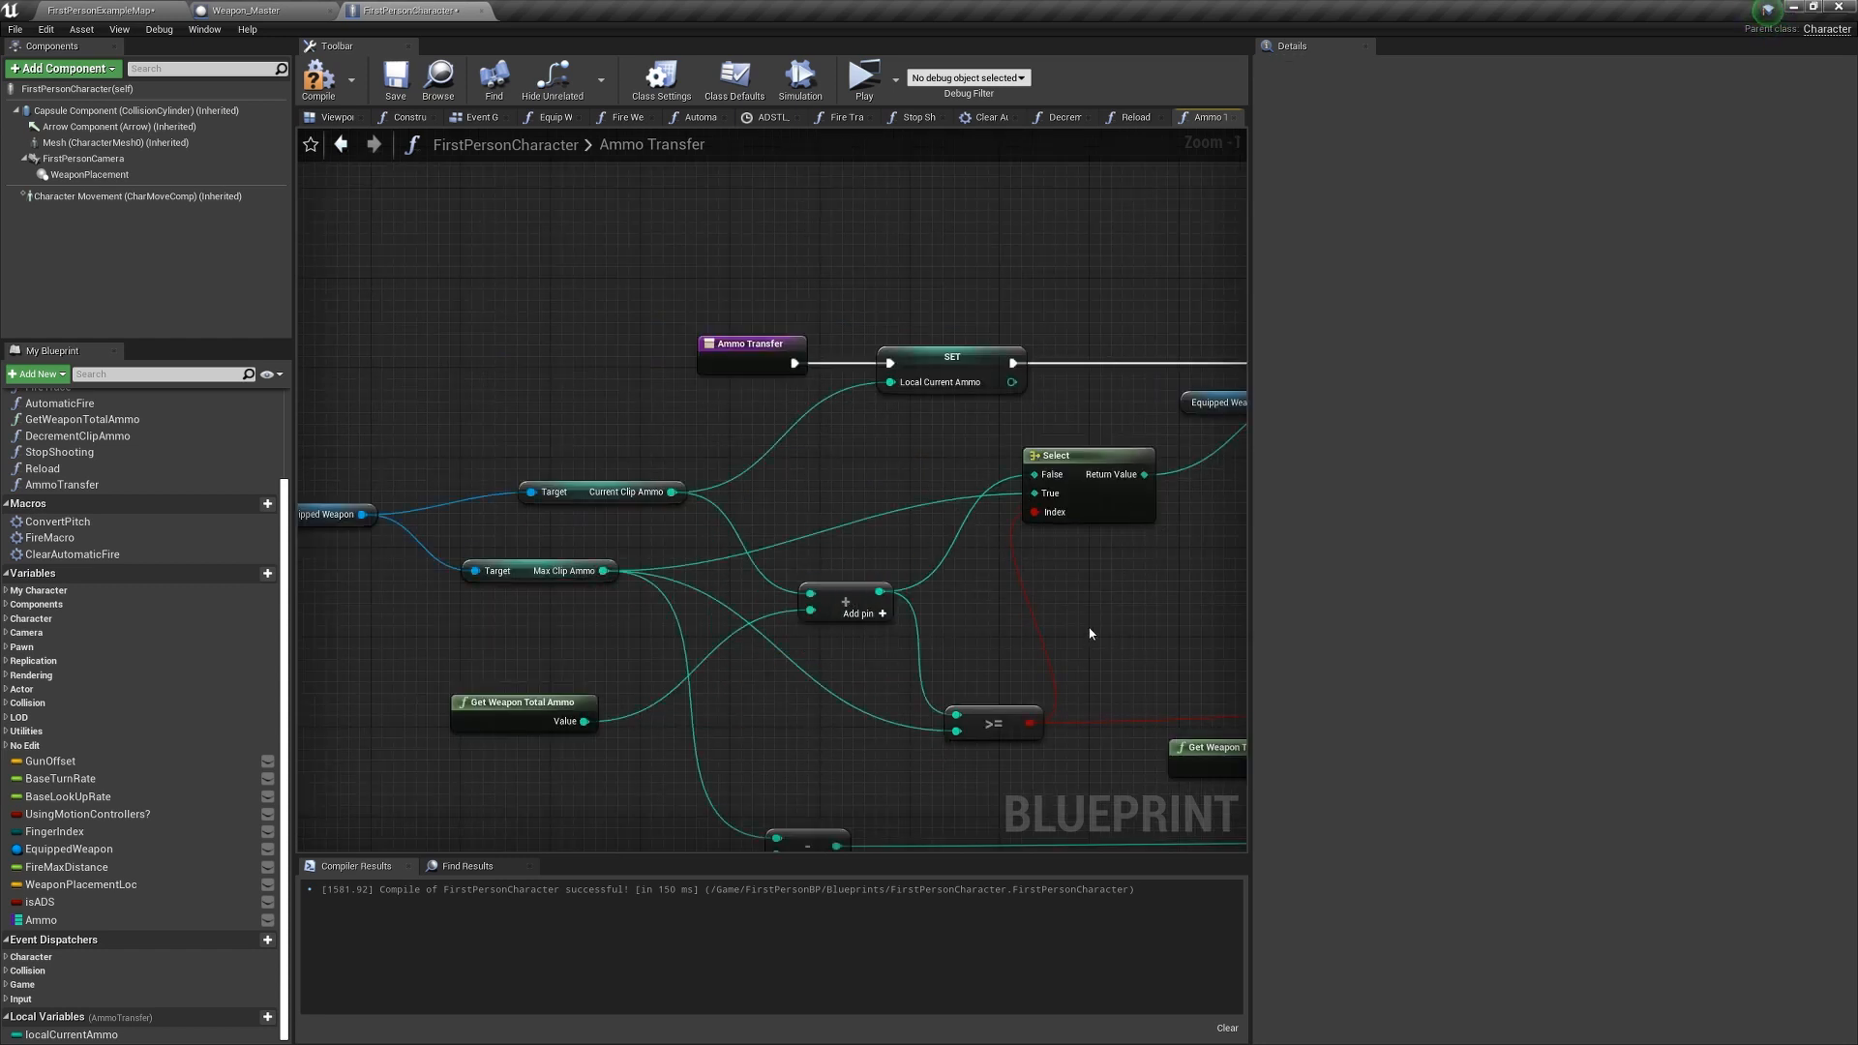
{"action": "scroll", "scroll_direction": "down", "scroll_amount": 3}
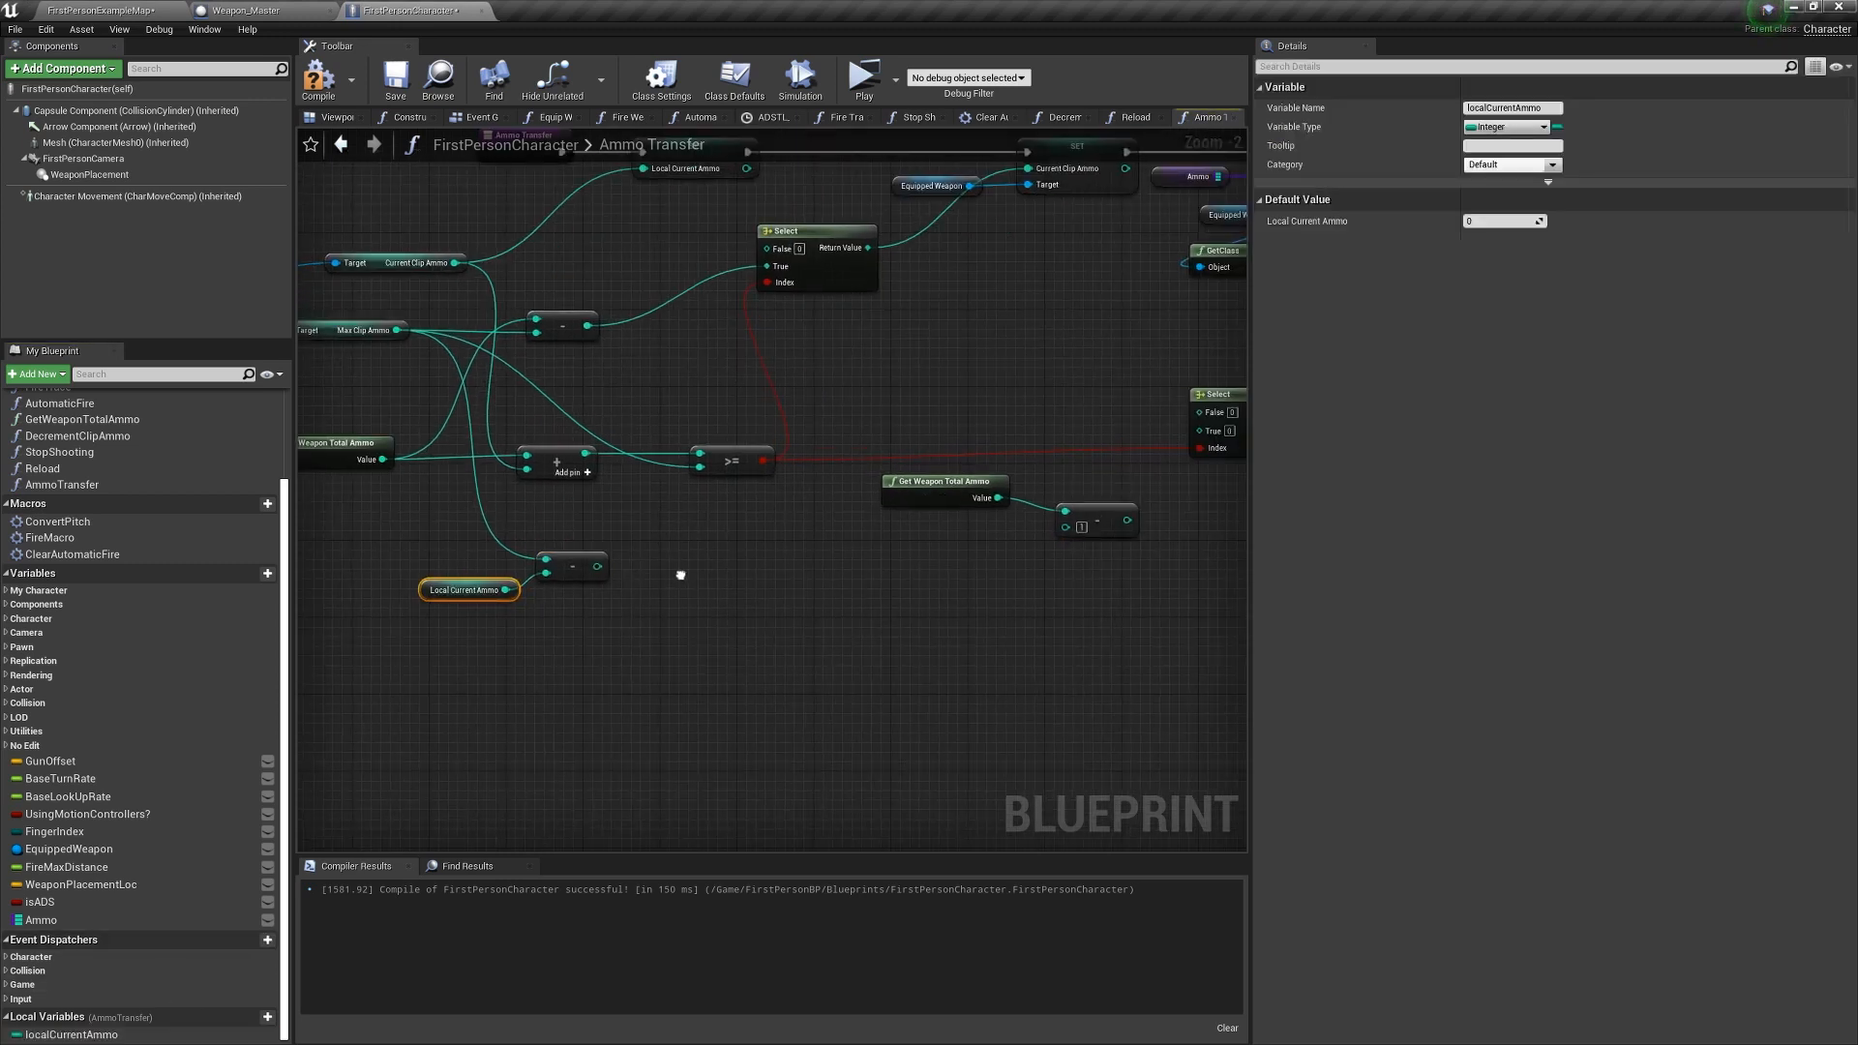
{"action": "left_click_drag", "start_coordinate": [604, 566], "coordinate": [1064, 527]}
{"action": "type", "text": "isReloading"}
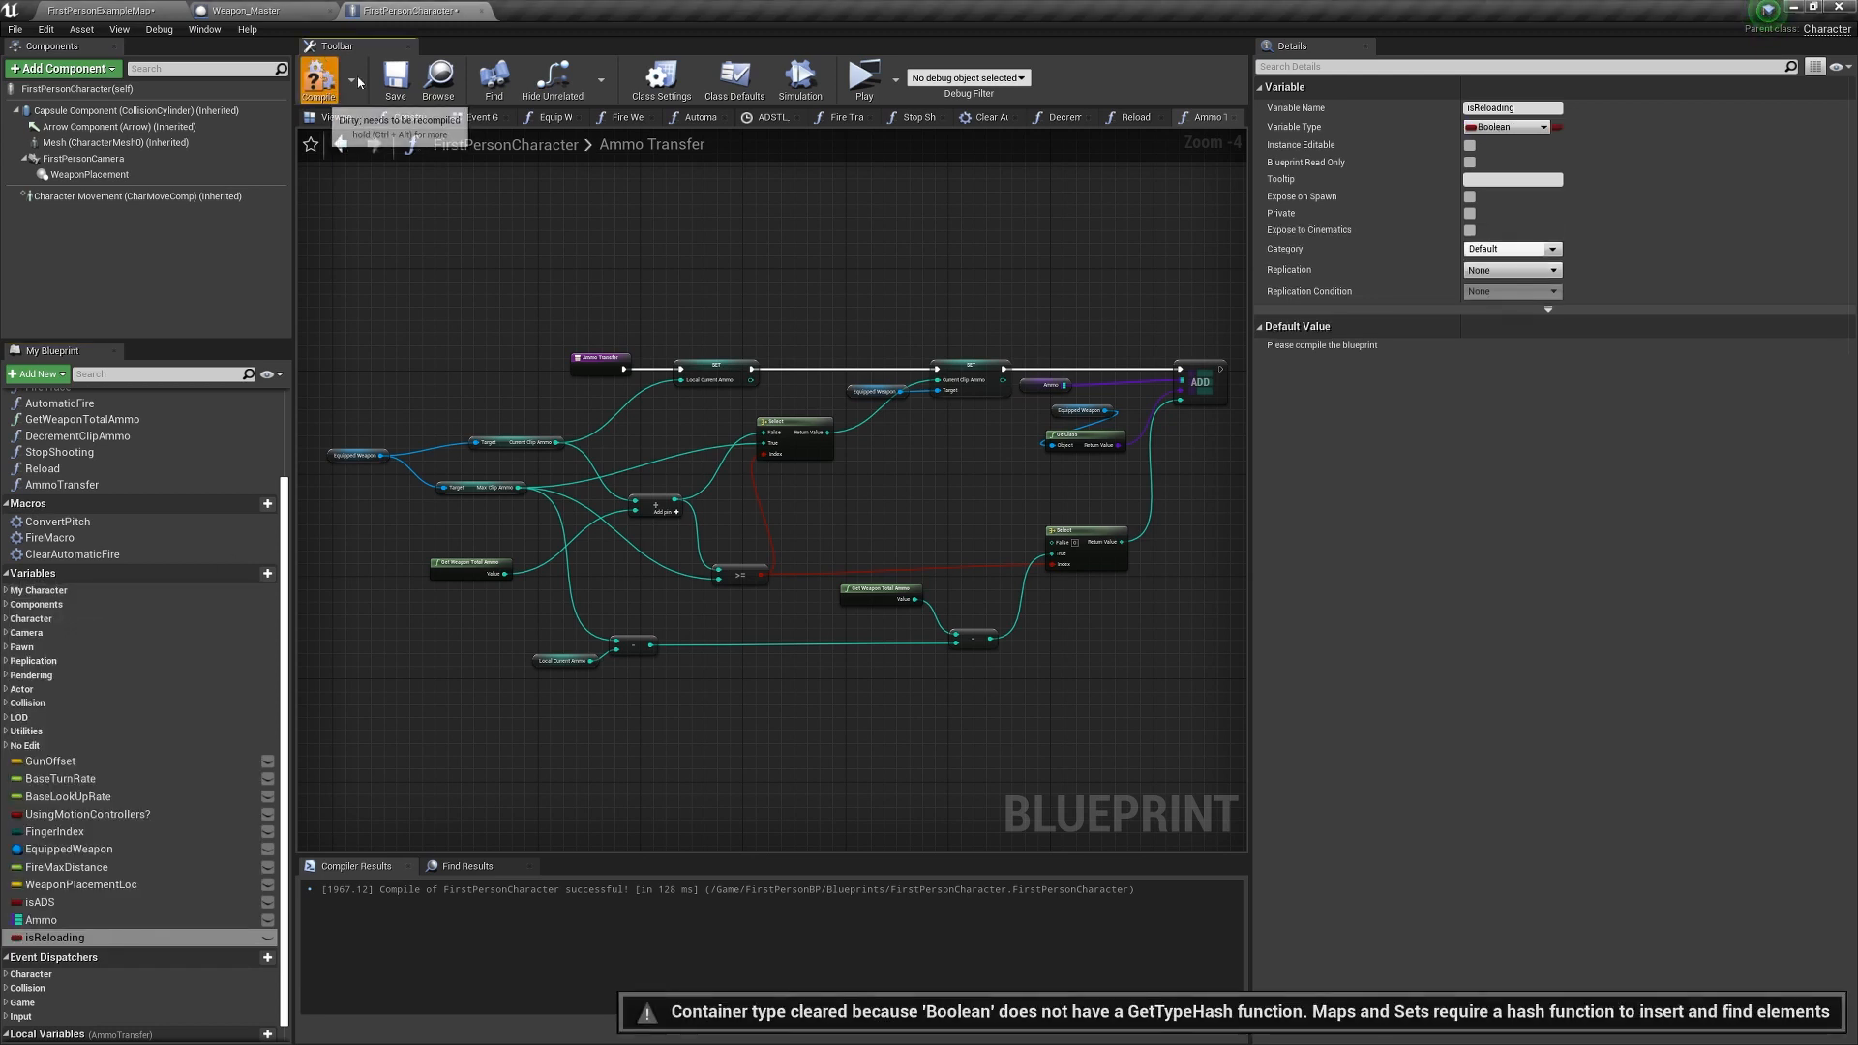
Compile, then negate isReloading with a NOT node and wire it into the AND.
{"action": "left_click", "coordinate": [1131, 116]}
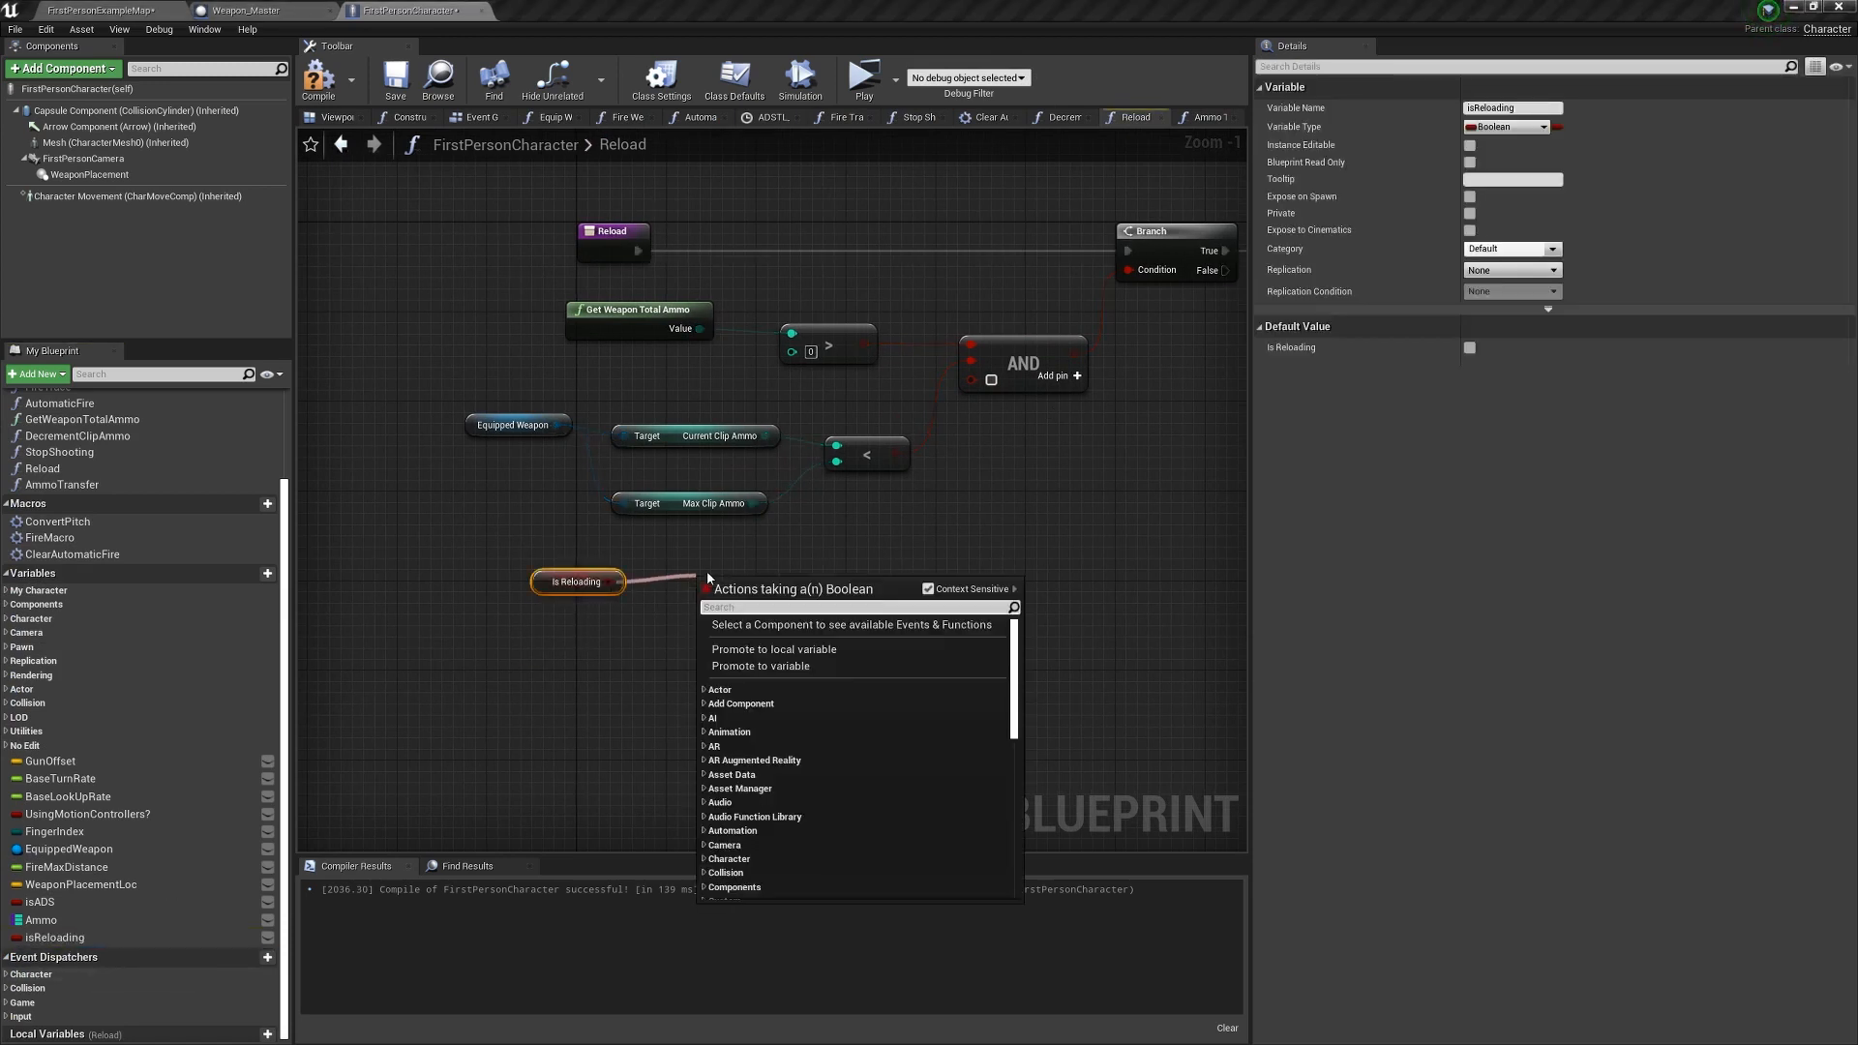
{"action": "left_click", "coordinate": [755, 581]}
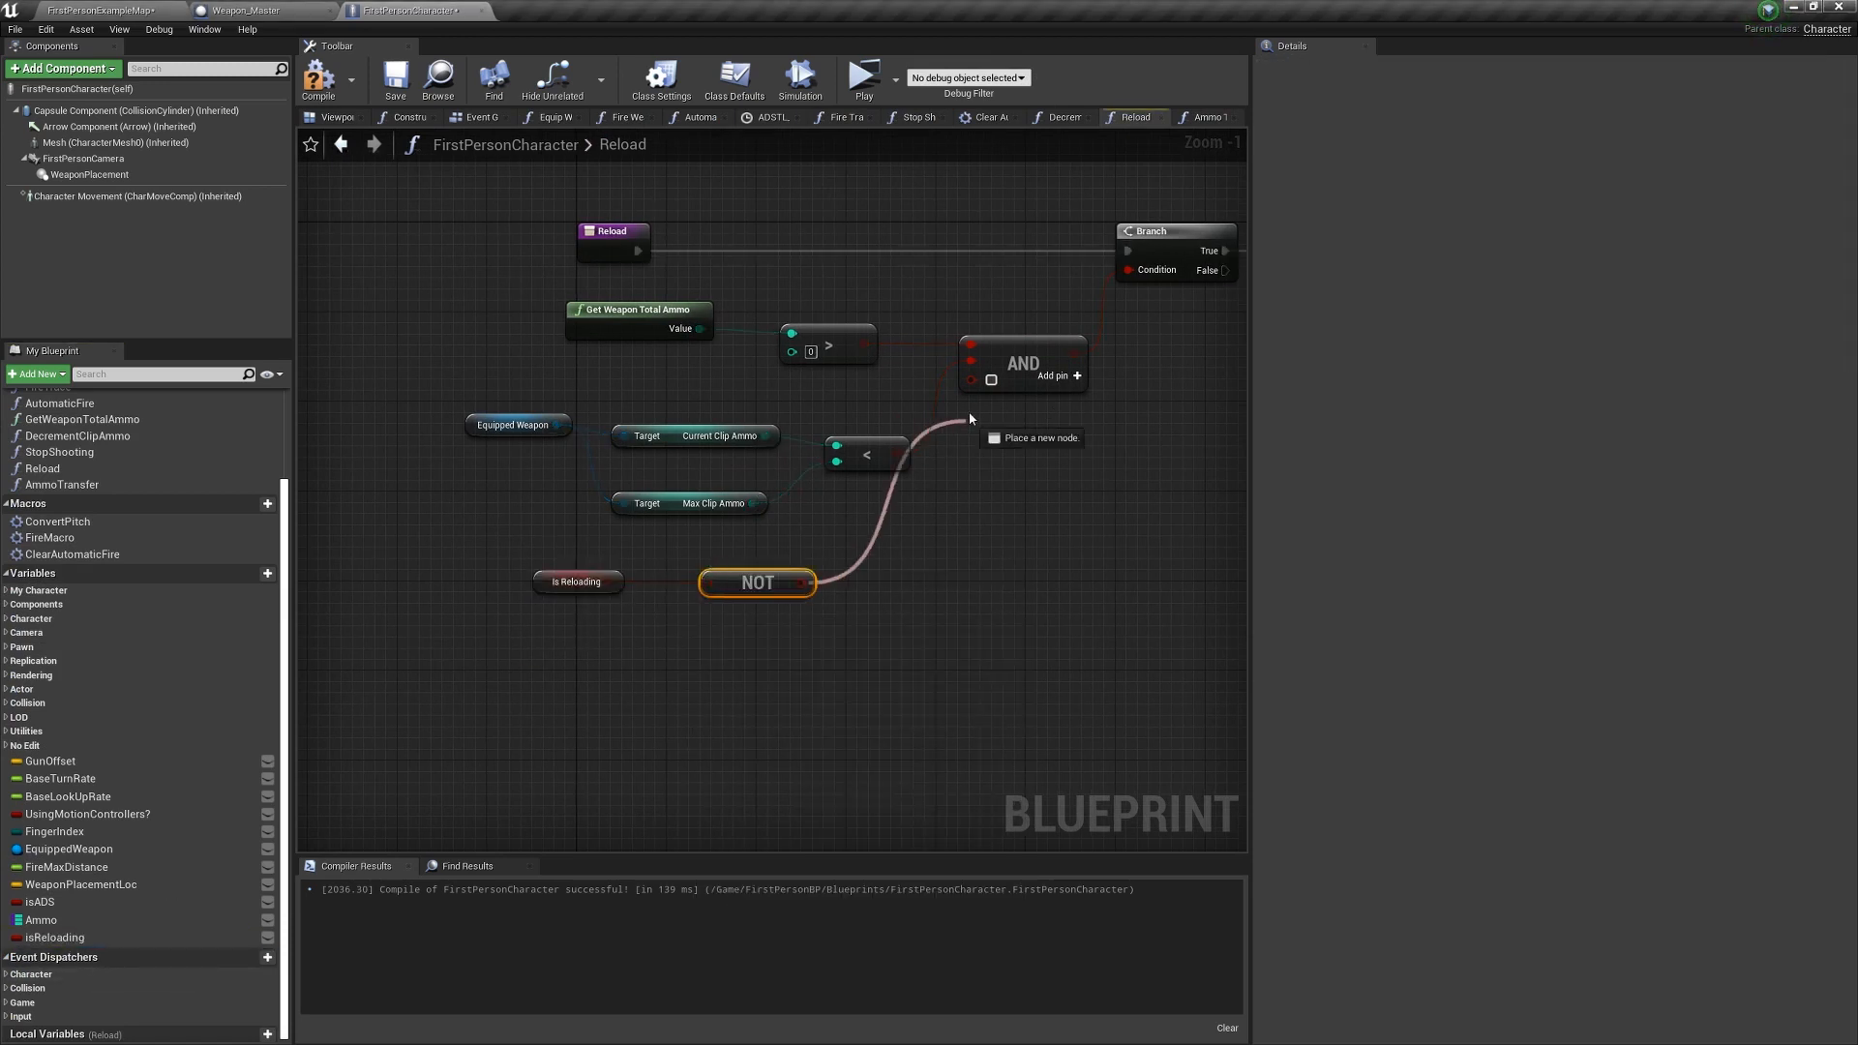
{"action": "left_click", "coordinate": [480, 116]}
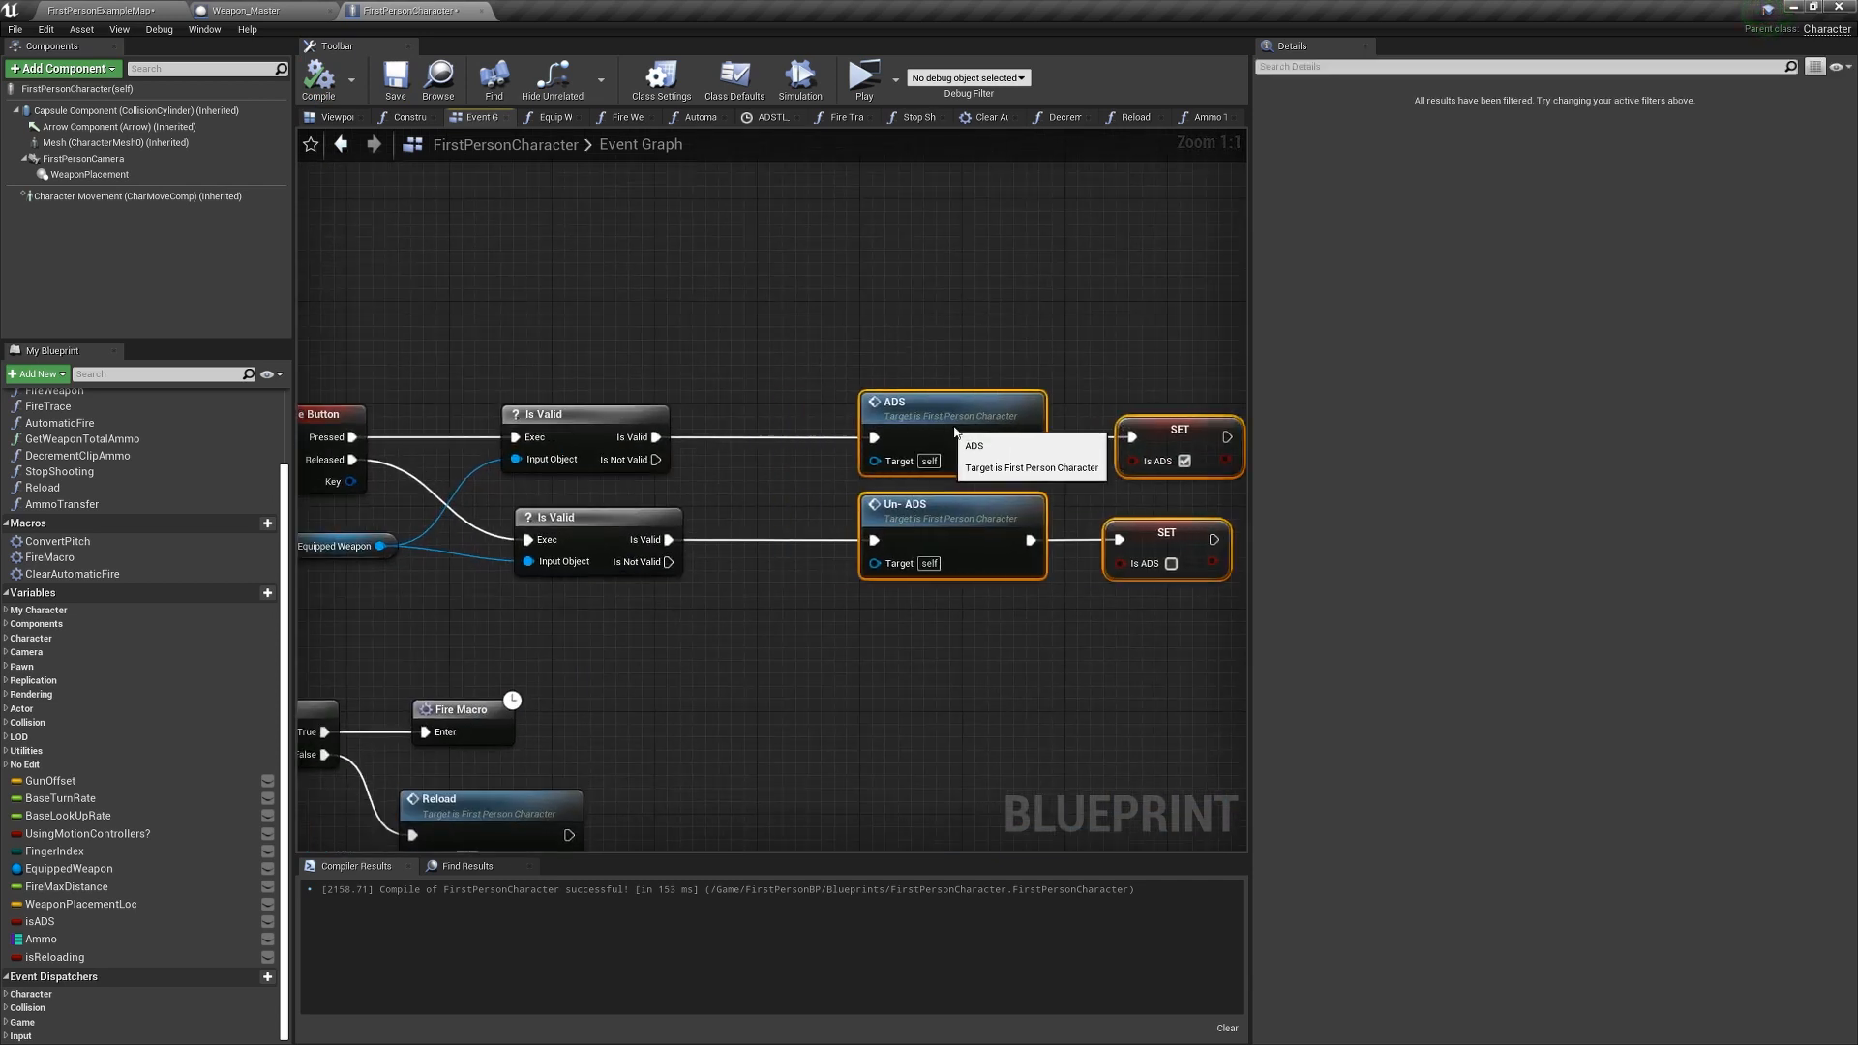
Go to the Reload function graph to add SET isReloading true, Un-ADS and ReloadAnim.
{"action": "scroll", "scroll_direction": "down", "scroll_amount": 3}
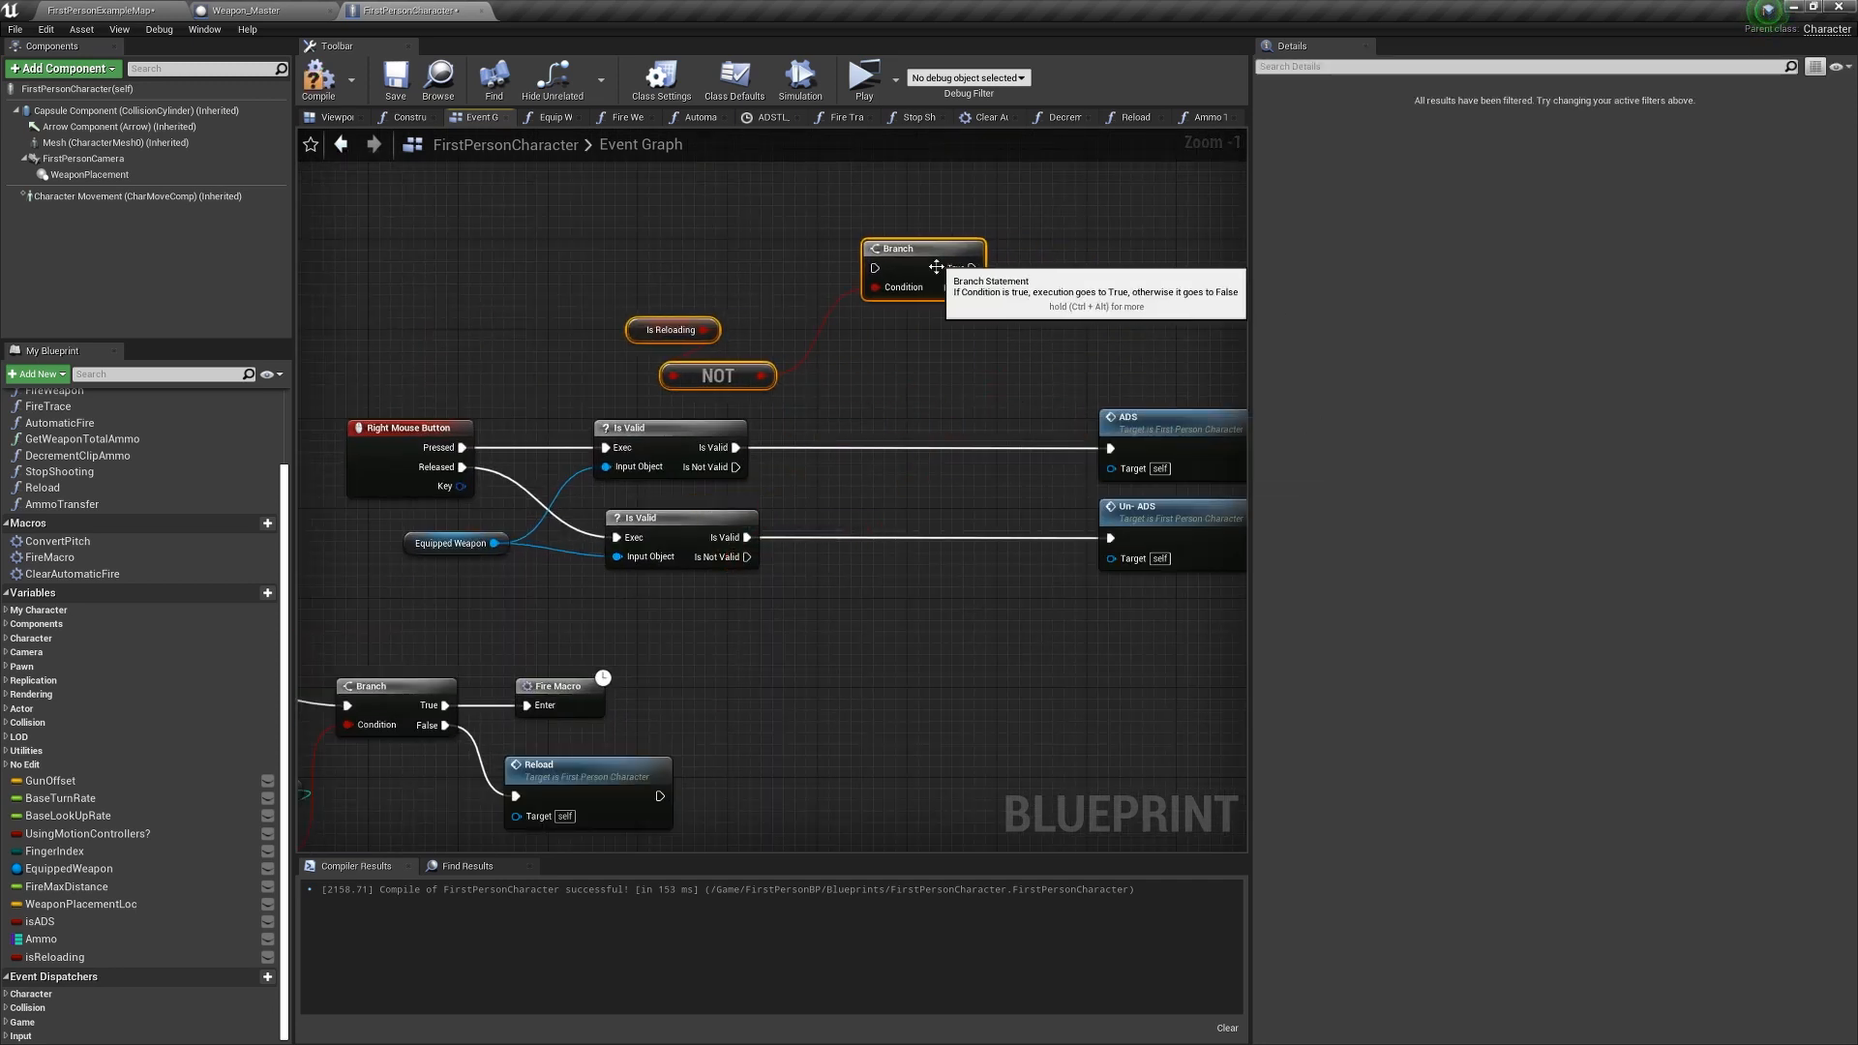
{"action": "left_click", "coordinate": [1130, 116]}
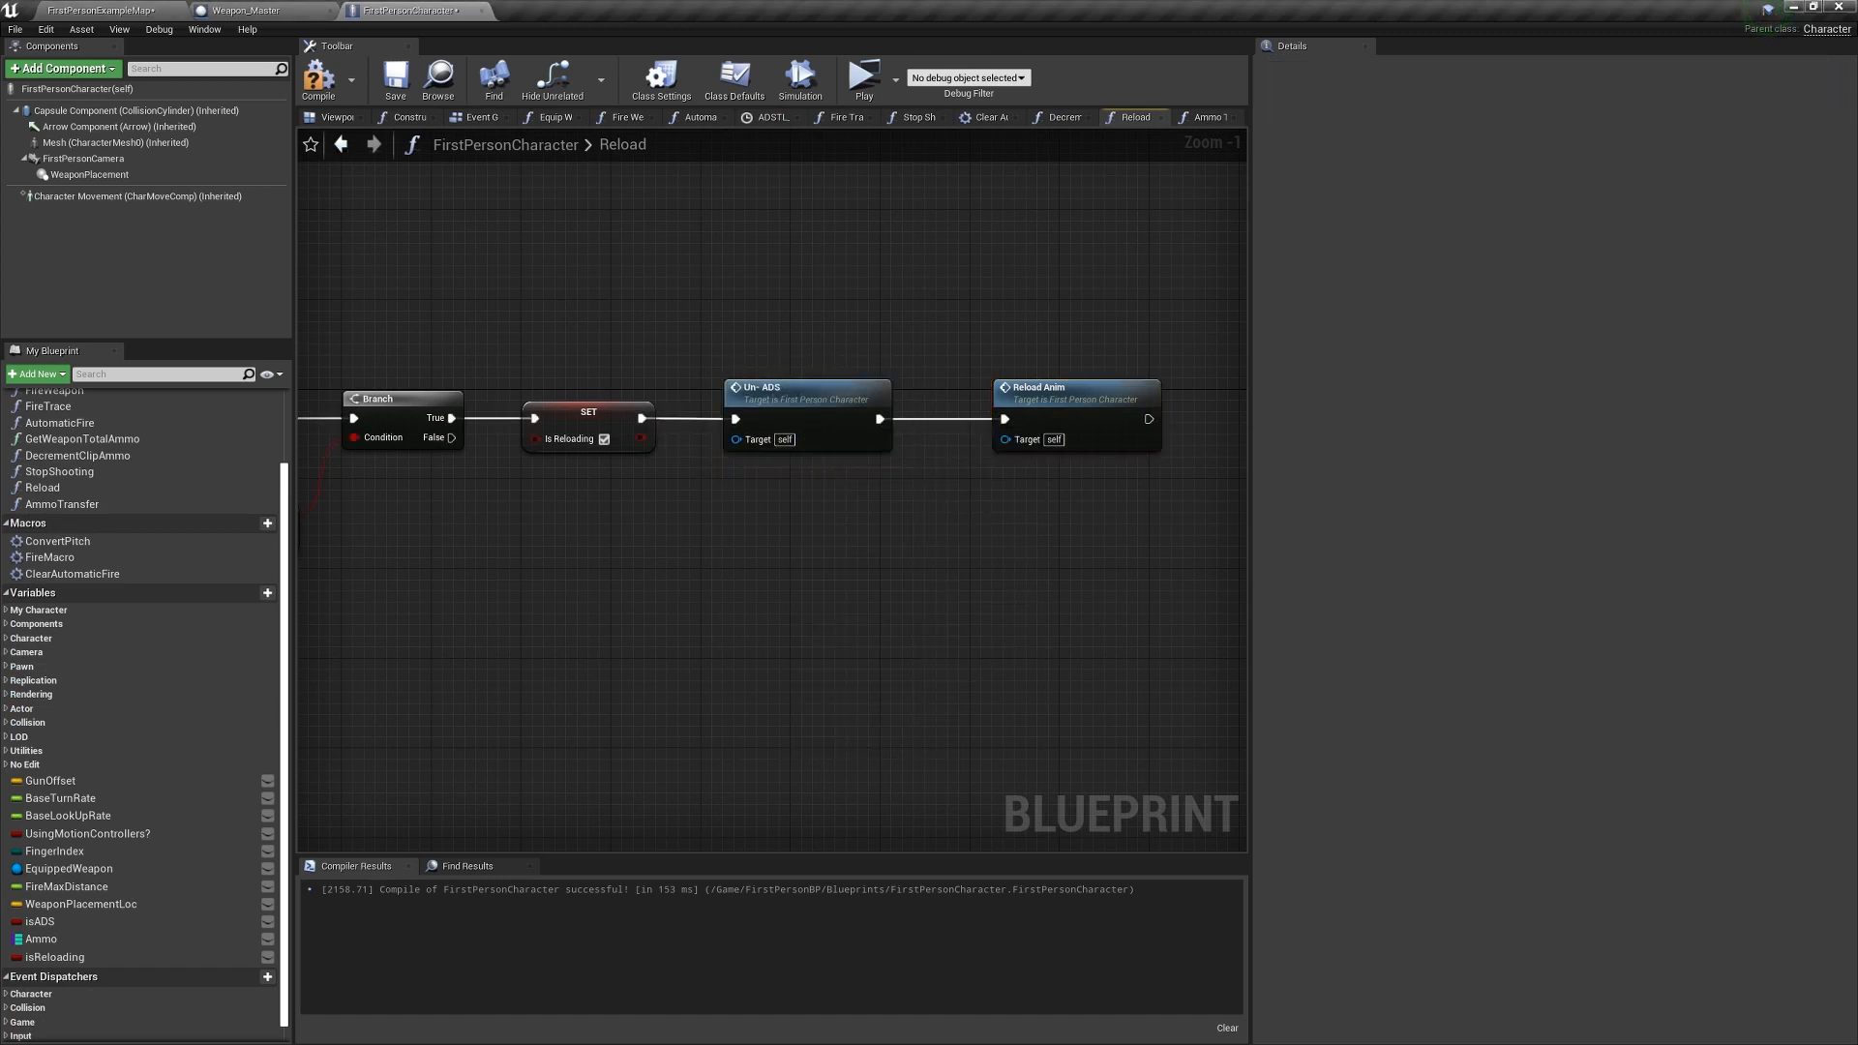
{"action": "mouse_move", "coordinate": [759, 394]}
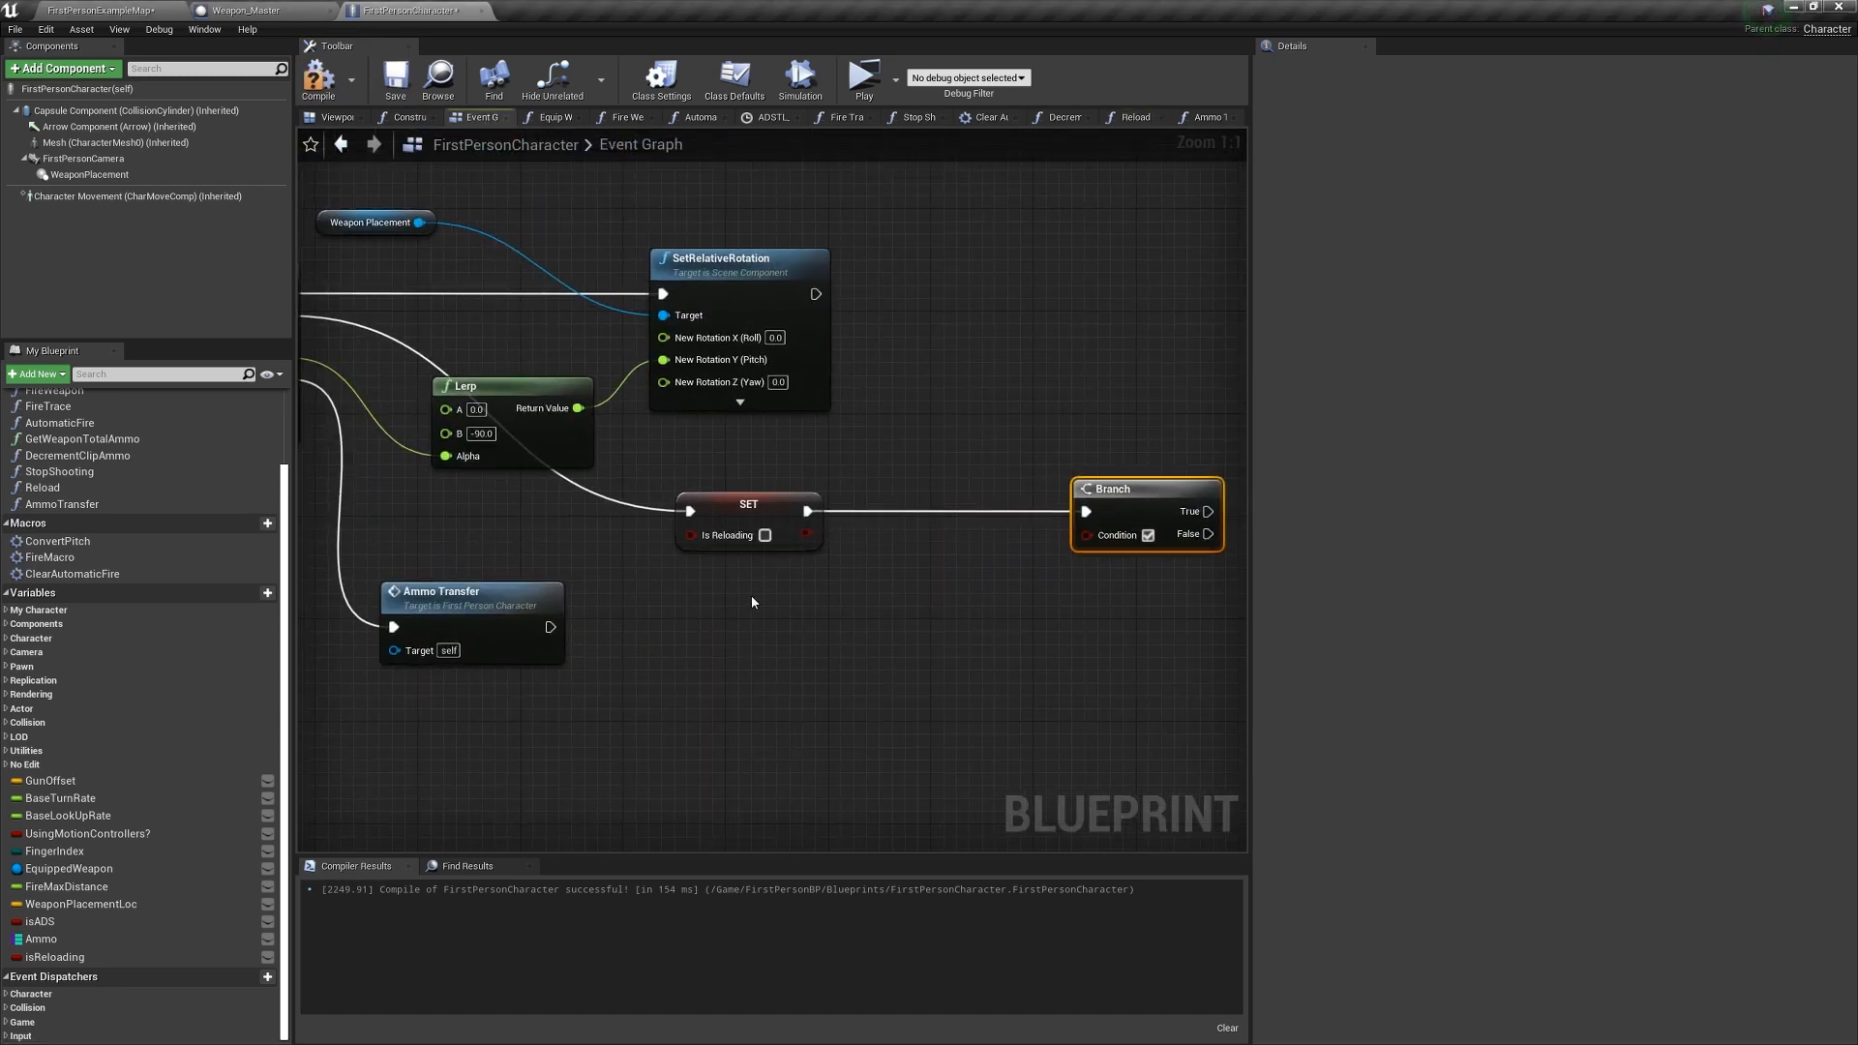
Add Get Player Controller key checks and call ADS while right mouse stays held.
{"action": "type", "text": "get player"}
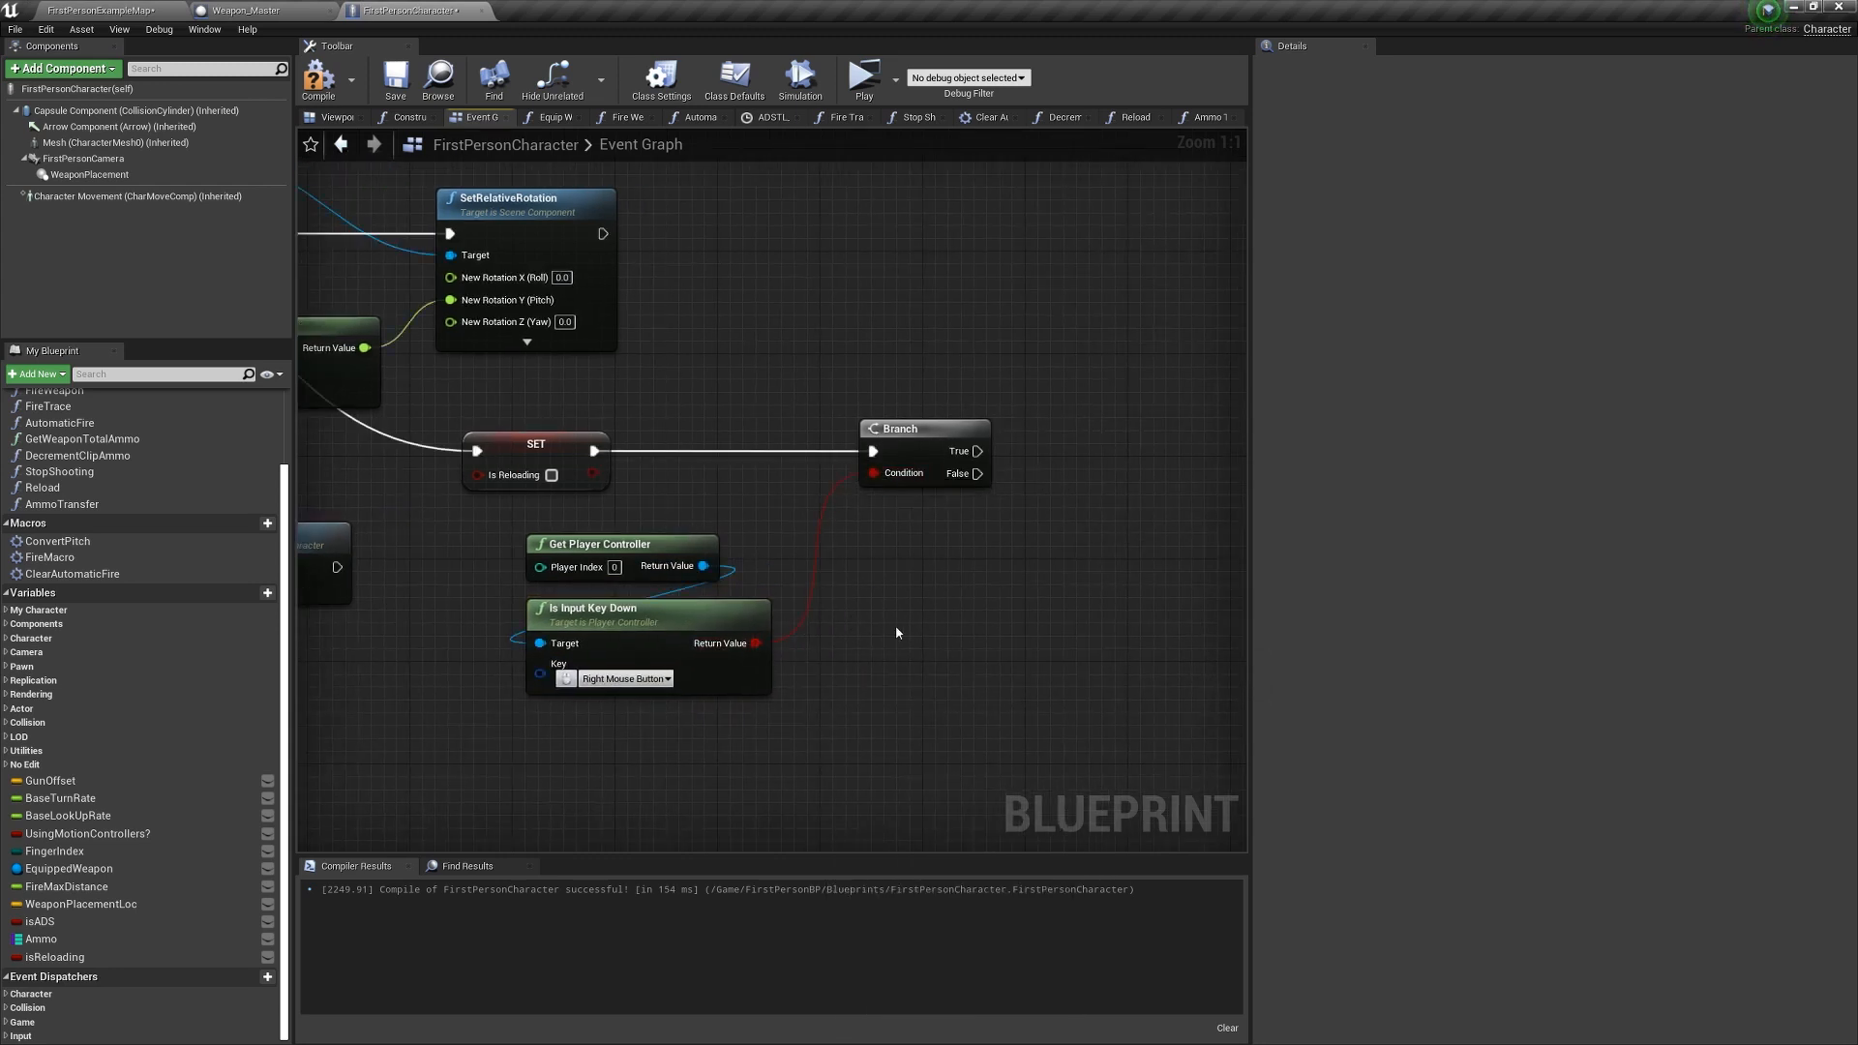
{"action": "type", "text": "ads"}
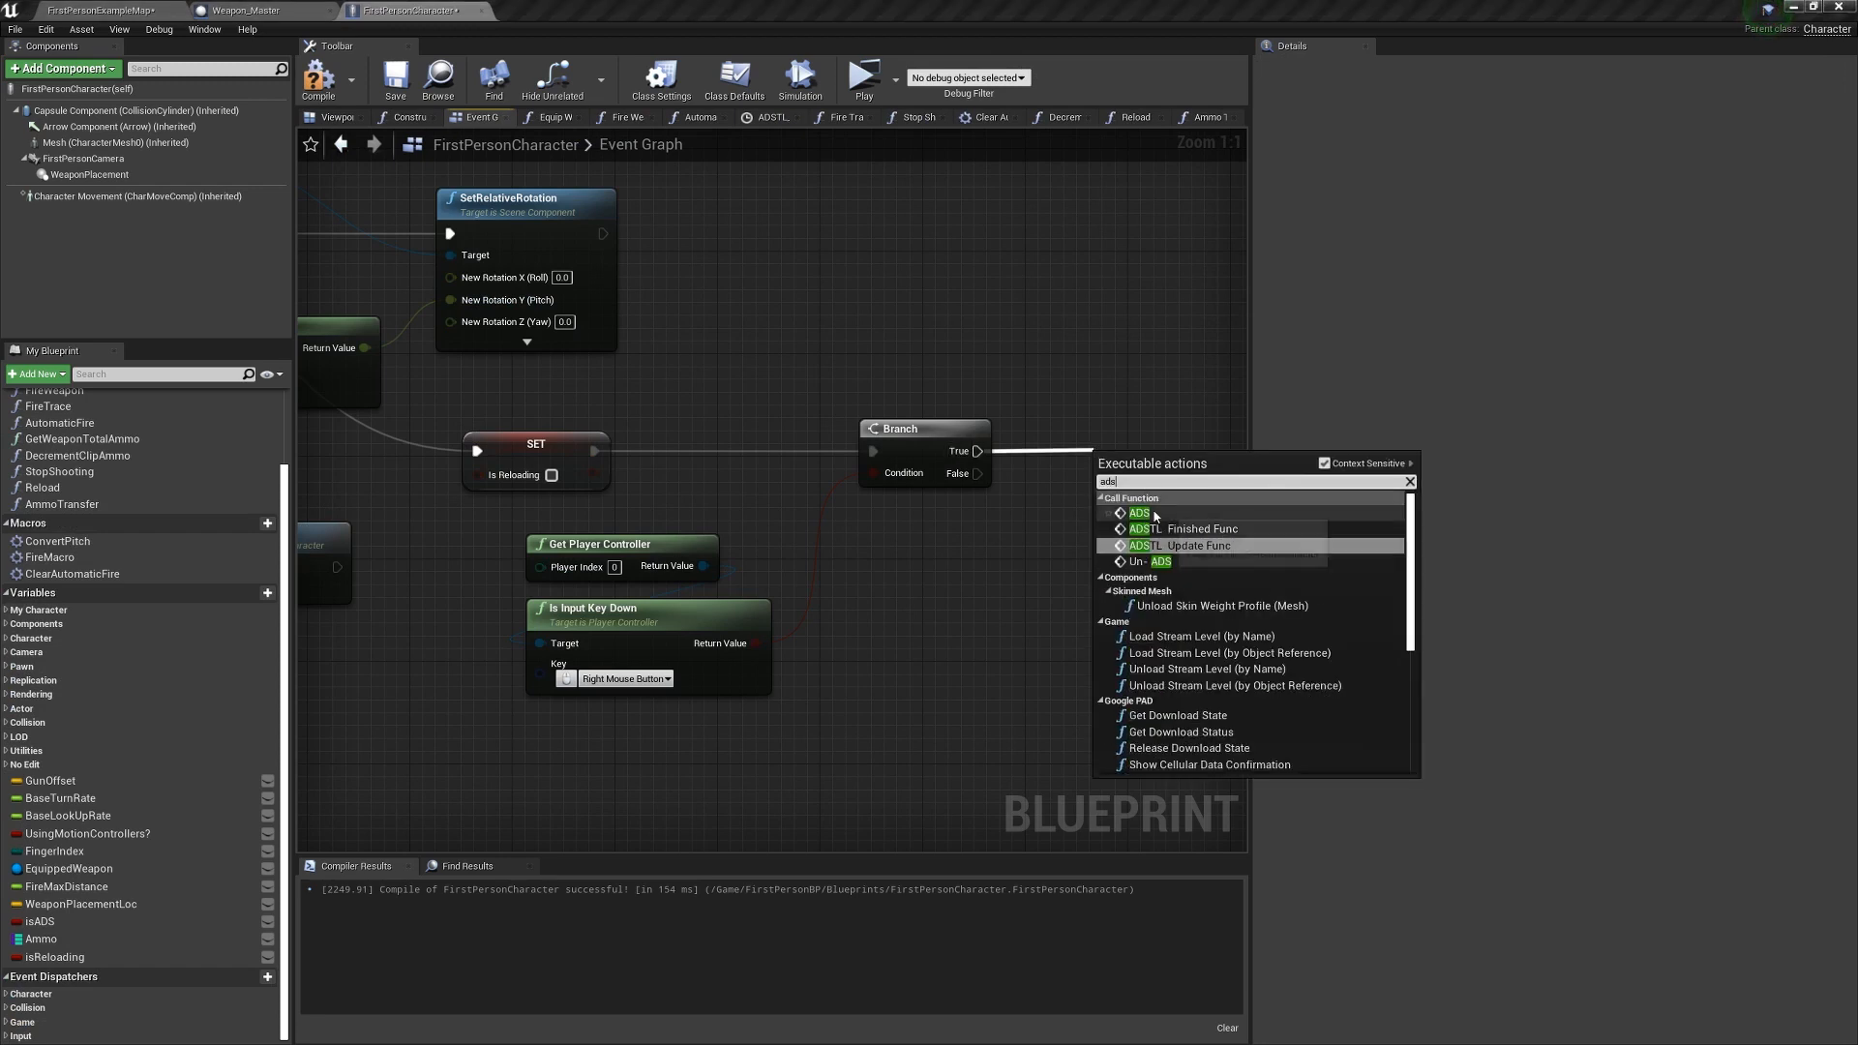
{"action": "left_click", "coordinate": [1138, 512]}
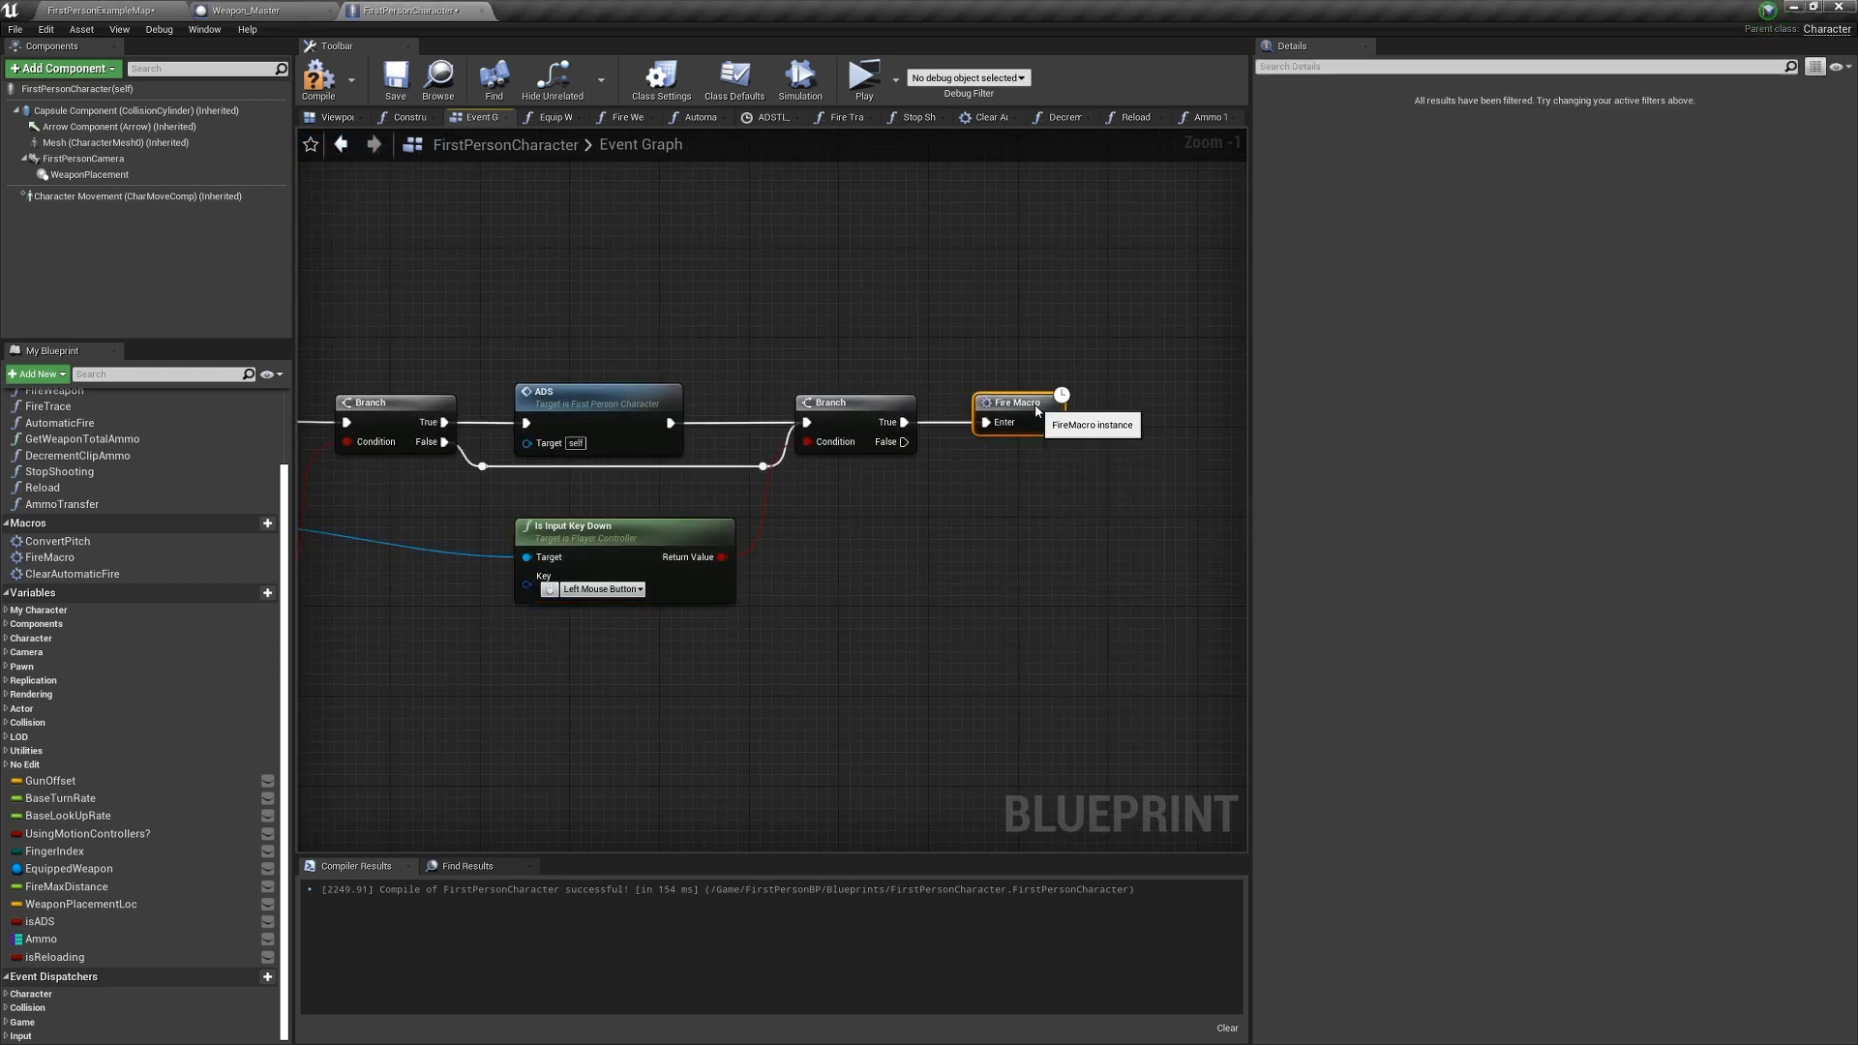
{"action": "mouse_move", "coordinate": [1022, 481]}
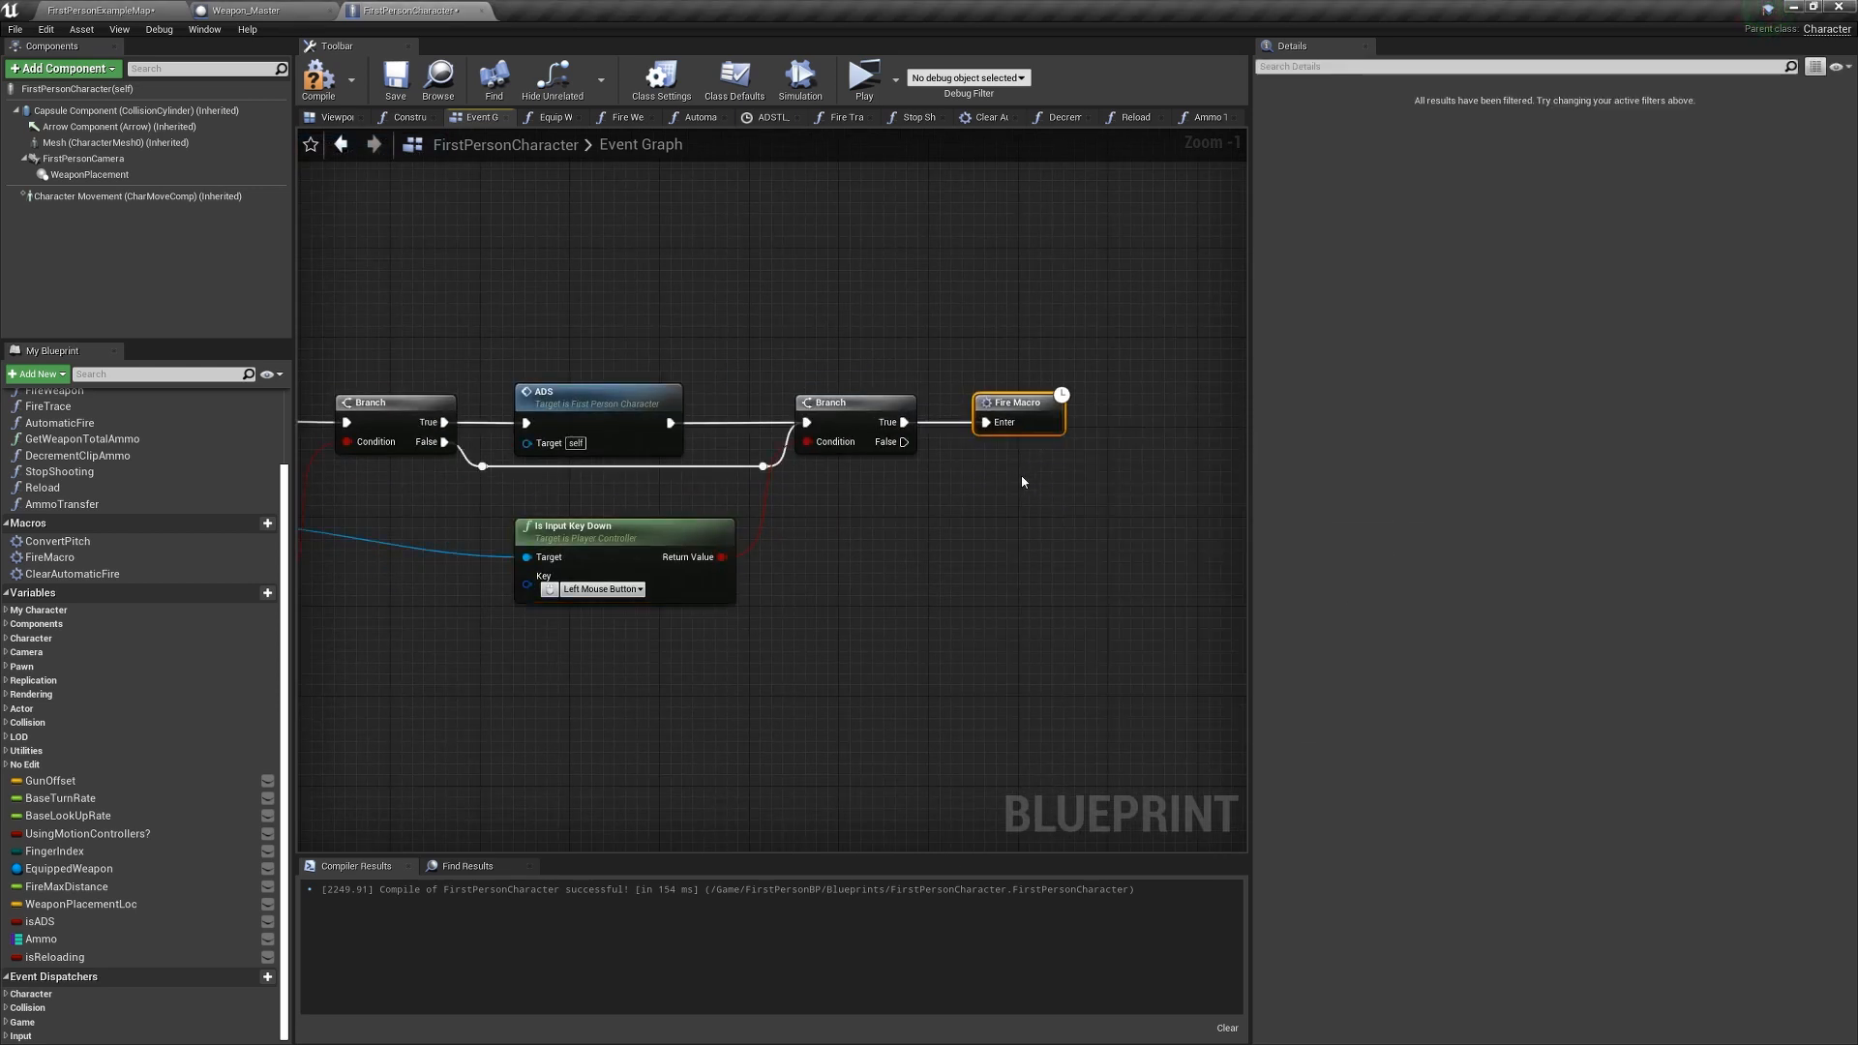
{"action": "left_click", "coordinate": [394, 77]}
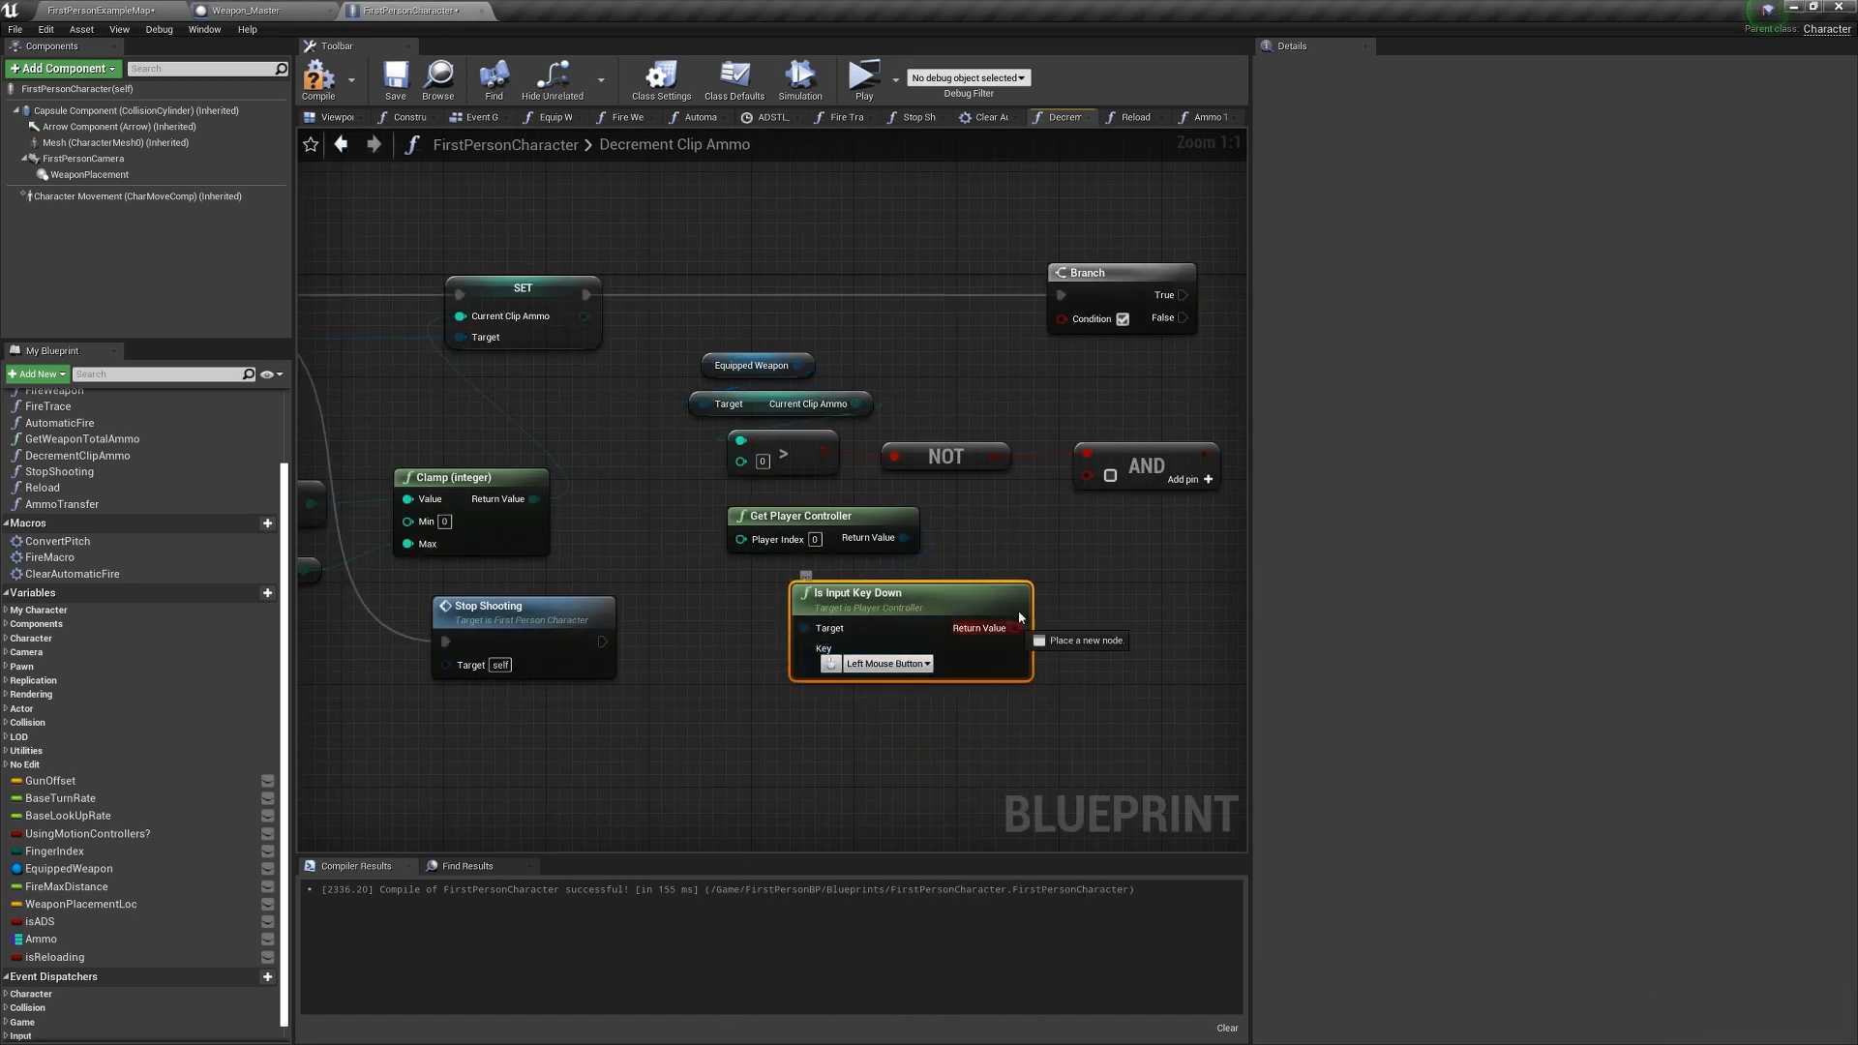
Get the equipped weapon's Fire Type via a 'get fir' search.
{"action": "type", "text": "get fir"}
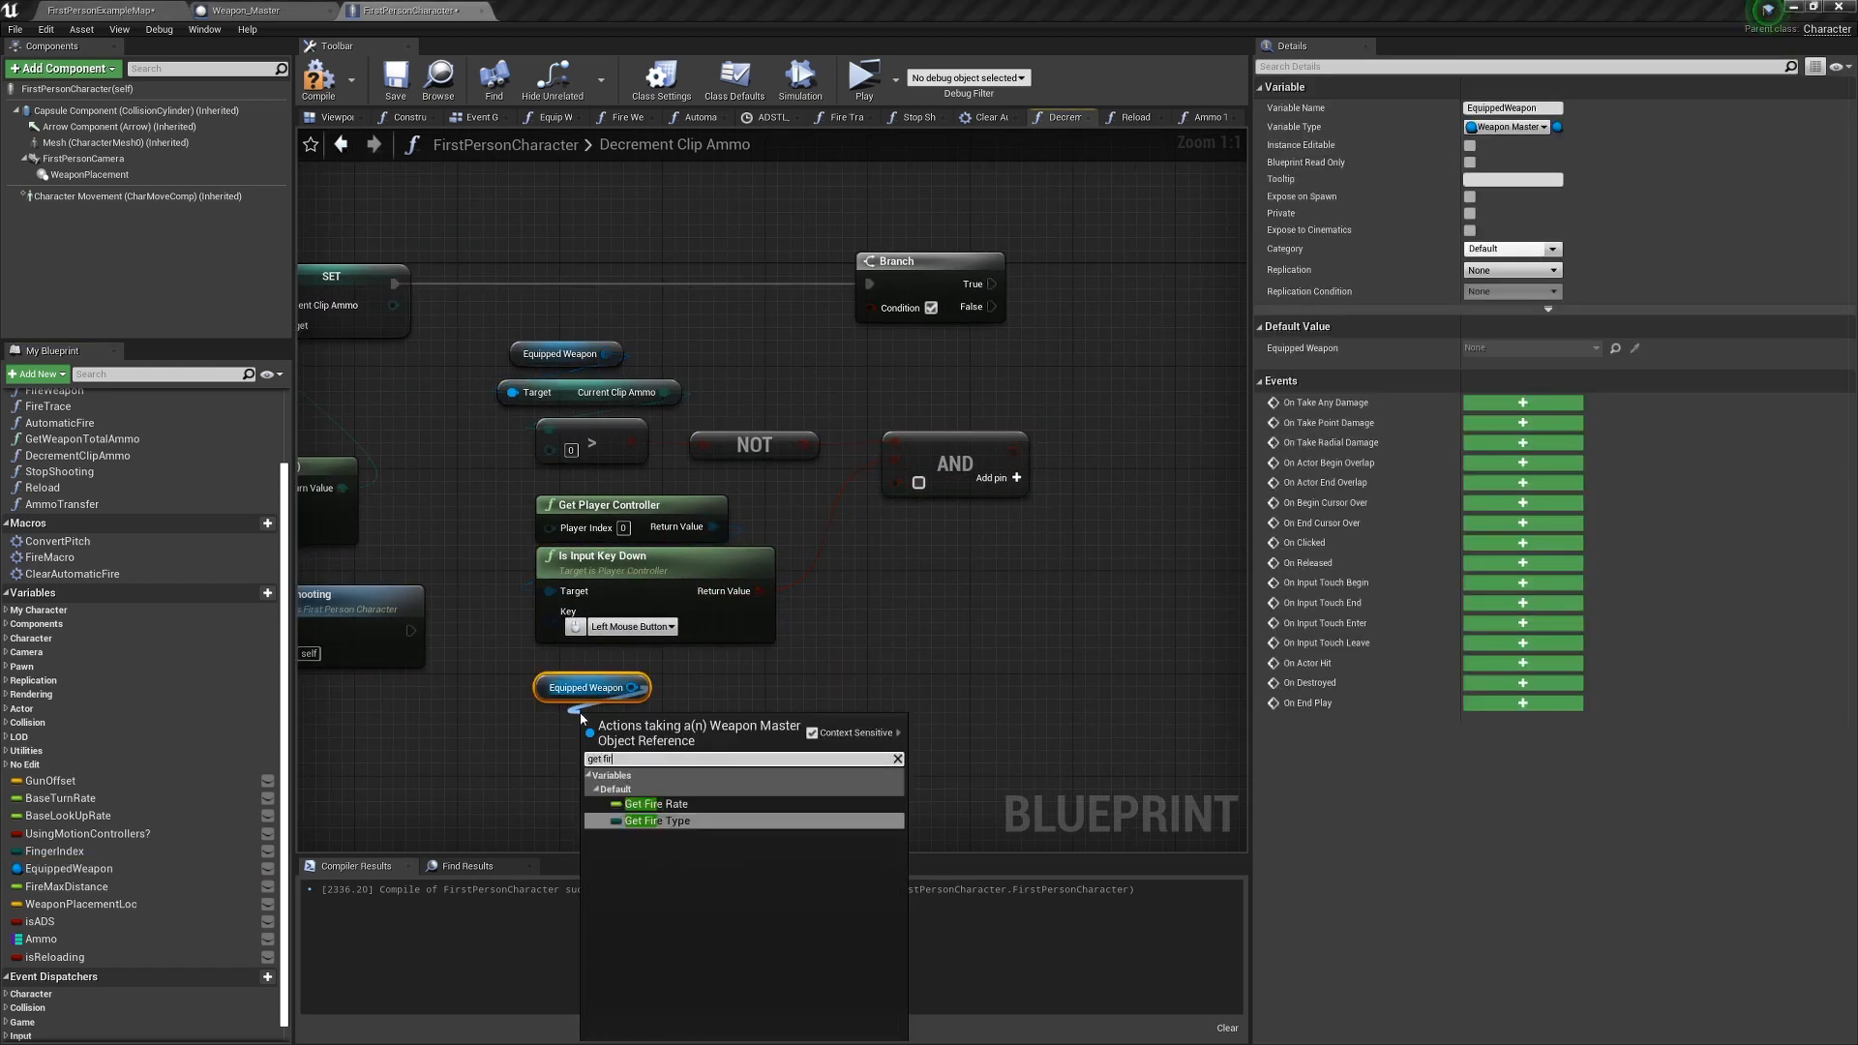
{"action": "left_click", "coordinate": [656, 820]}
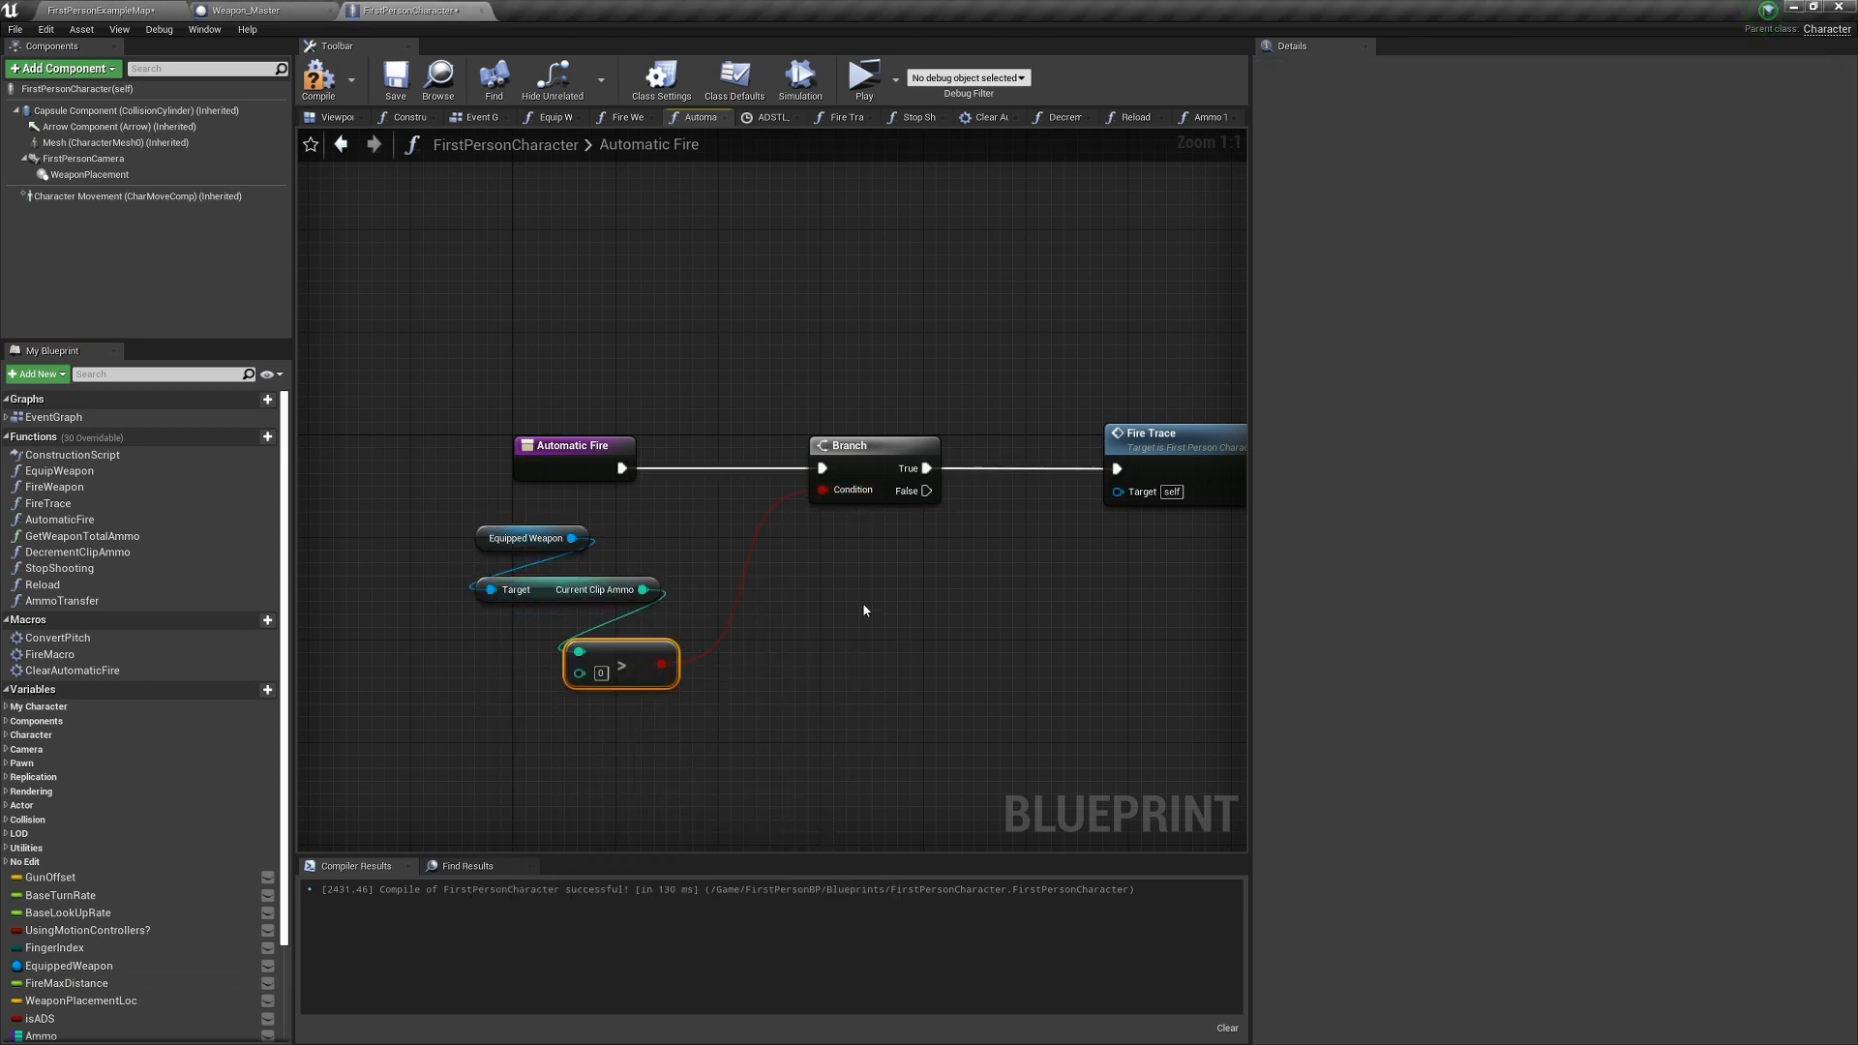
View the Fire Trace function graph, then return to the level editor.
{"action": "left_click", "coordinate": [317, 79]}
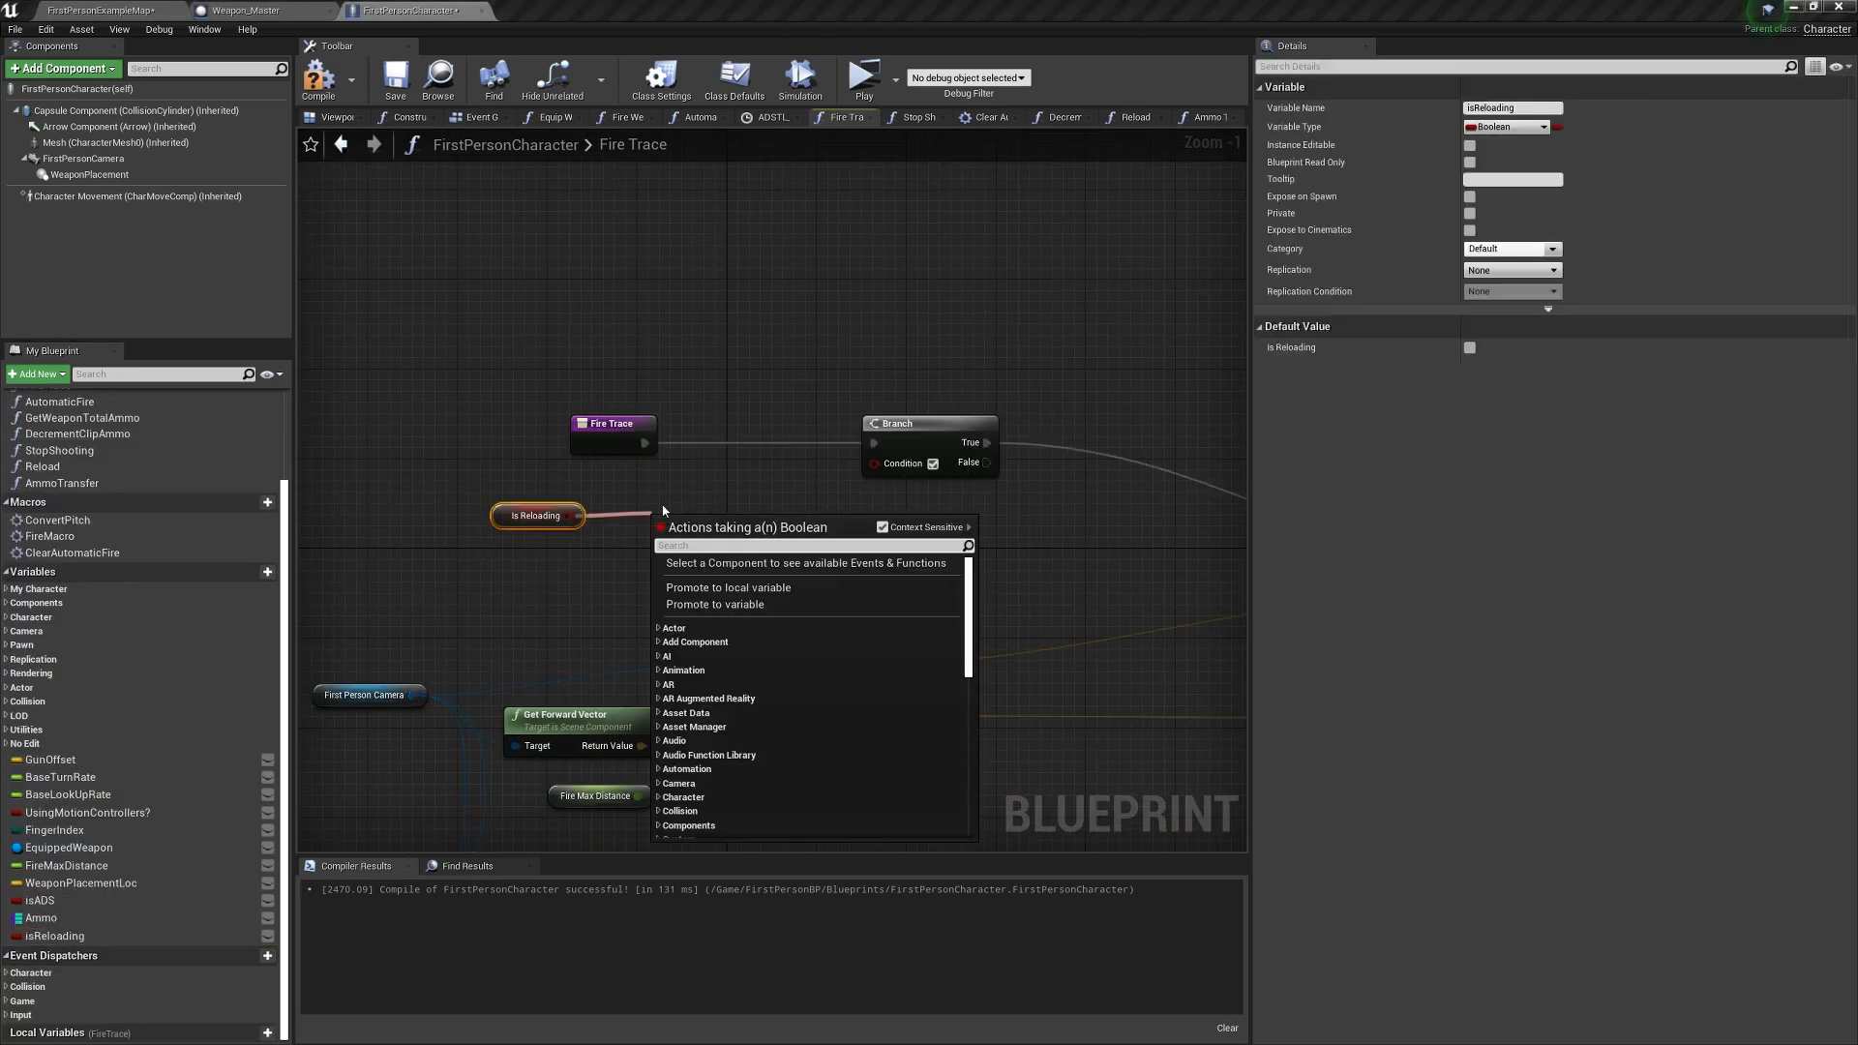
{"action": "left_click", "coordinate": [106, 9]}
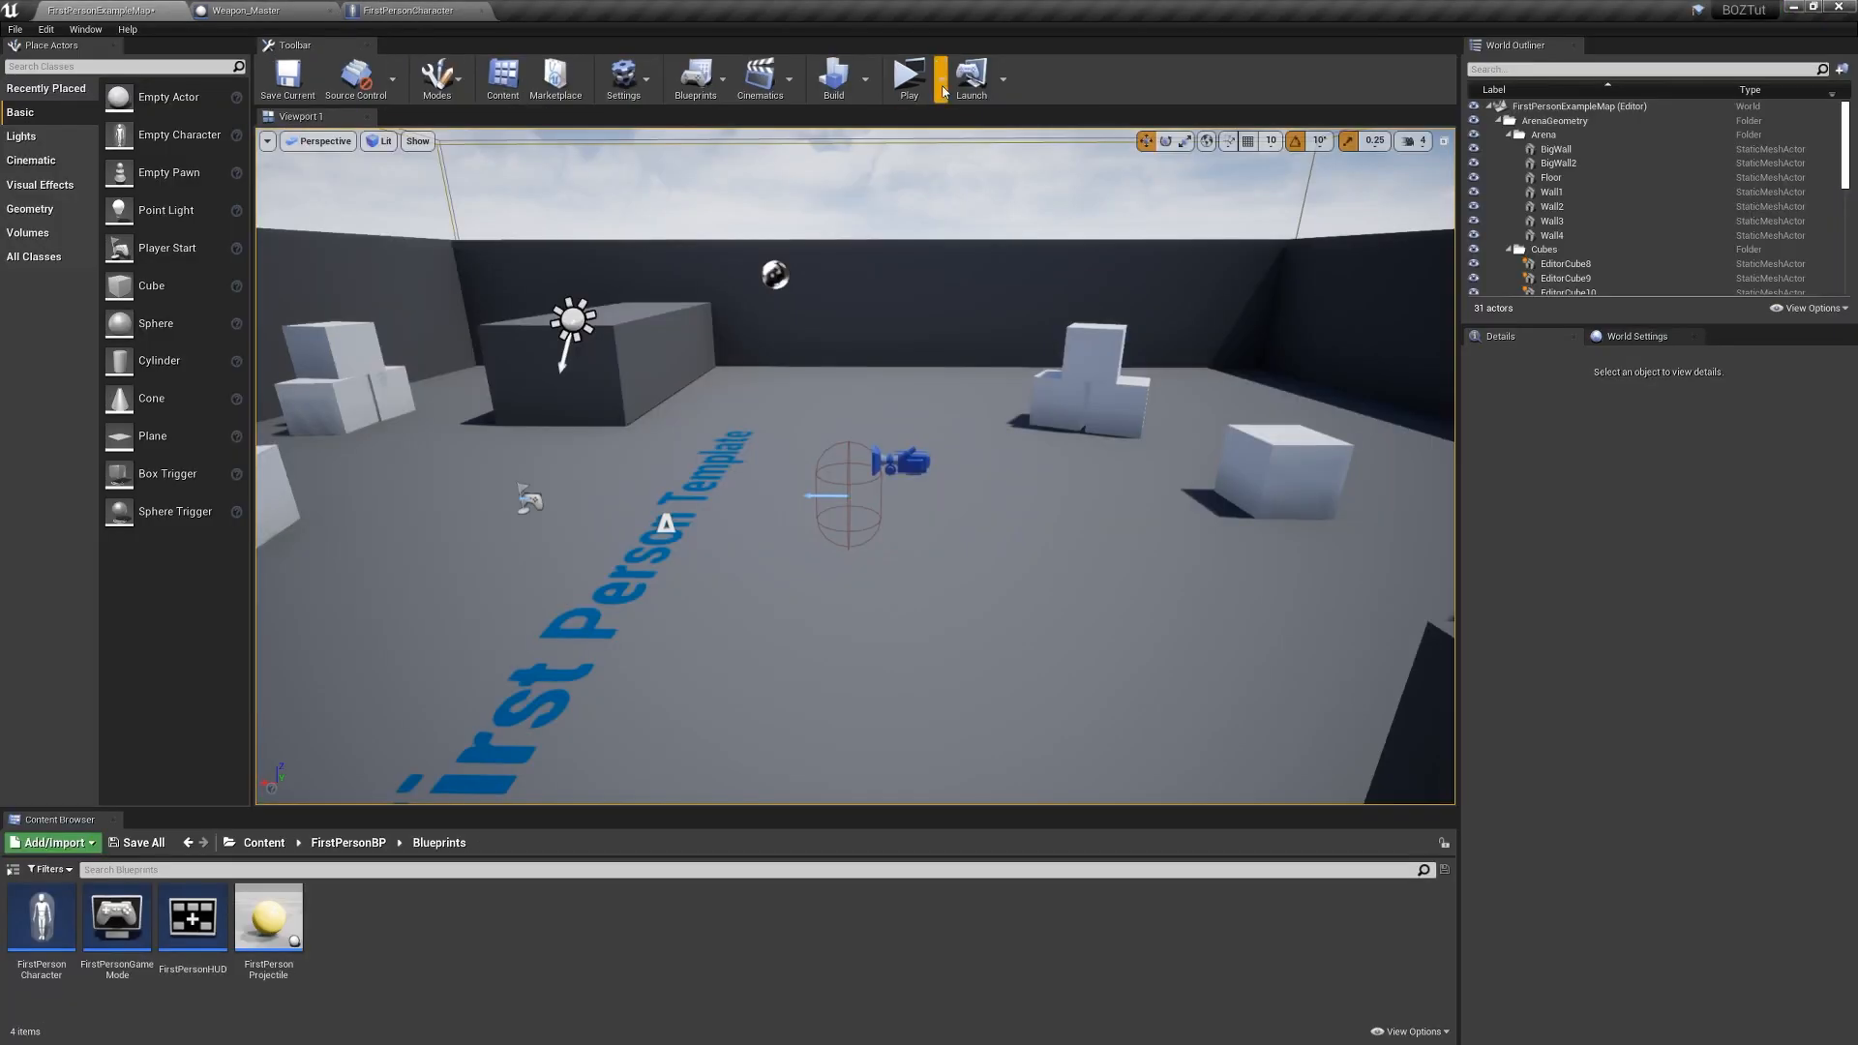
Play-test firing and reloading, stop, and start a fresh play session.
{"action": "left_click", "coordinate": [908, 77]}
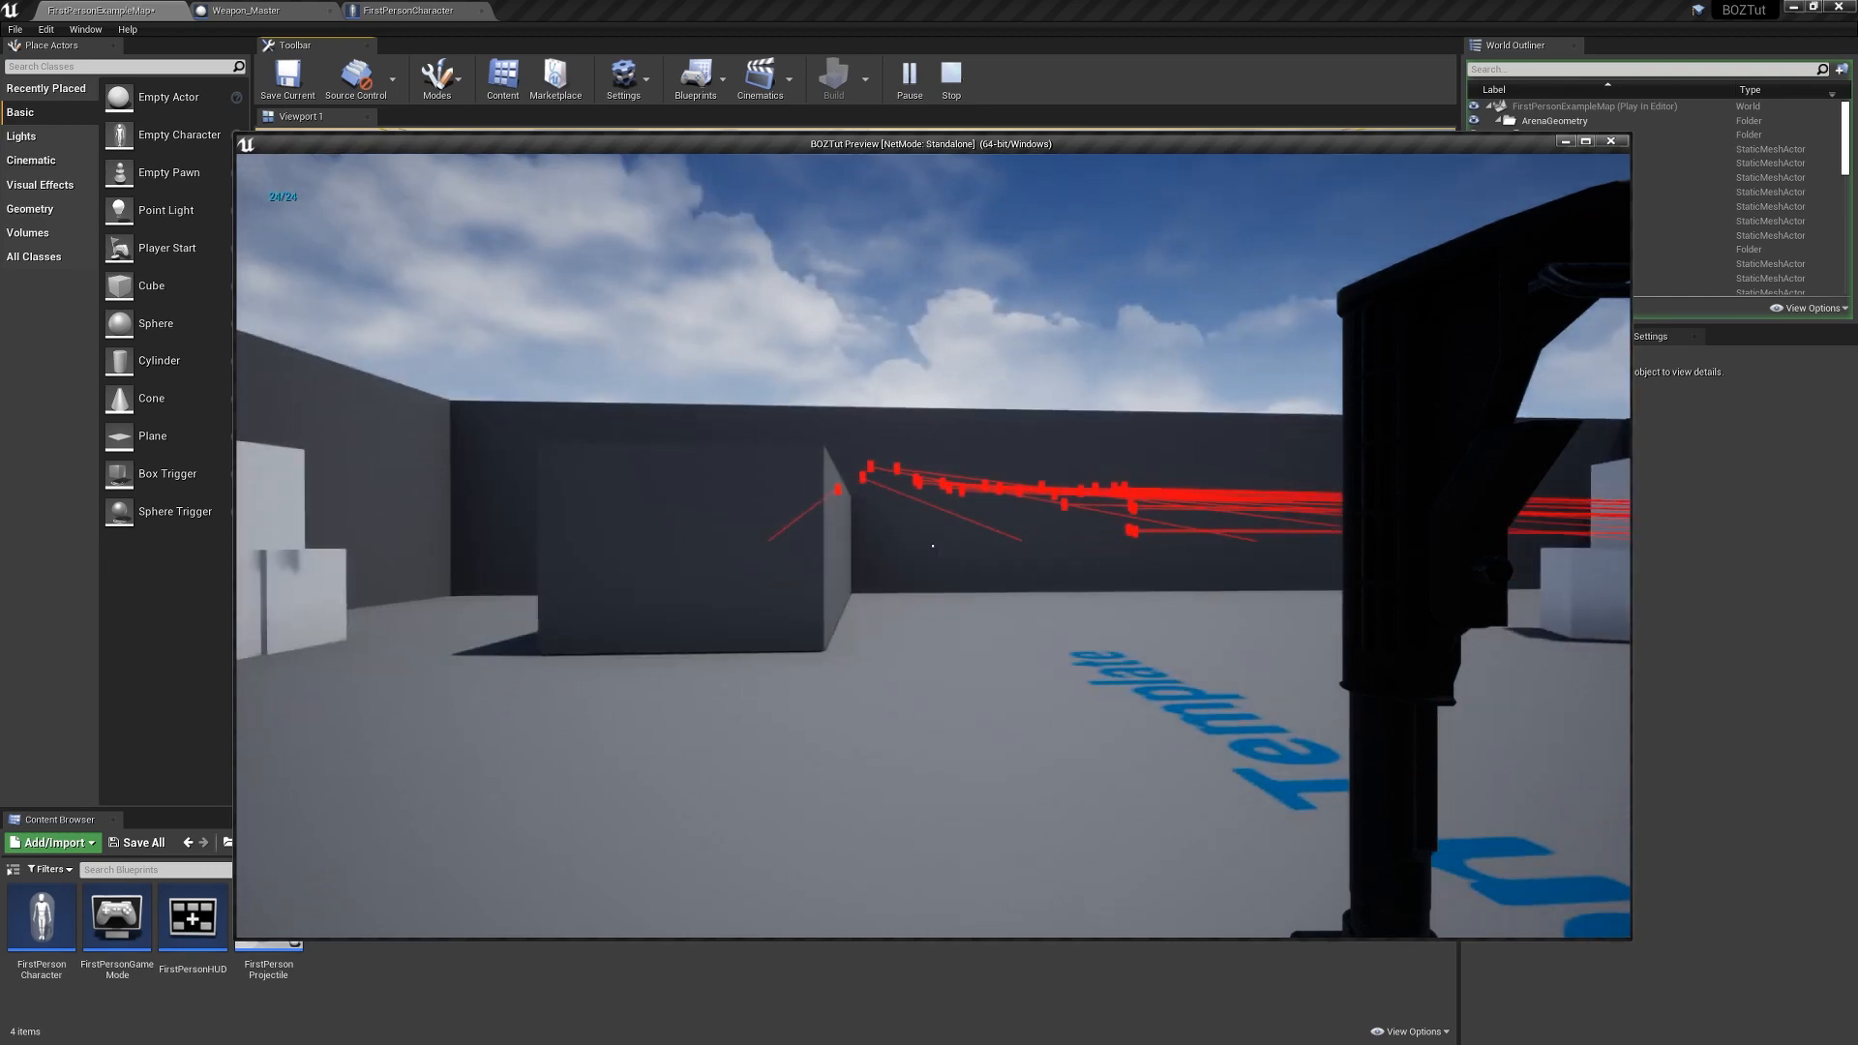
{"action": "left_click", "coordinate": [949, 80]}
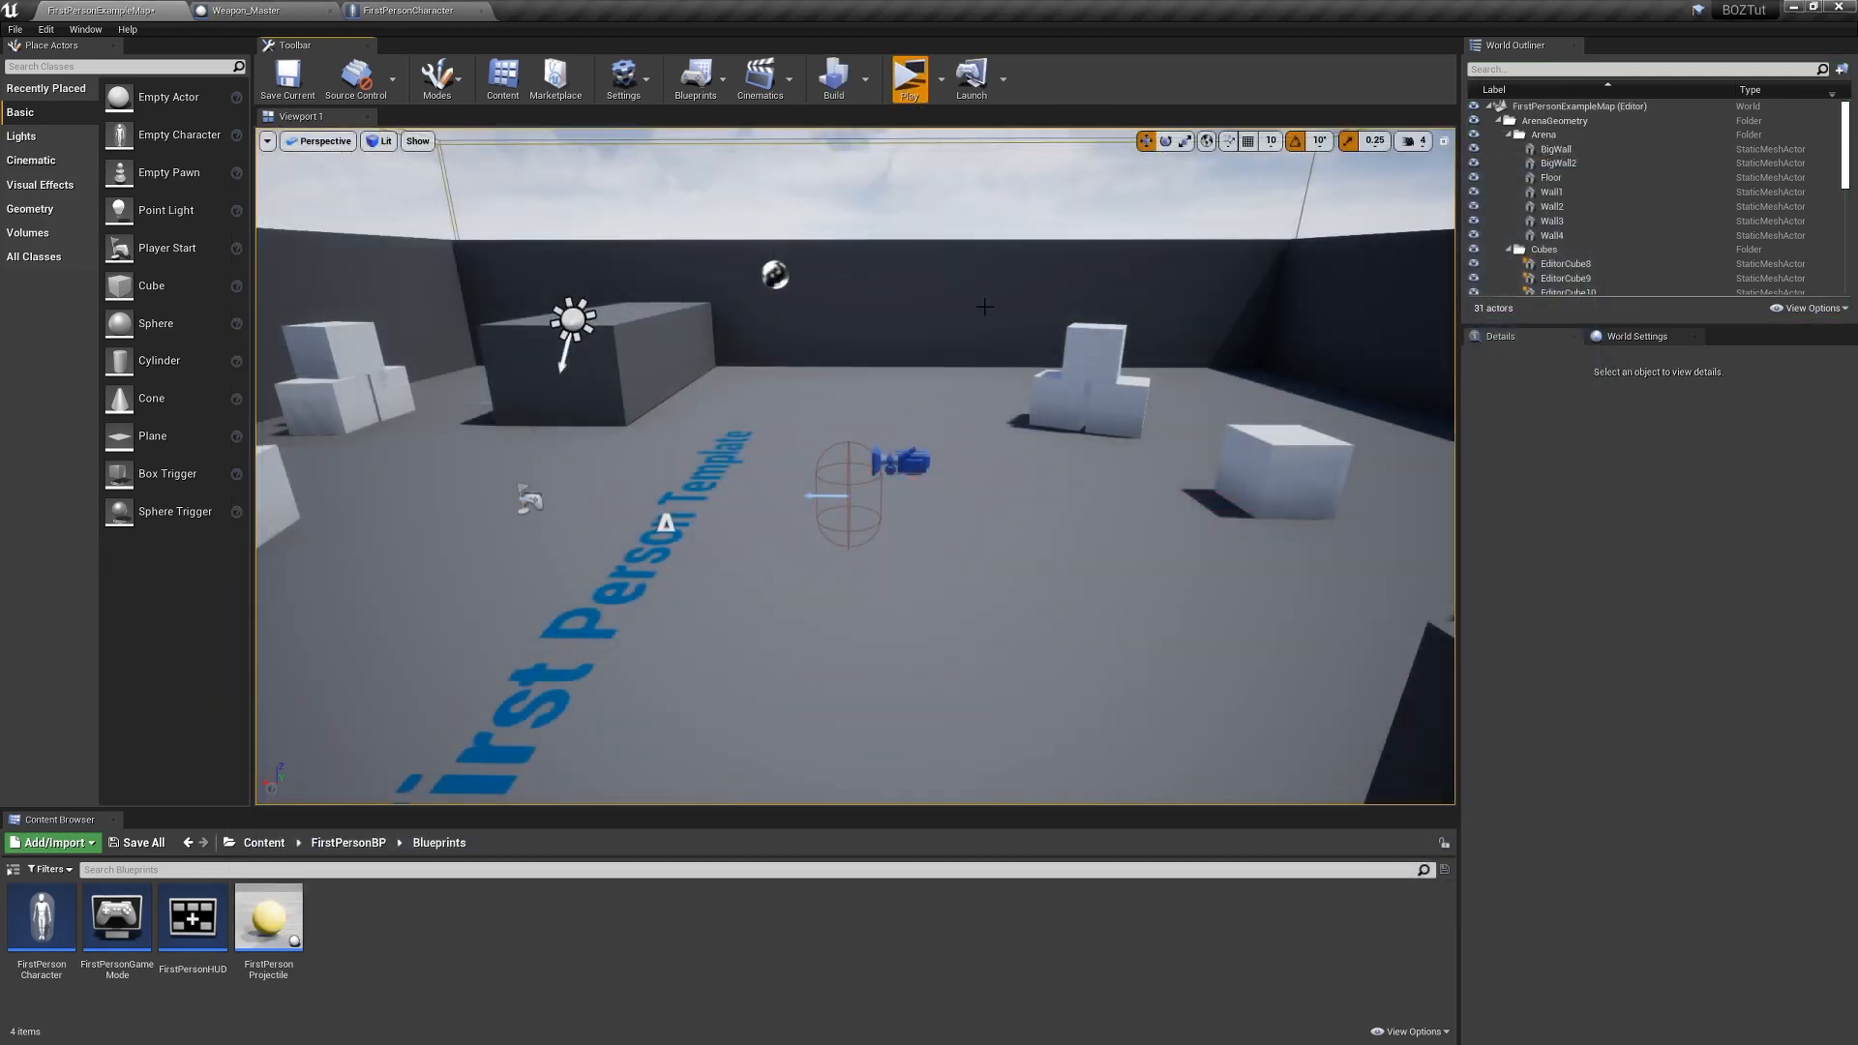
{"action": "left_click", "coordinate": [908, 78]}
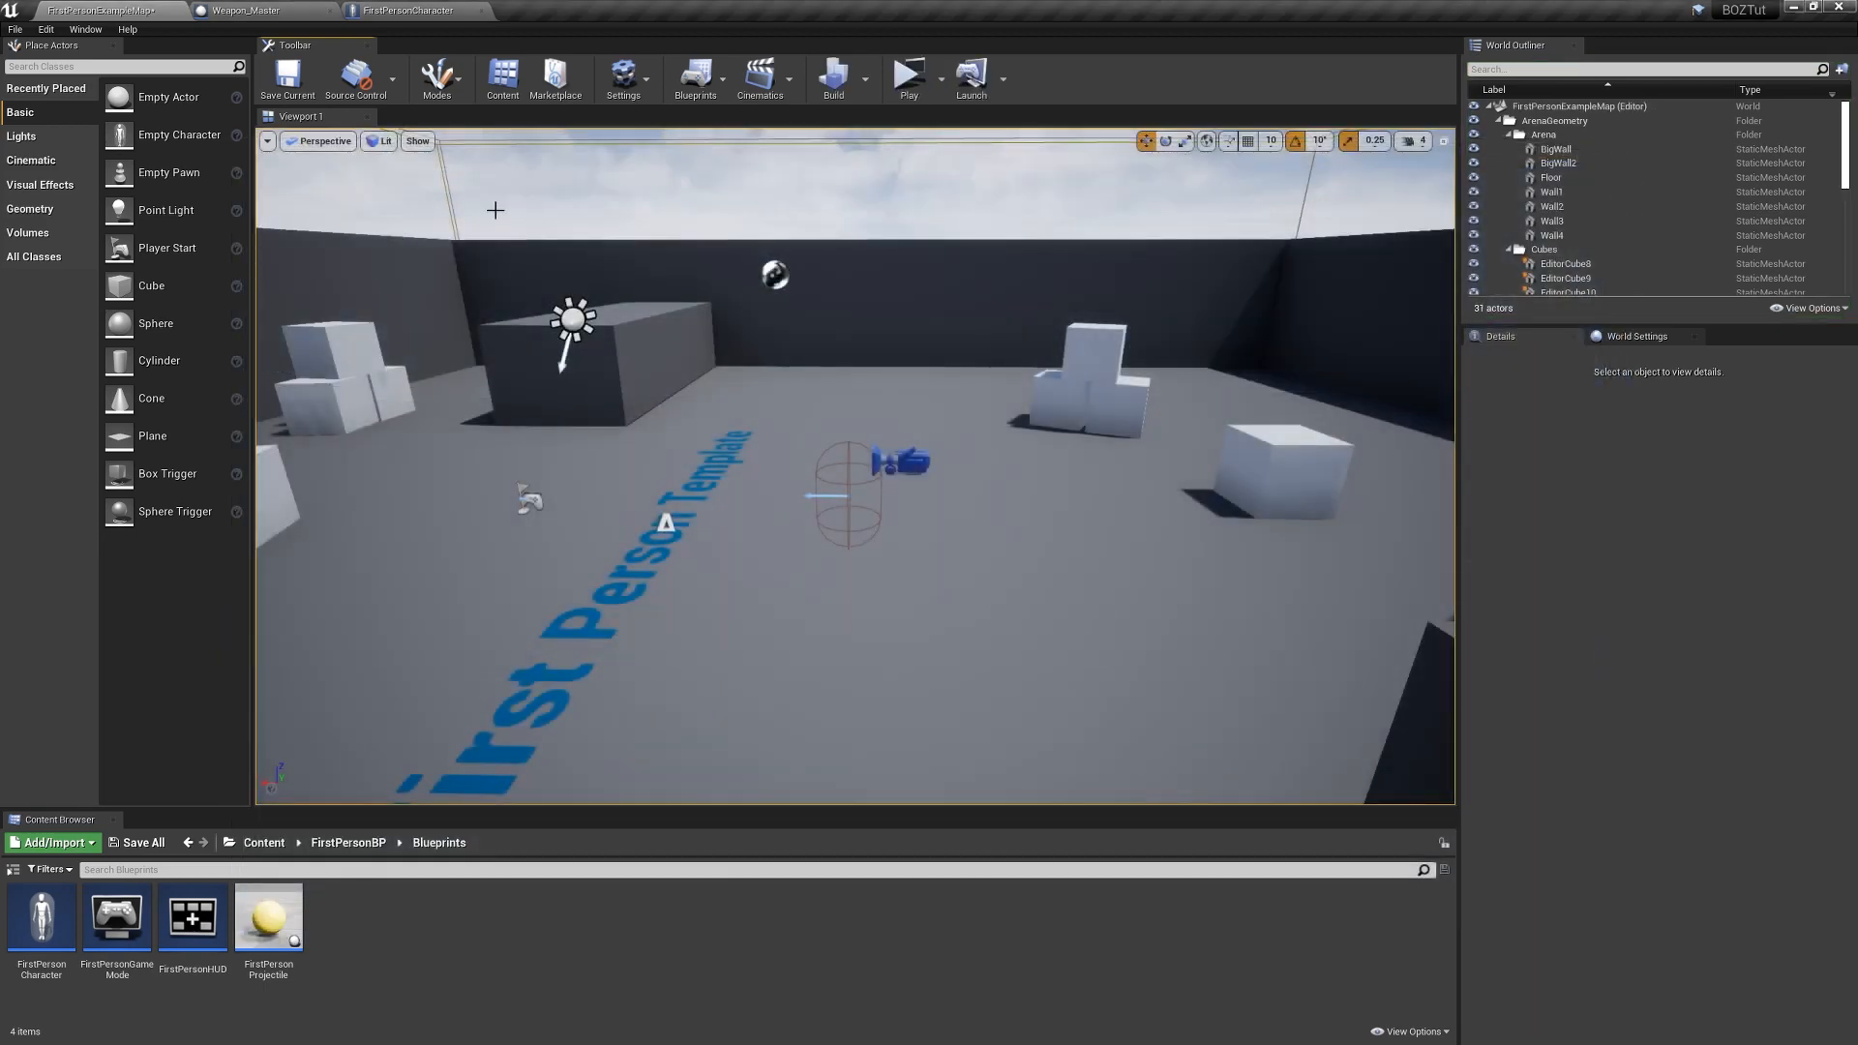
{"action": "left_click", "coordinate": [907, 74]}
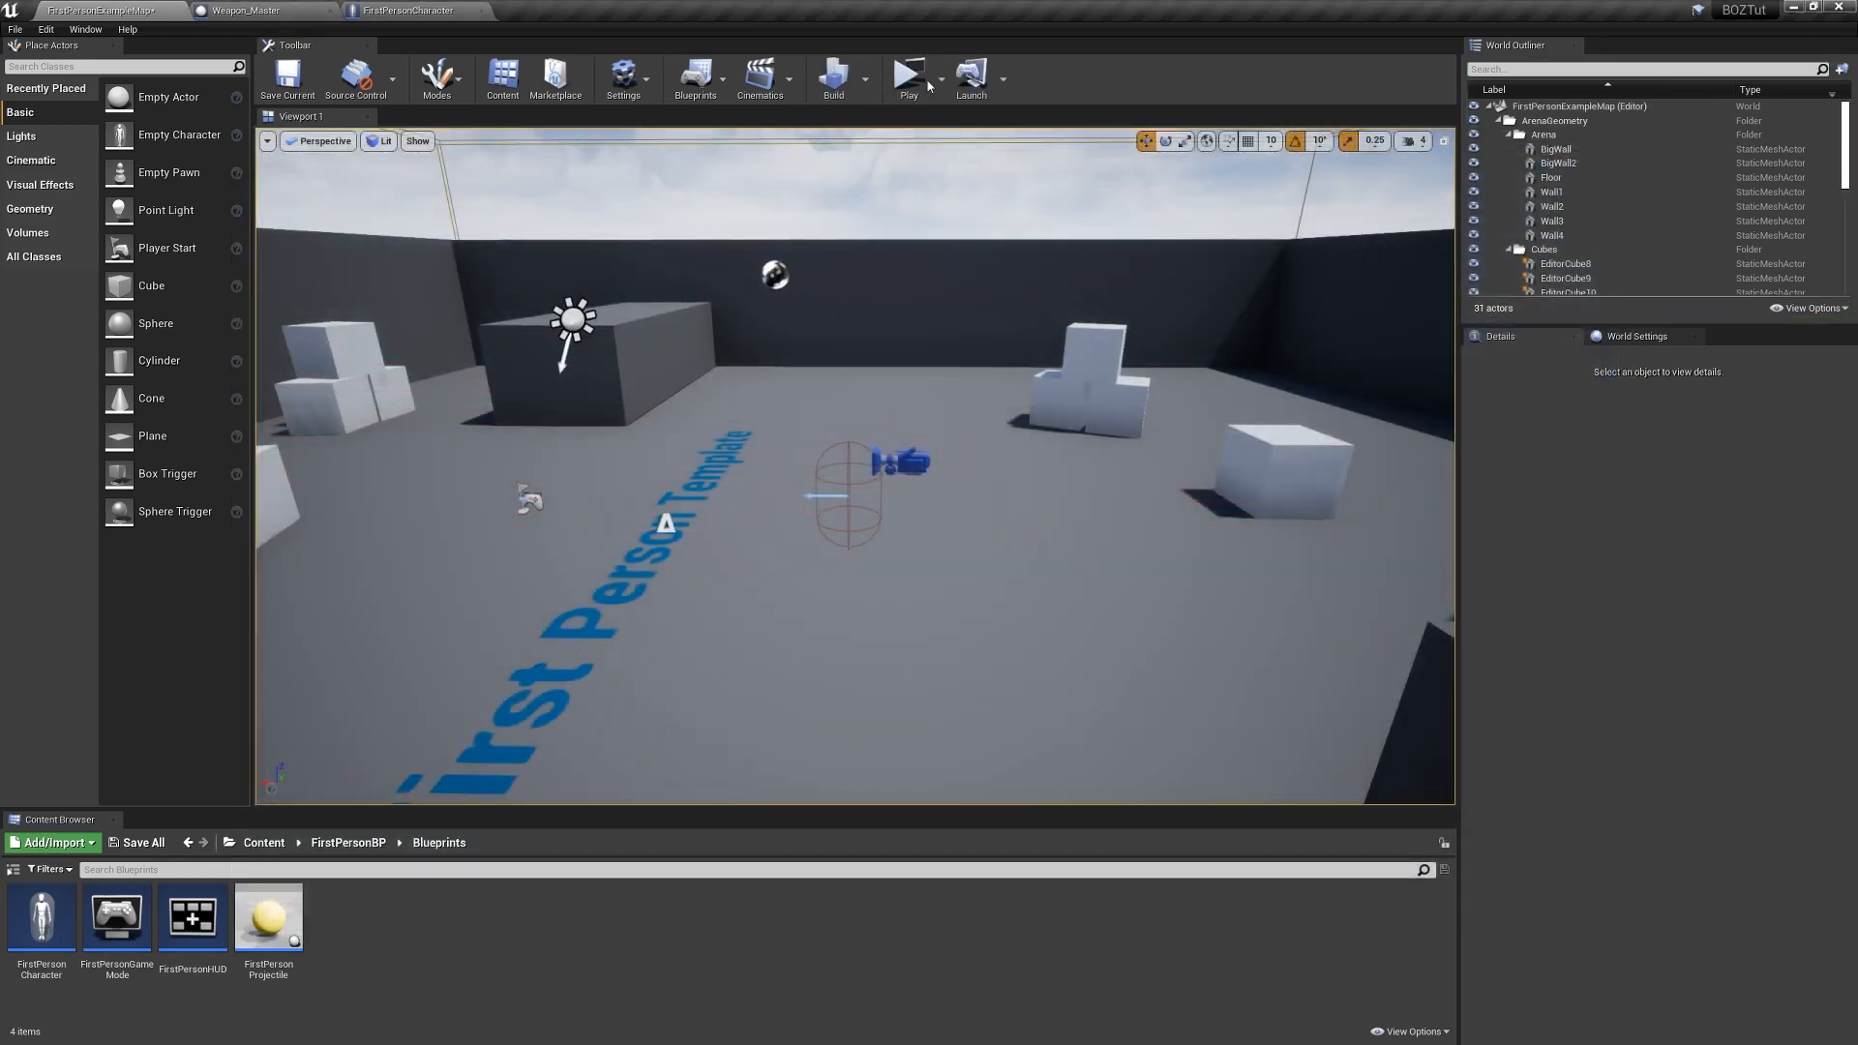
{"action": "left_click", "coordinate": [908, 74]}
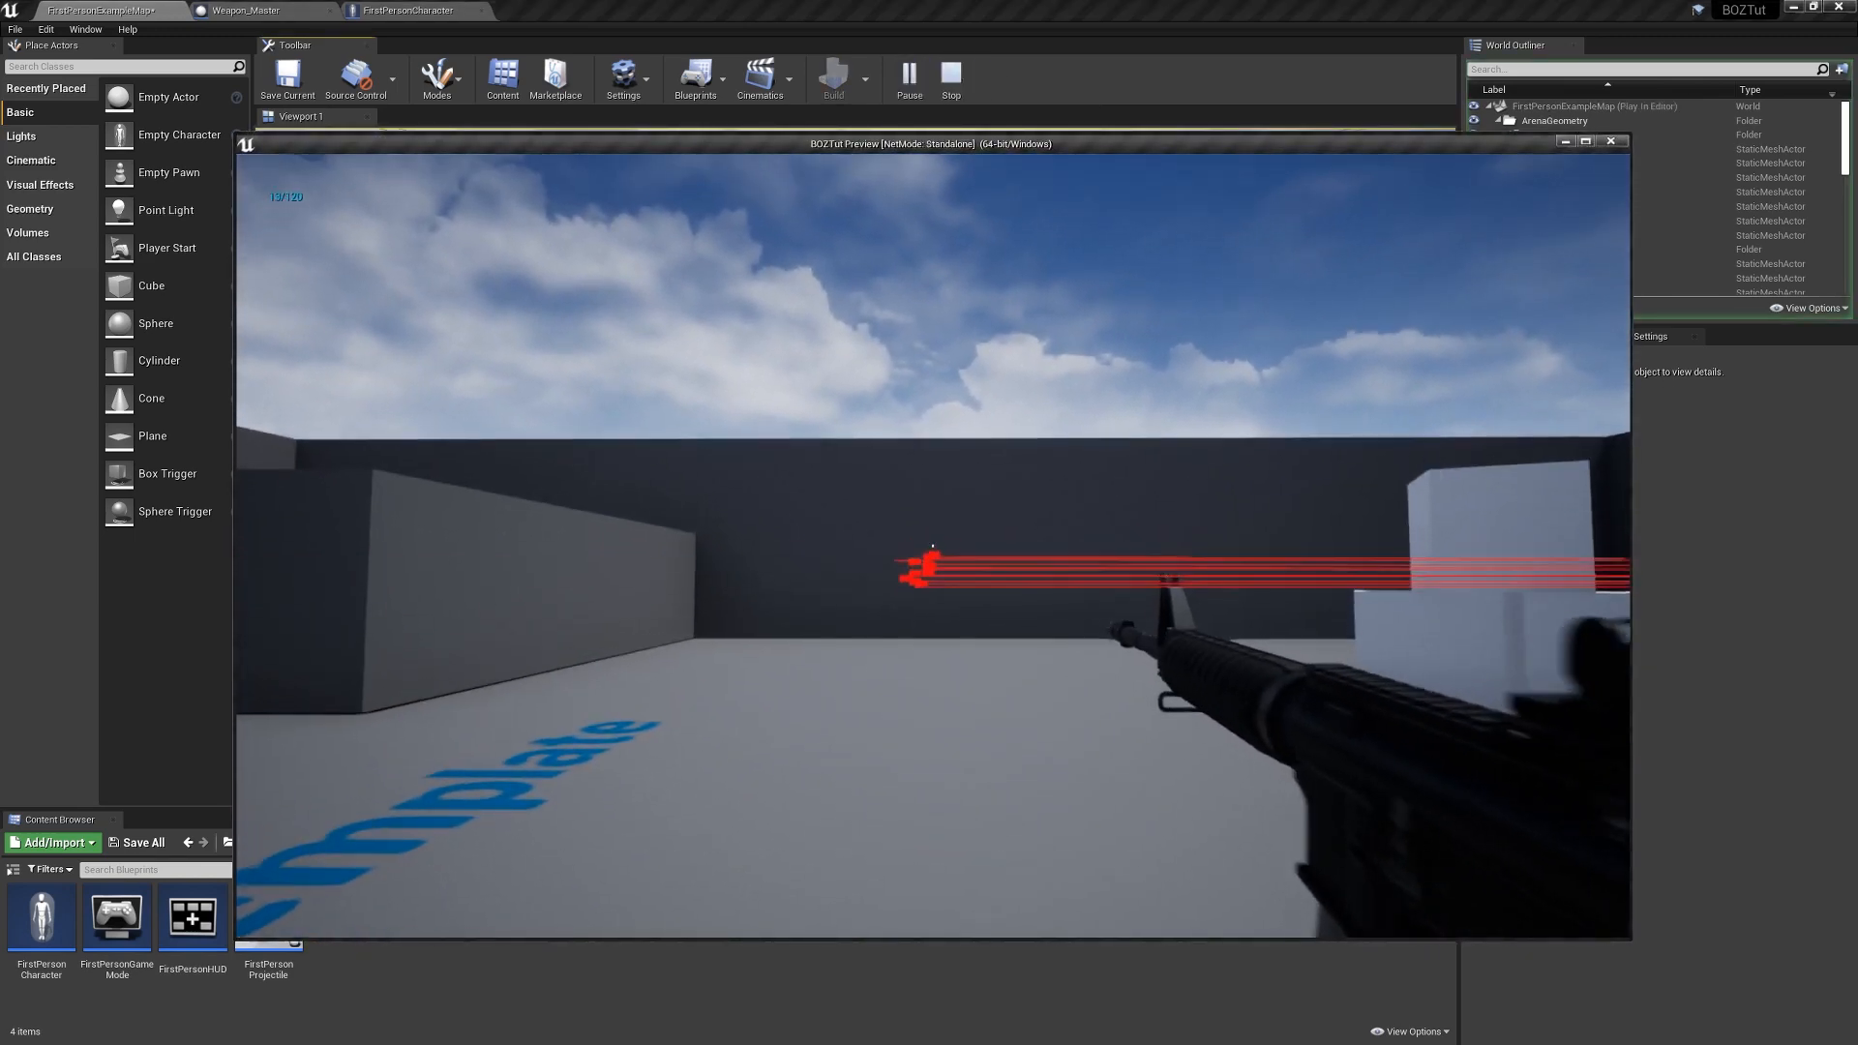